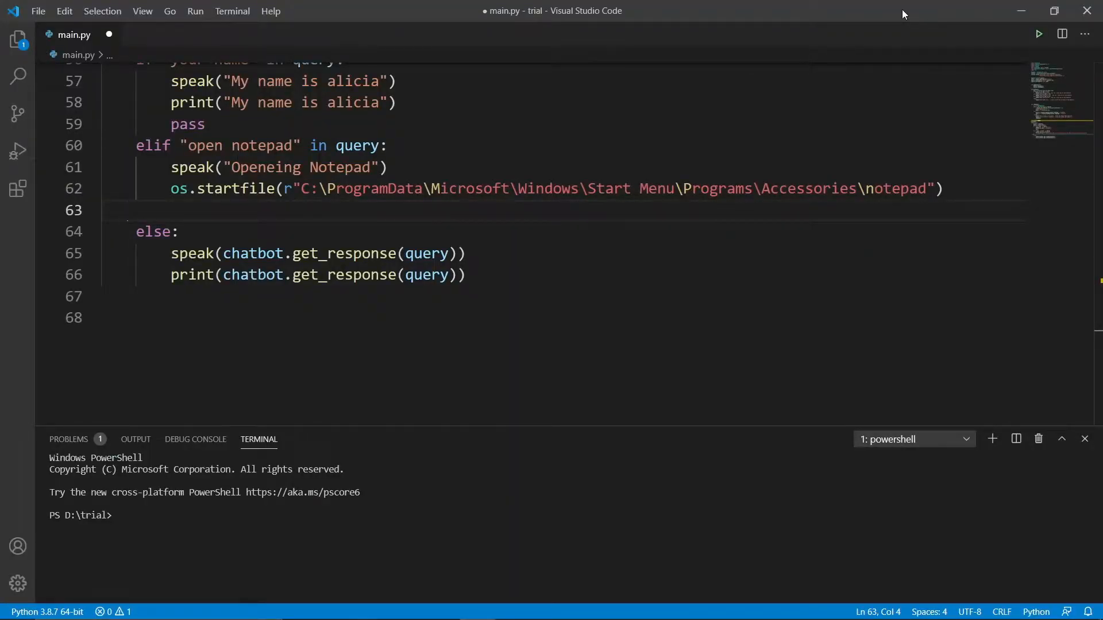
{"action": "mouse_move", "coordinate": [861, 4]}
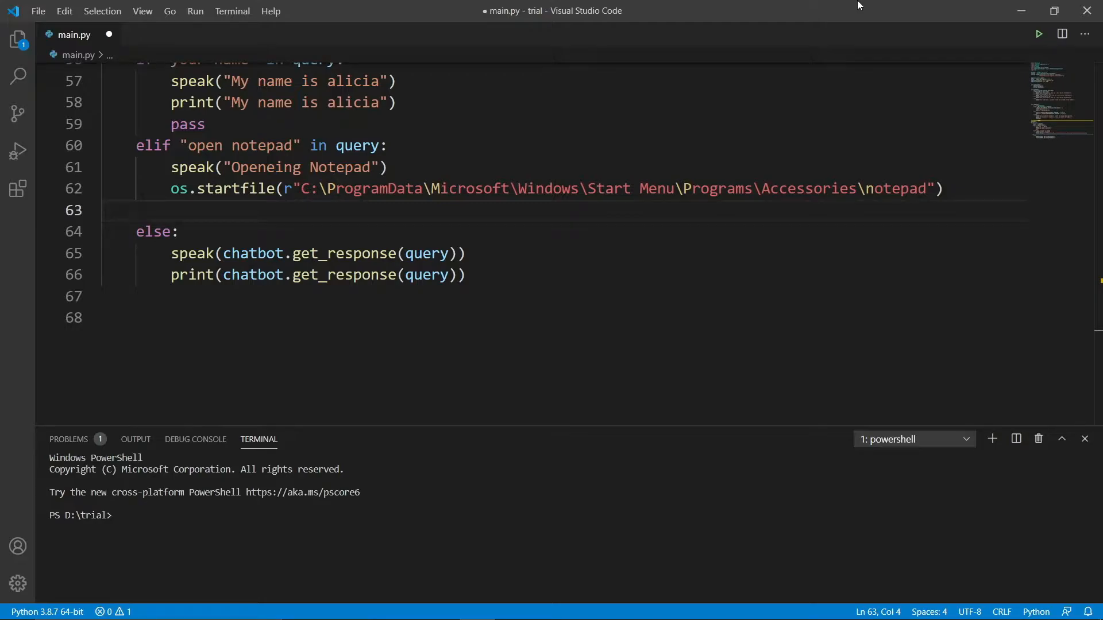
{"action": "mouse_move", "coordinate": [844, 6]}
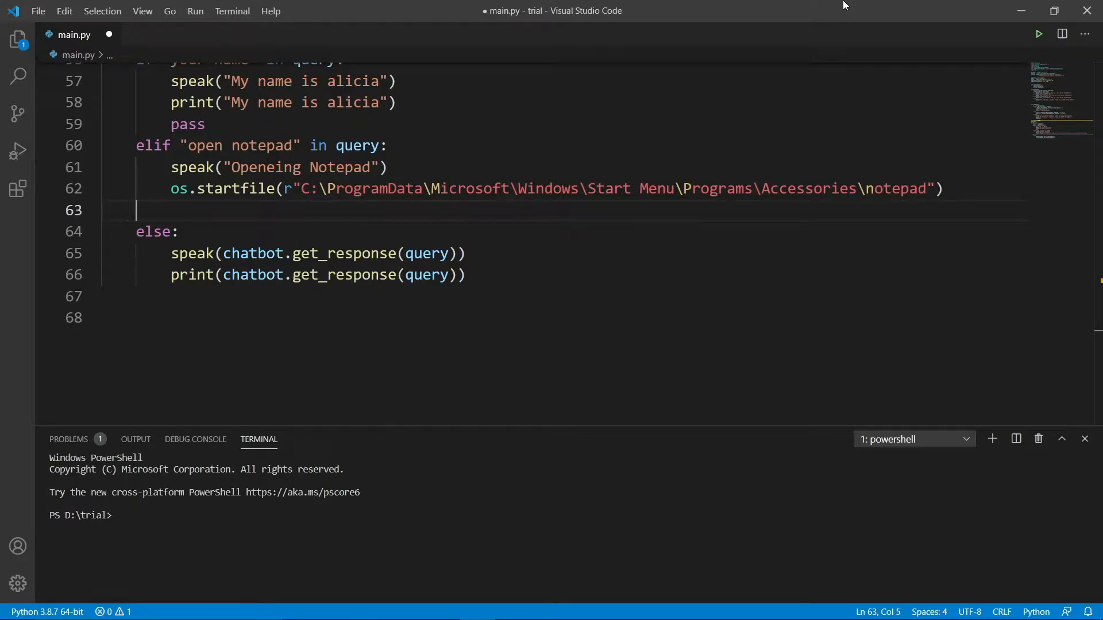
Add an elif "shutdown" in query branch asking "Are u sure wanna shutdown(press enter to proceed)" via input().
{"action": "type", "text": "elif :"}
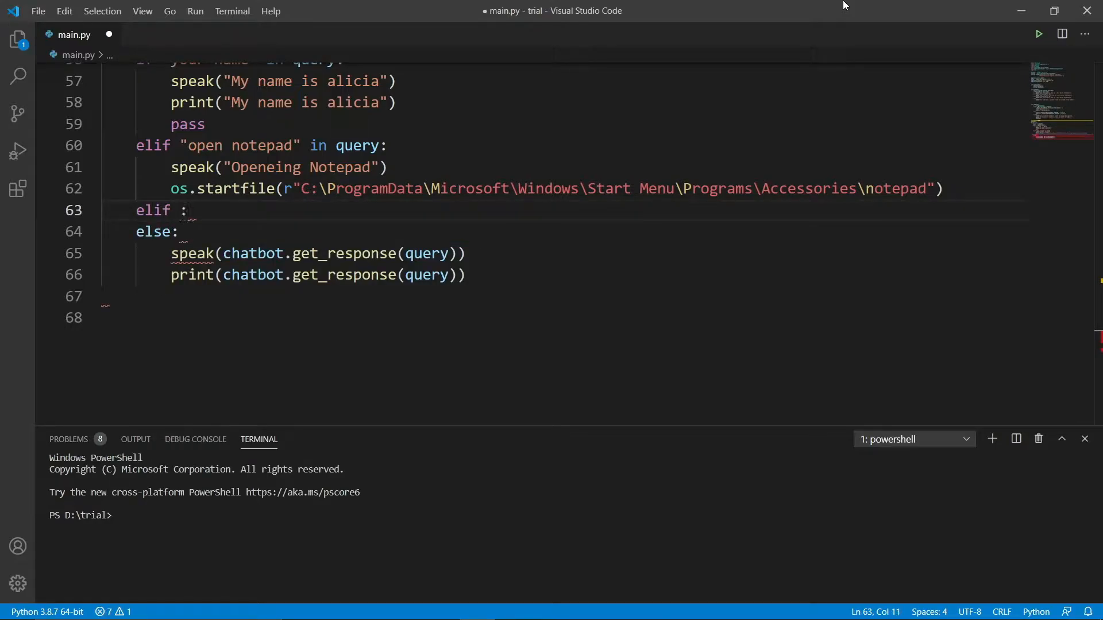
{"action": "type", "text": "\"shutdown\" in"}
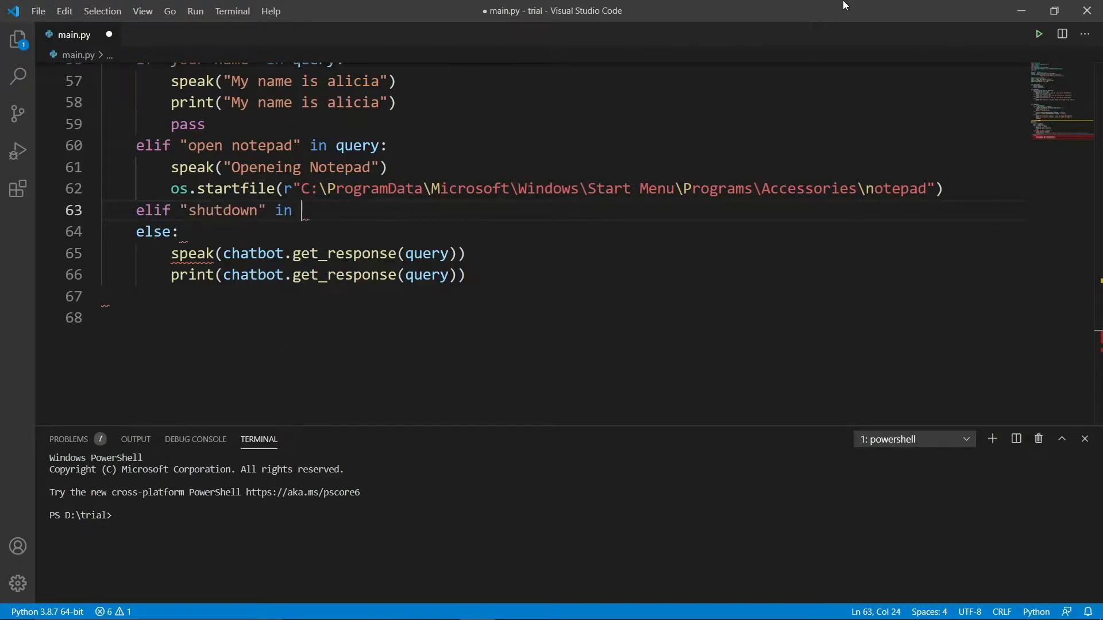
{"action": "type", "text": "query:"}
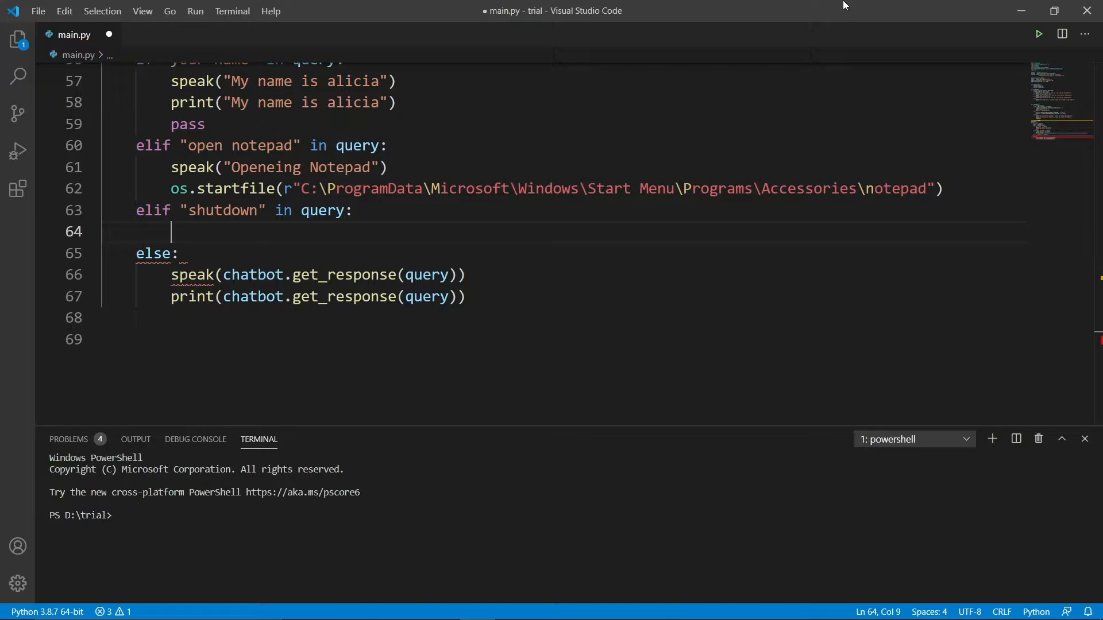
{"action": "type", "text": "if input("}
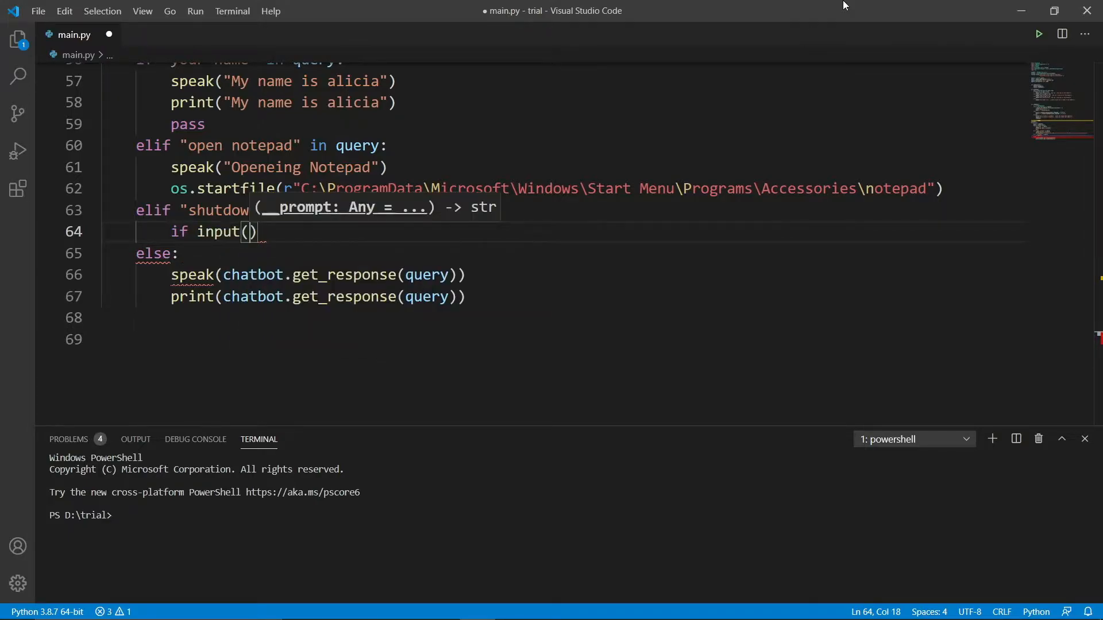
{"action": "type", "text": "\"Are u \""}
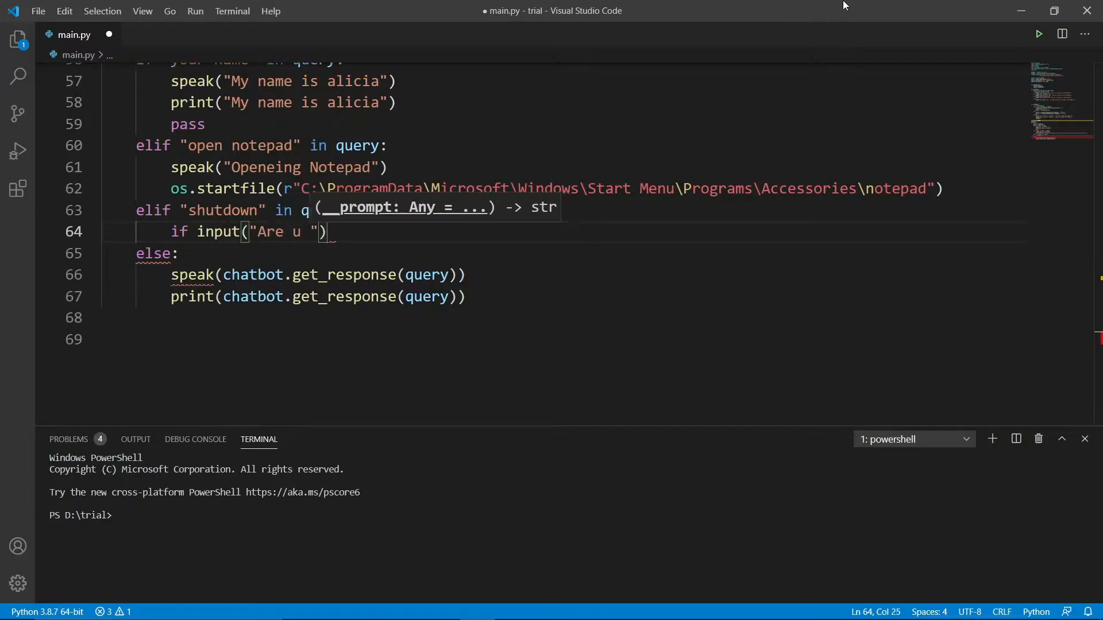
{"action": "type", "text": "sure wanna shutdown(press enter to"}
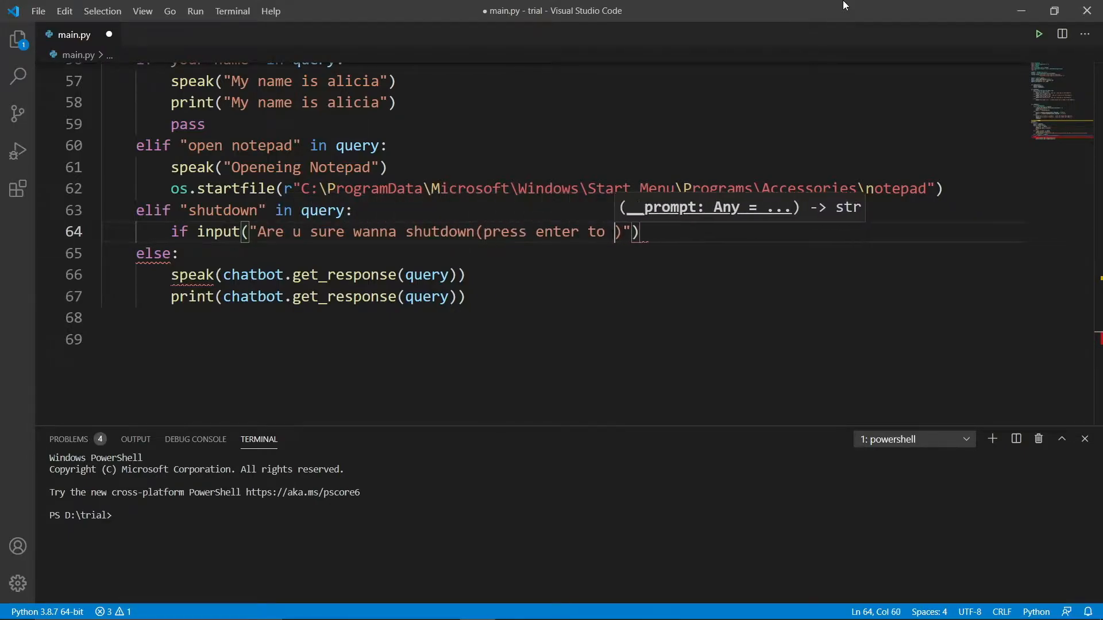
{"action": "type", "text": "proceed"}
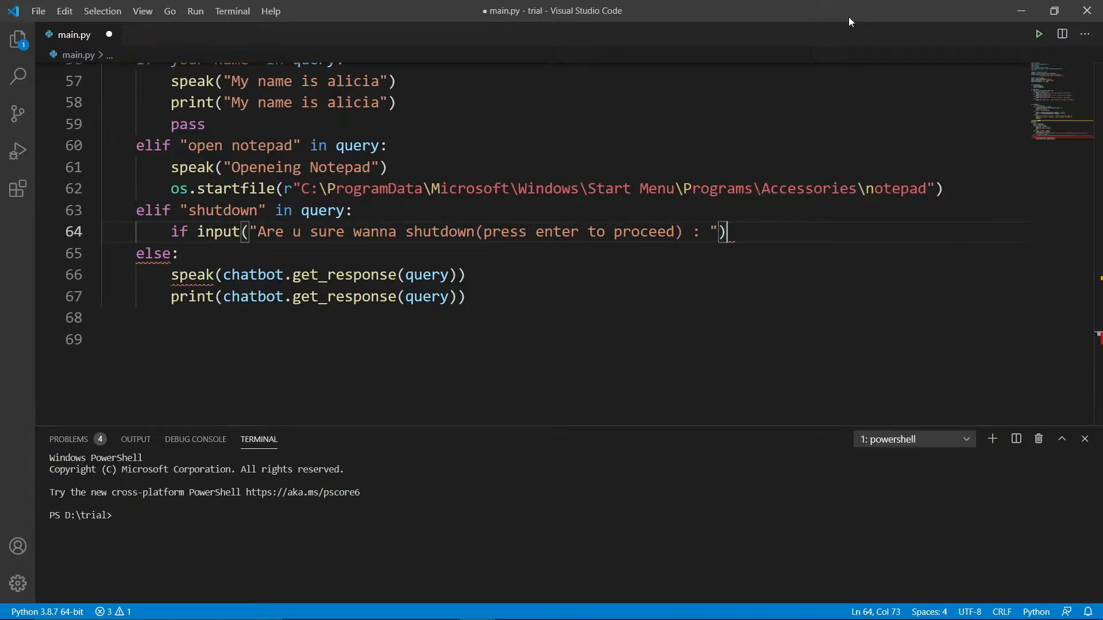
{"action": "type", "text": "== \"\""}
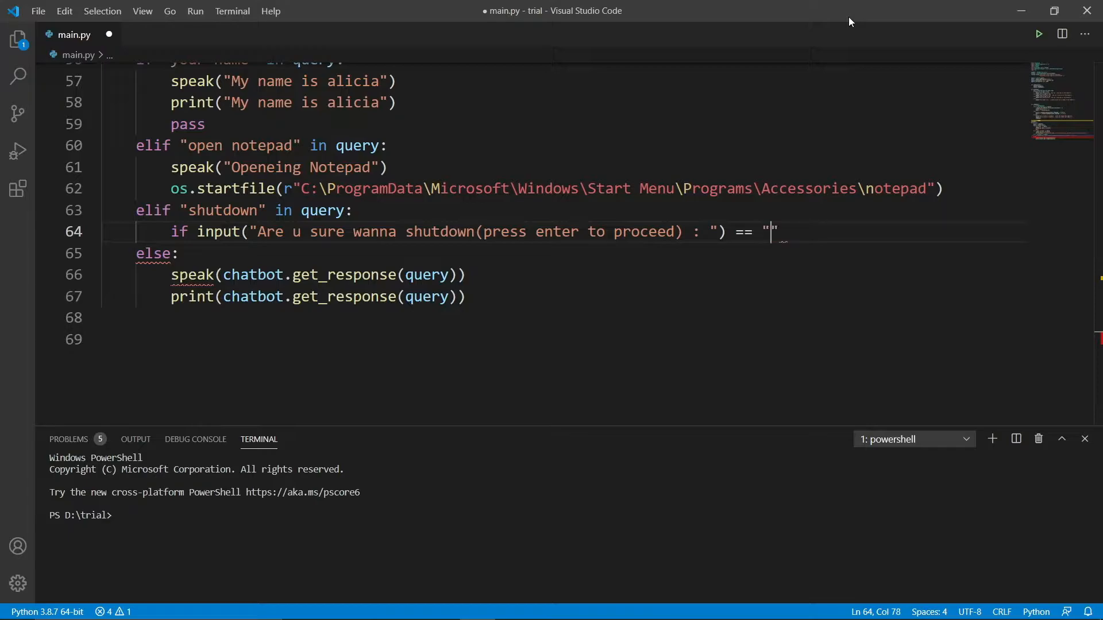
{"action": "type", "text": "\""}
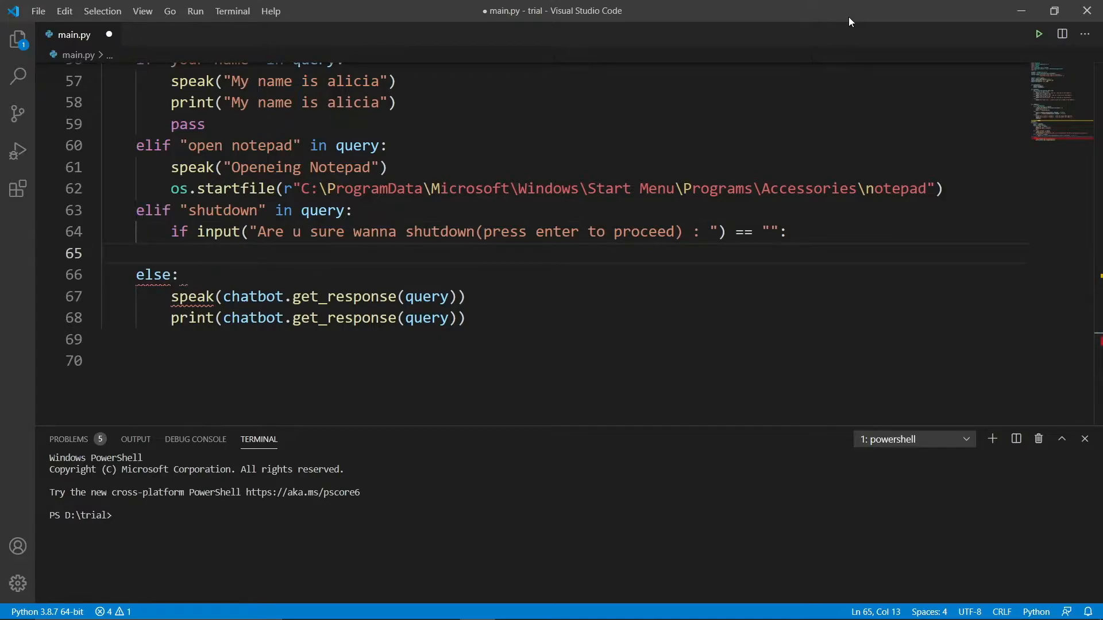
Make the branch speak, run os.system("shutdown /s /t 1") and end with pass.
{"action": "type", "text": "os"}
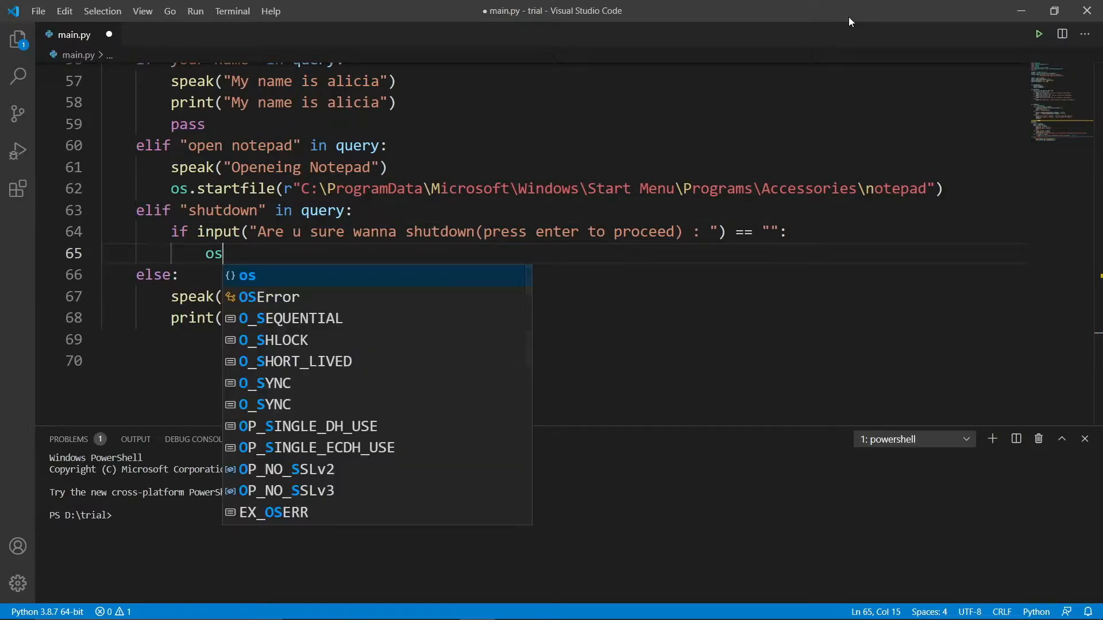
{"action": "type", "text": "speal("}
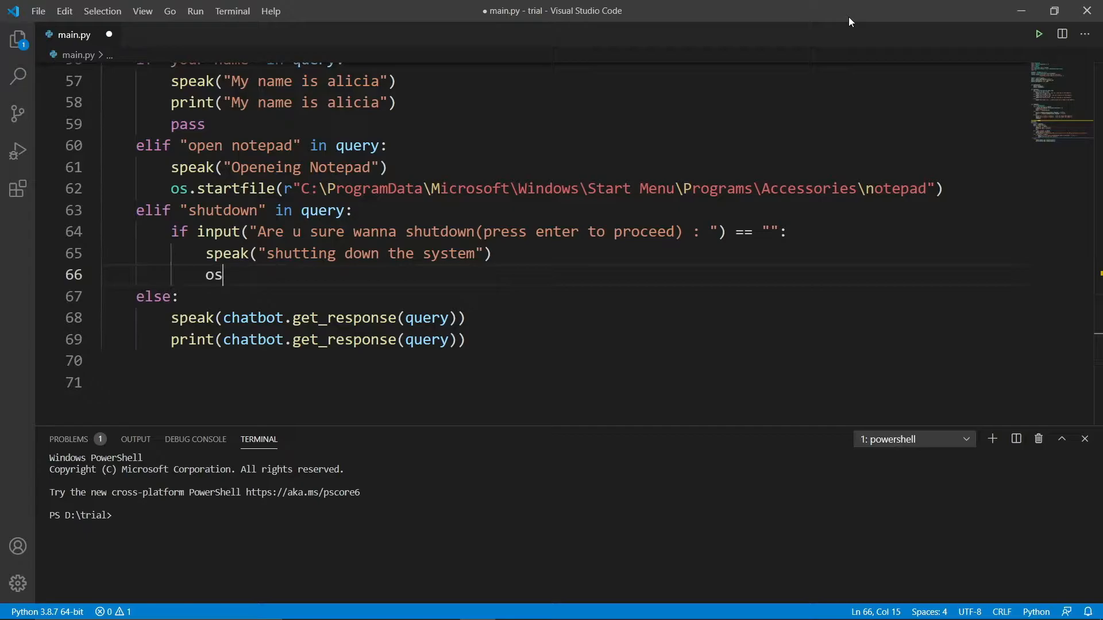
{"action": "type", "text": ".system(\"shutdown /s\""}
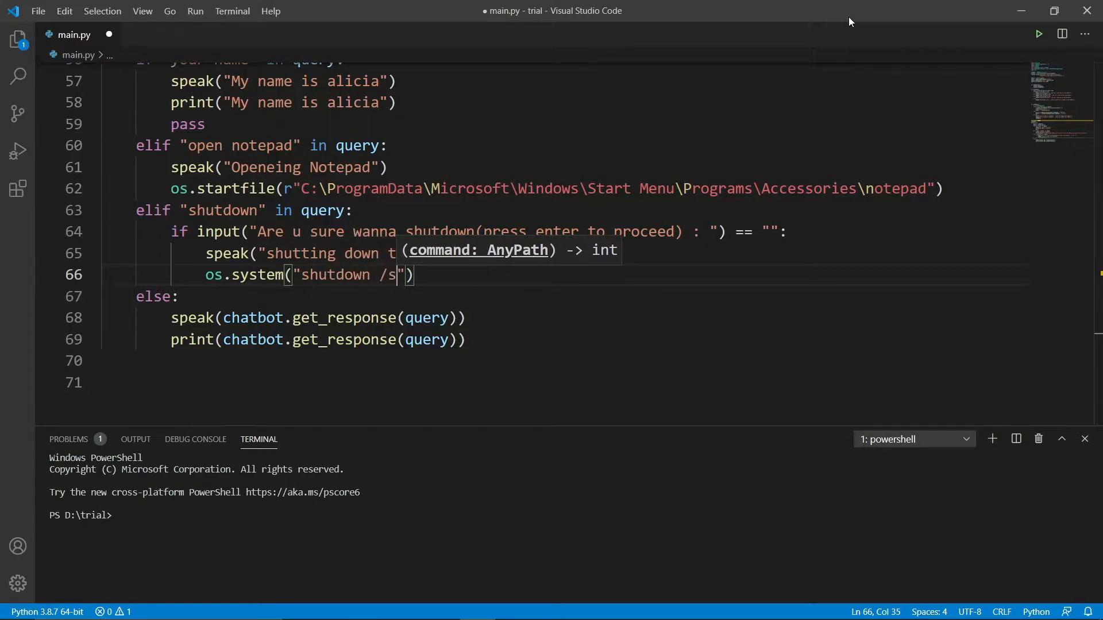
{"action": "type", "text": "/t"}
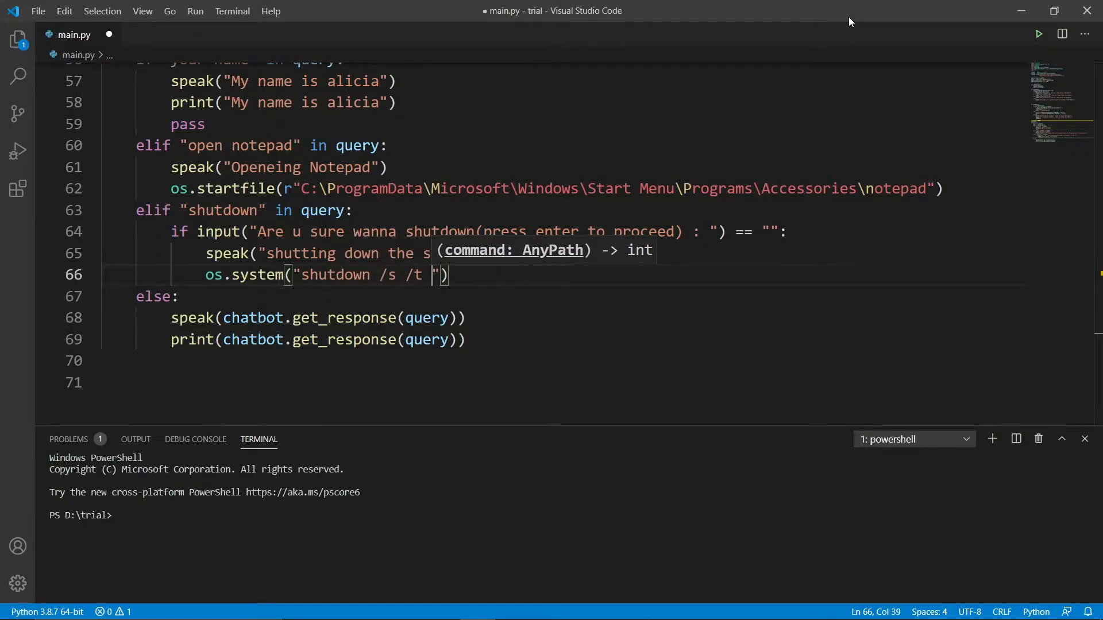
{"action": "type", "text": "1"}
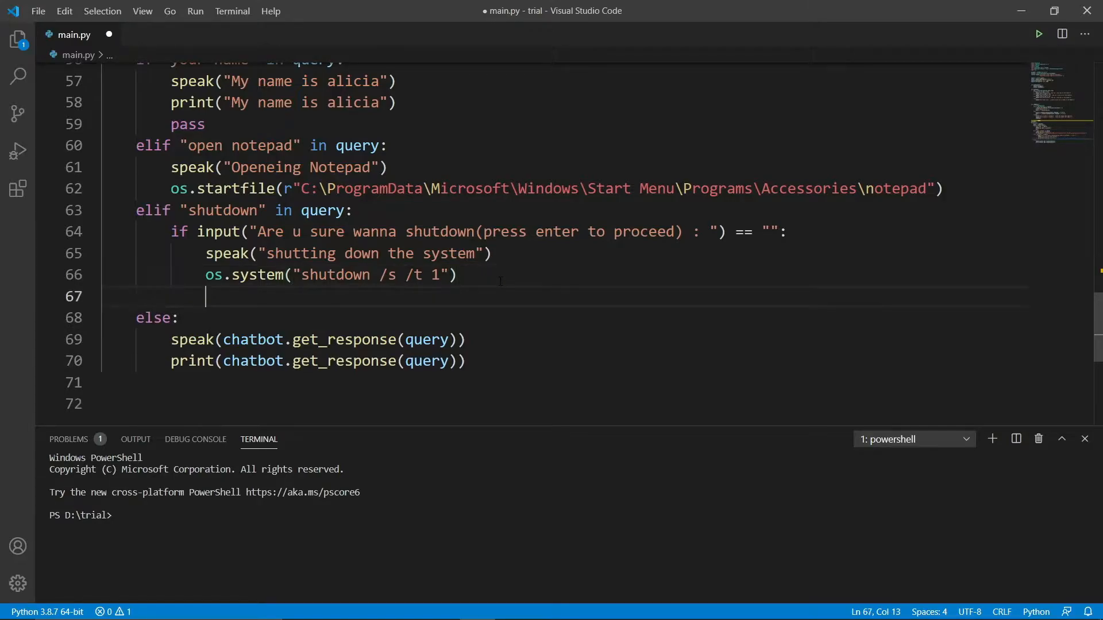
{"action": "type", "text": "p"}
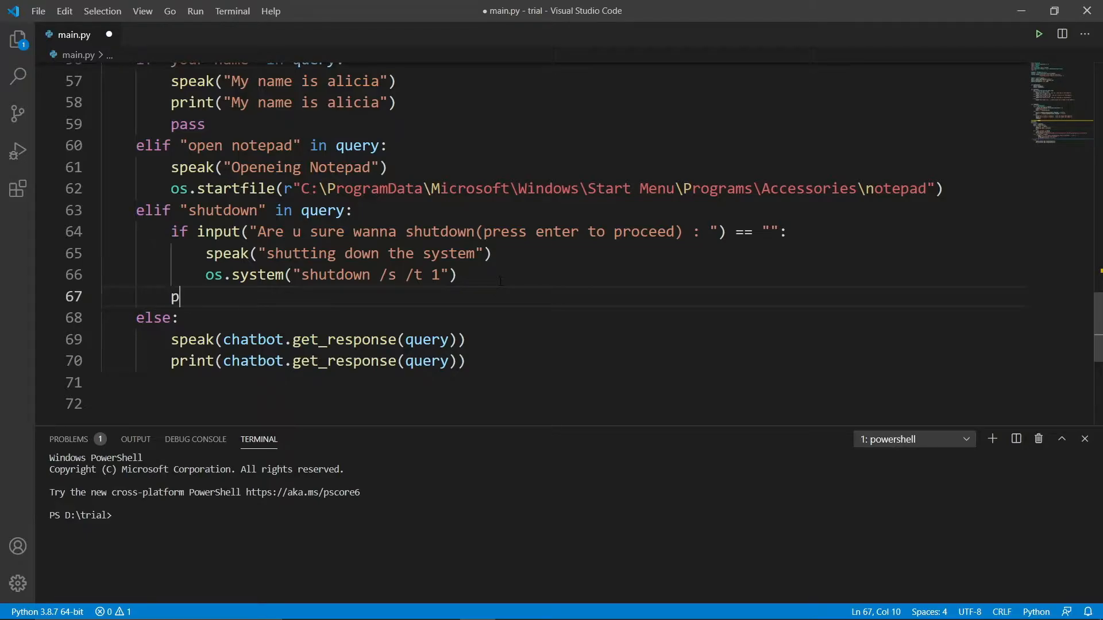
{"action": "type", "text": "ass"}
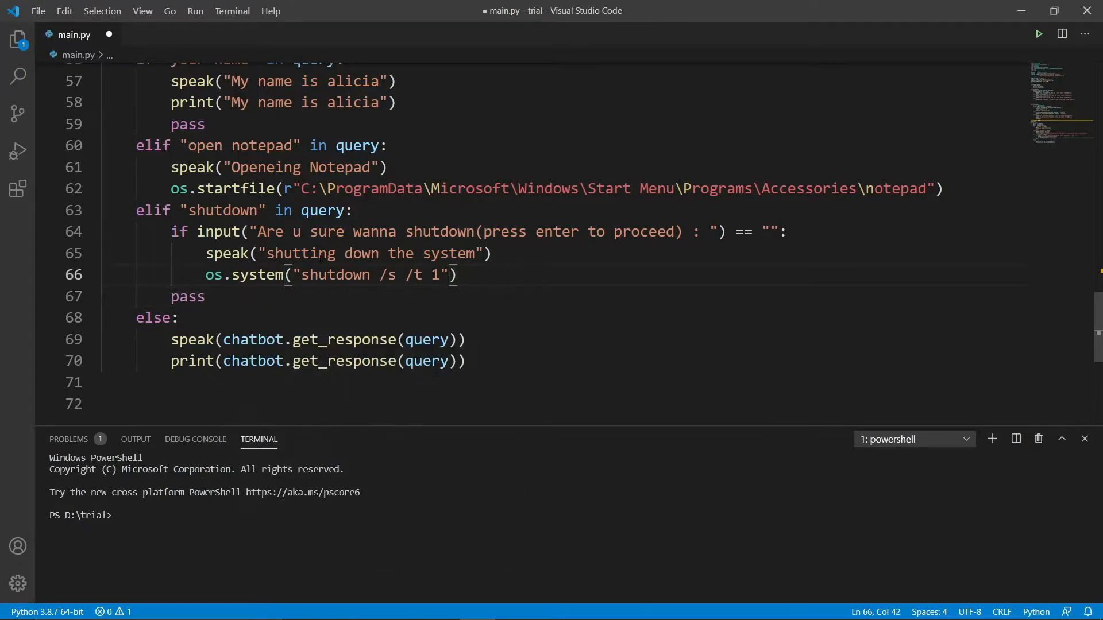
{"action": "left_click", "coordinate": [578, 231]}
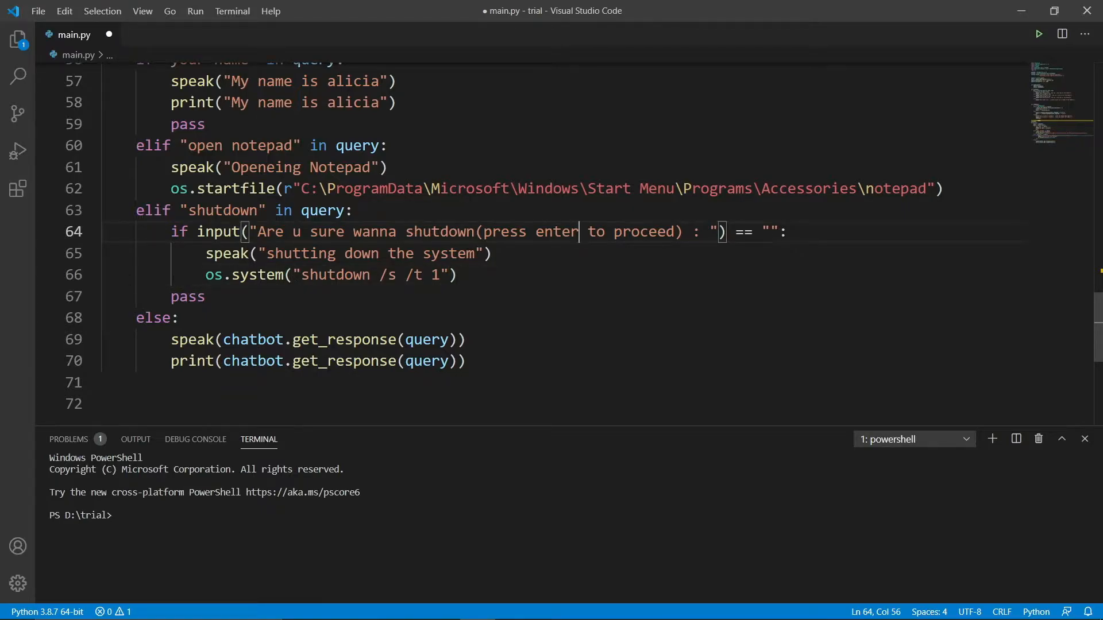
{"action": "double_click", "coordinate": [187, 297]}
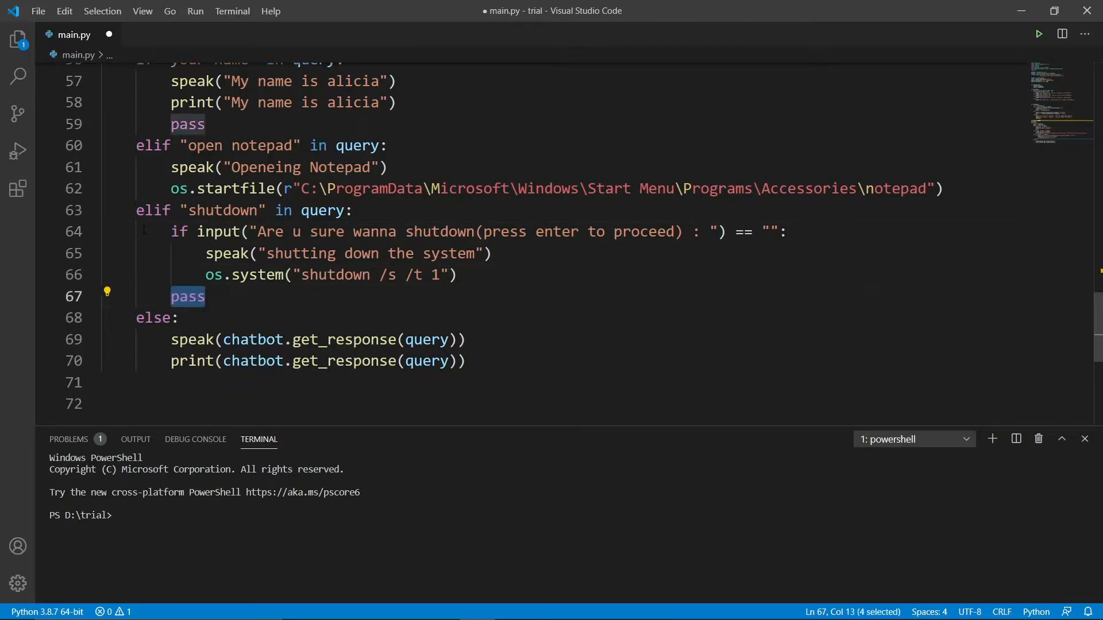
{"action": "left_click", "coordinate": [205, 296]}
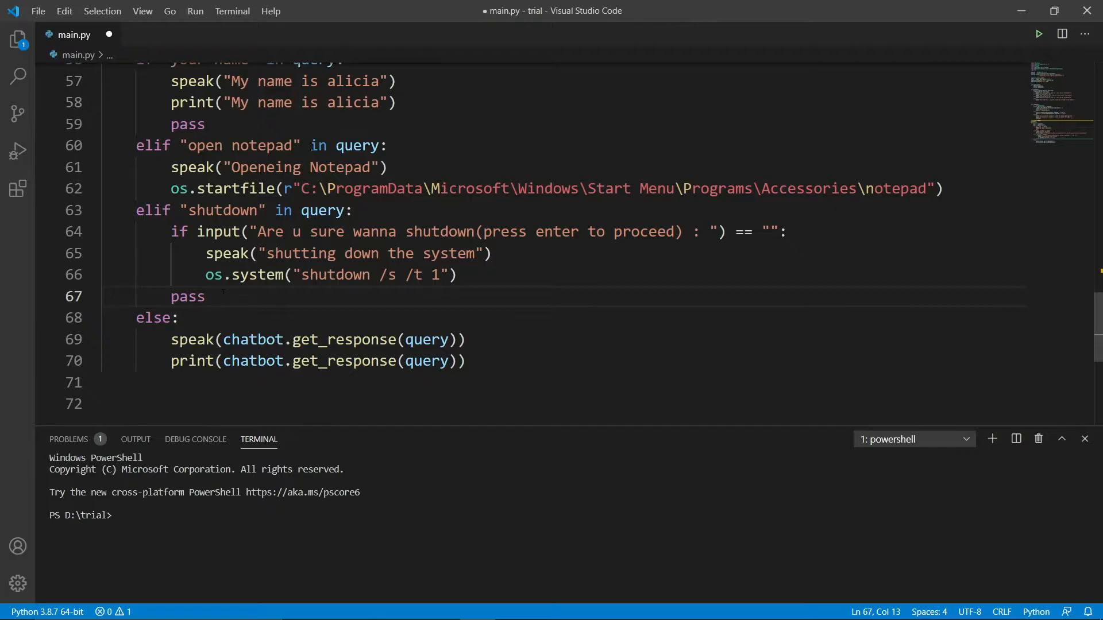
Turn the copied branch into "log out": prompt 'Log off', say 'Logging off the system', run "shutdown -1".
{"action": "scroll", "scroll_direction": "up", "scroll_amount": 3}
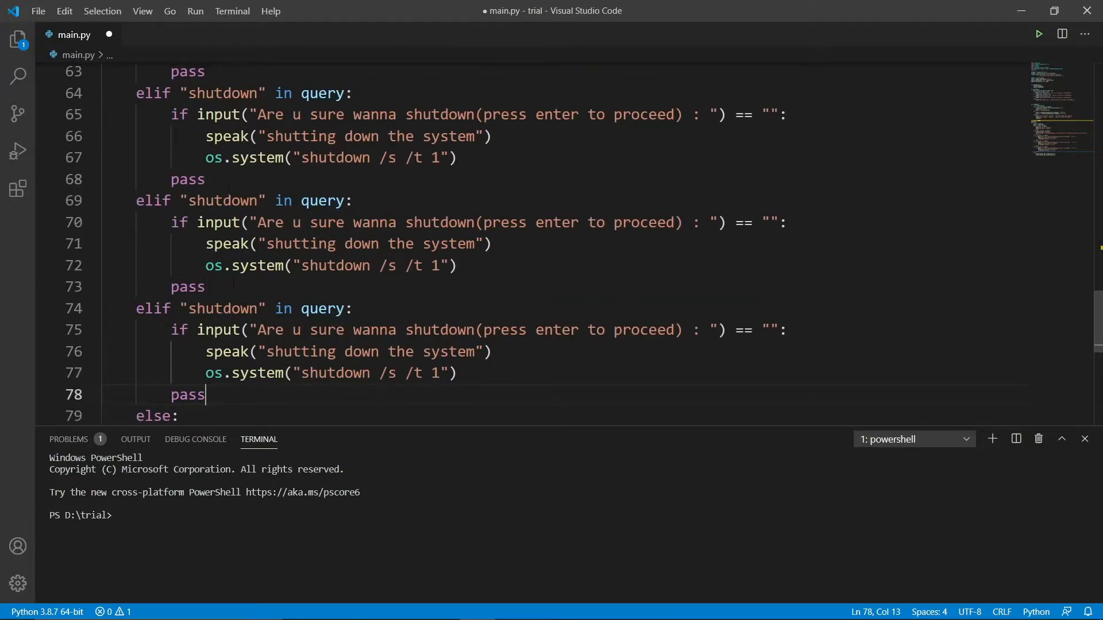
{"action": "type", "text": "log"}
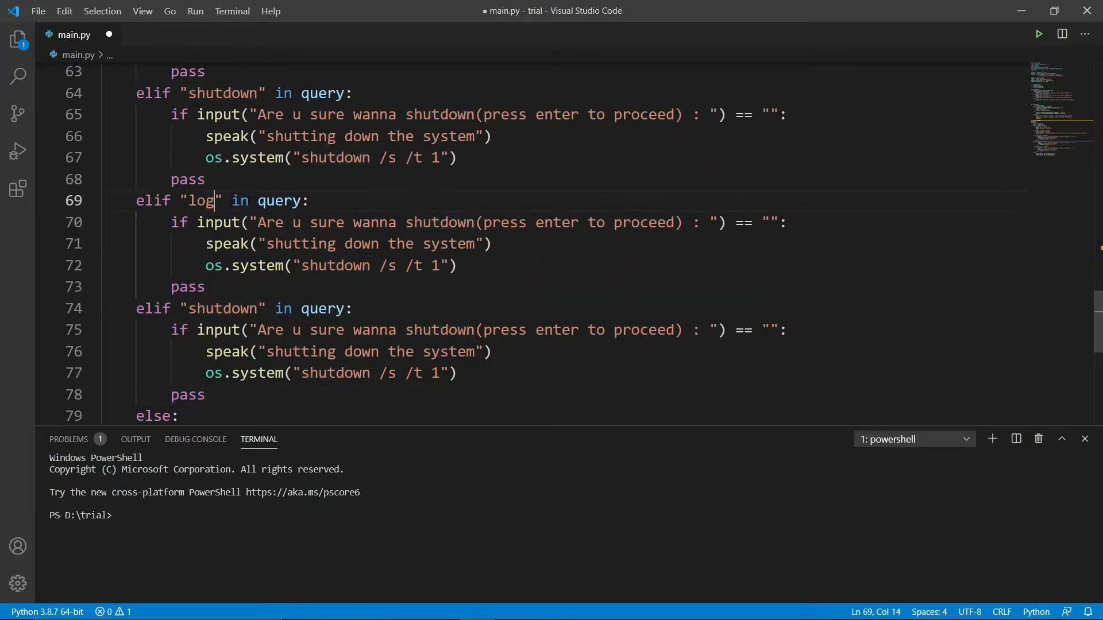
{"action": "type", "text": "out"}
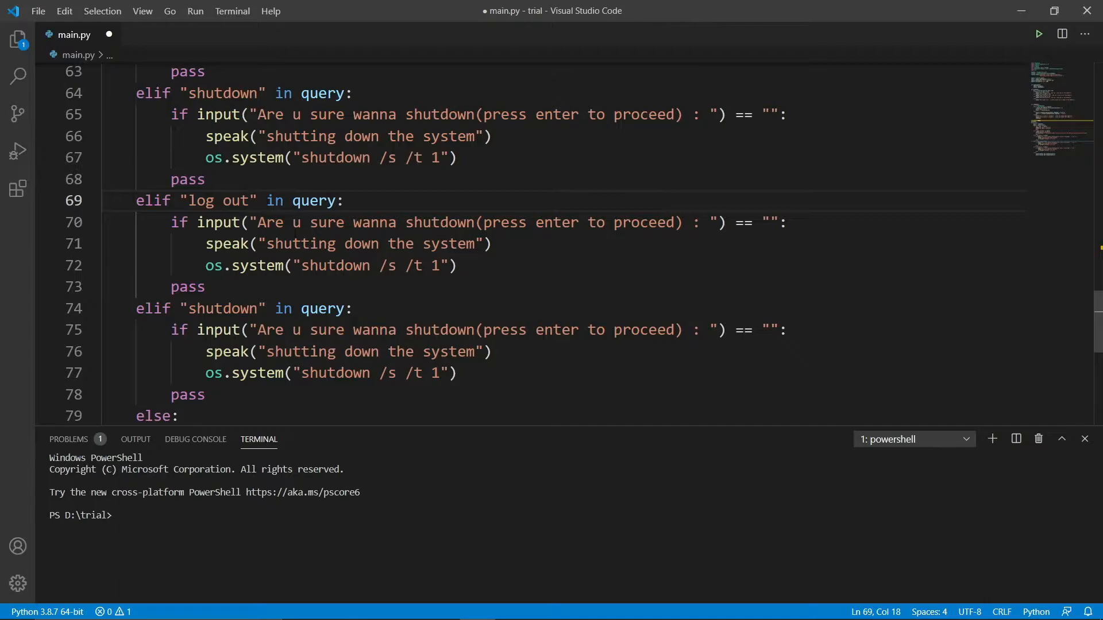
{"action": "mouse_move", "coordinate": [310, 200]}
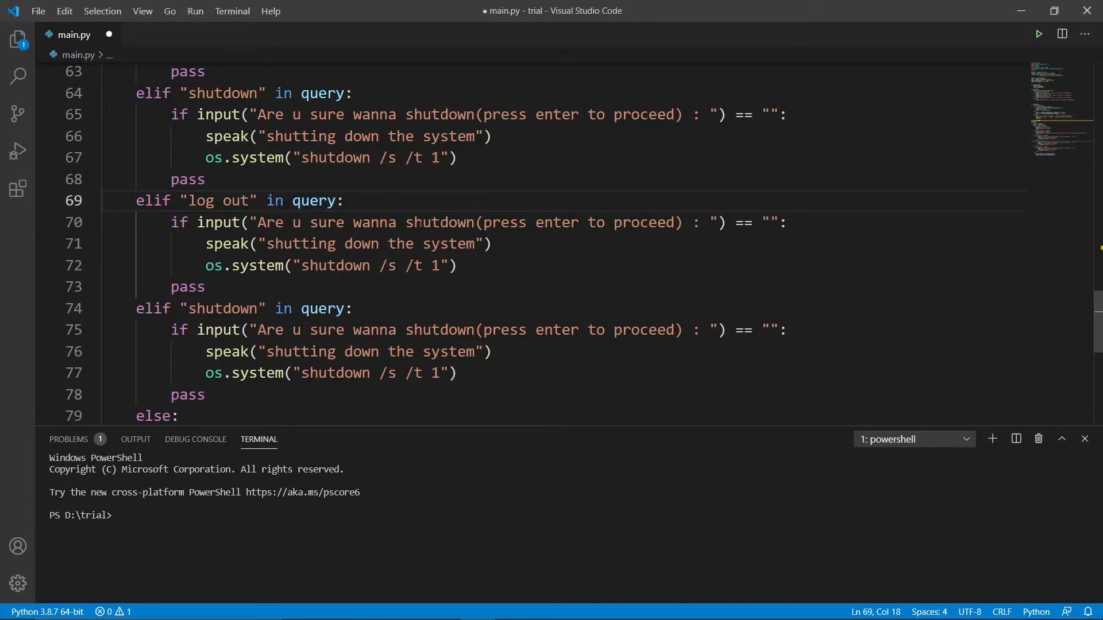
{"action": "type", "text": "Log"}
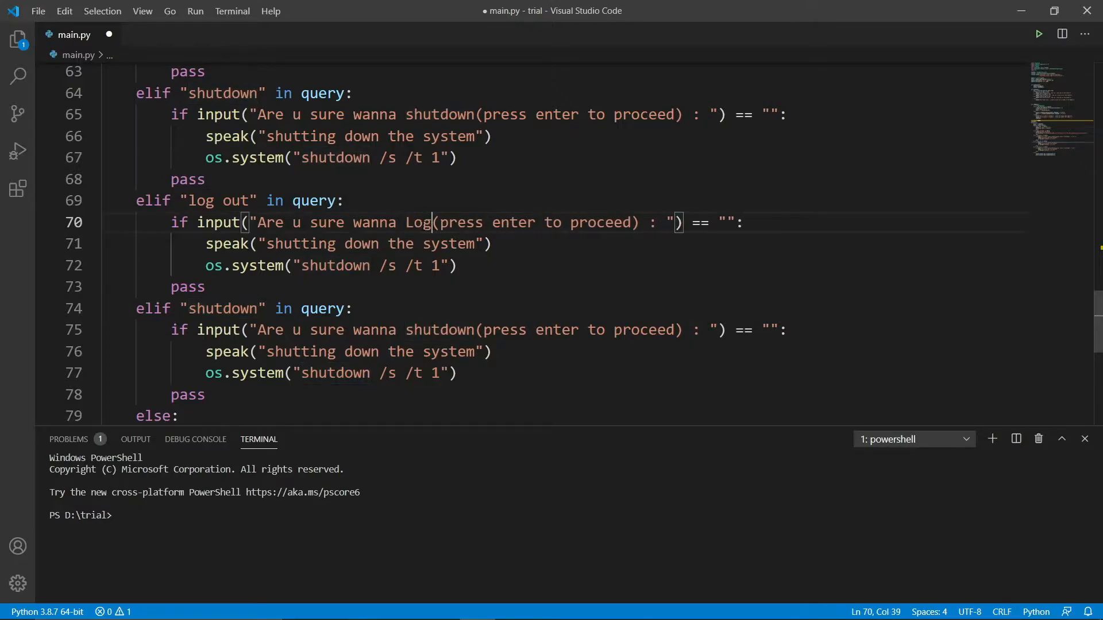
{"action": "type", "text": "off"}
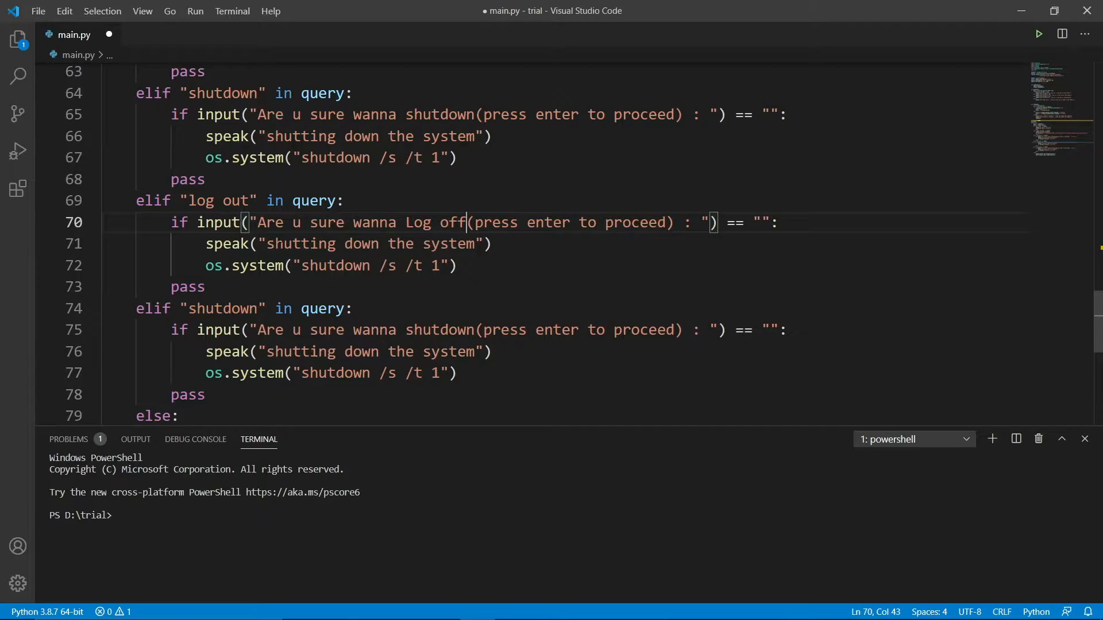
{"action": "type", "text": "Logg"}
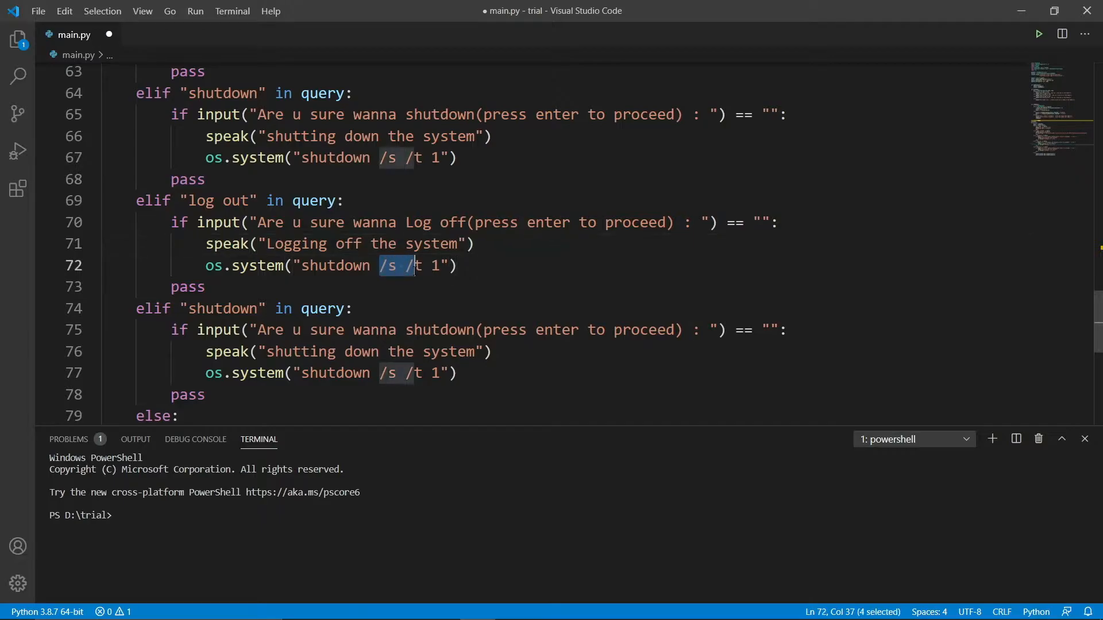
{"action": "type", "text": "-"}
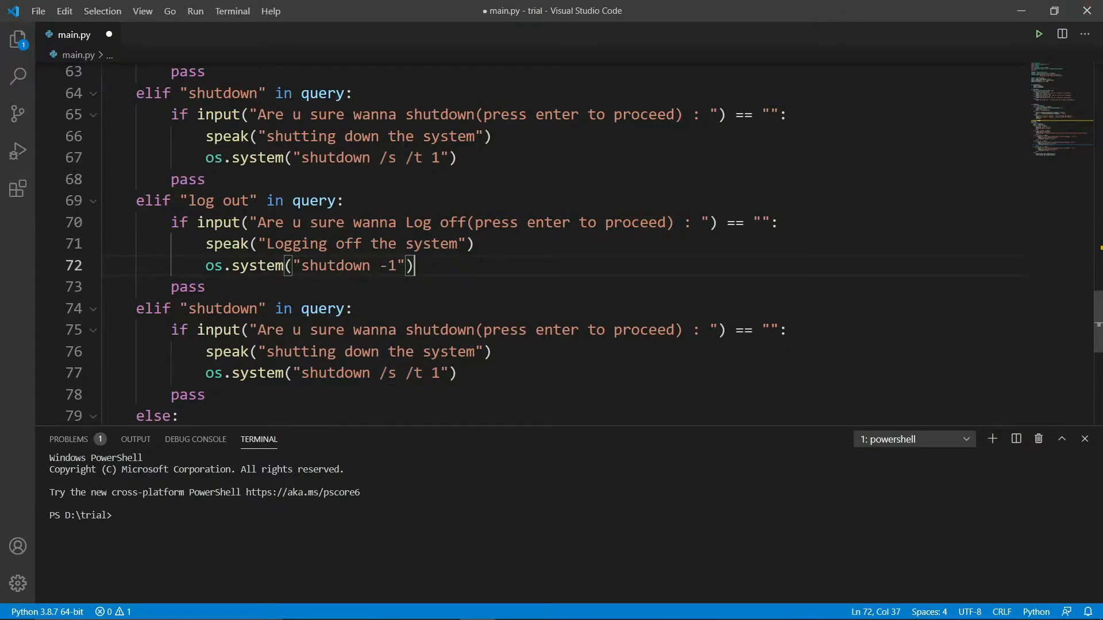
Rename the duplicate branch to "restart", say 'Restarting the system' and run "shutdown /r /t 1".
{"action": "double_click", "coordinate": [222, 308]}
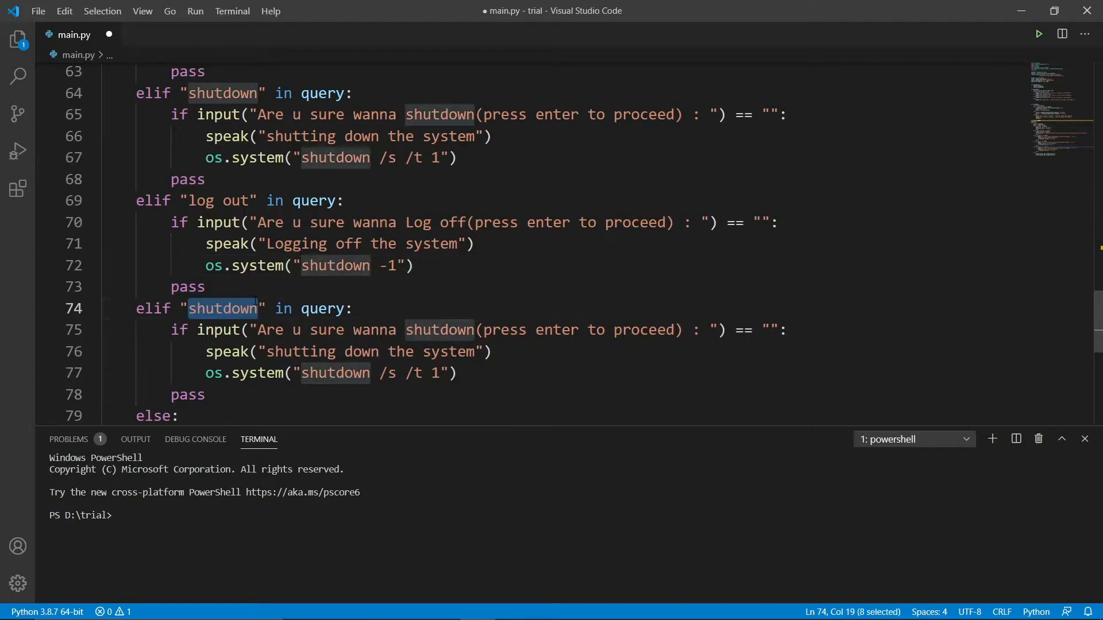
{"action": "type", "text": "restart"}
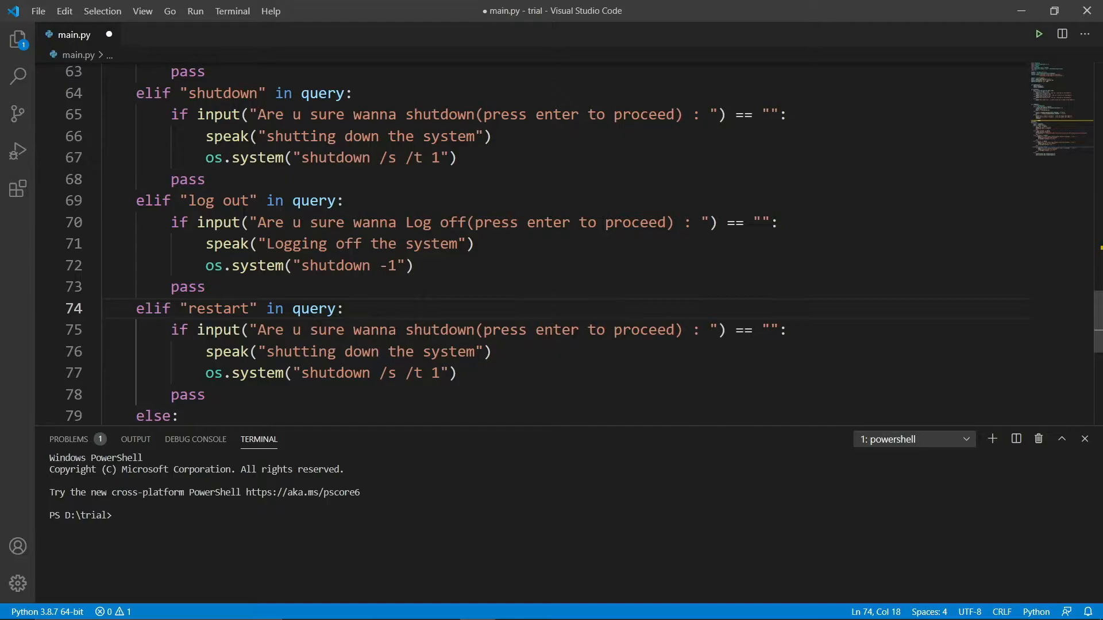
{"action": "type", "text": "res"}
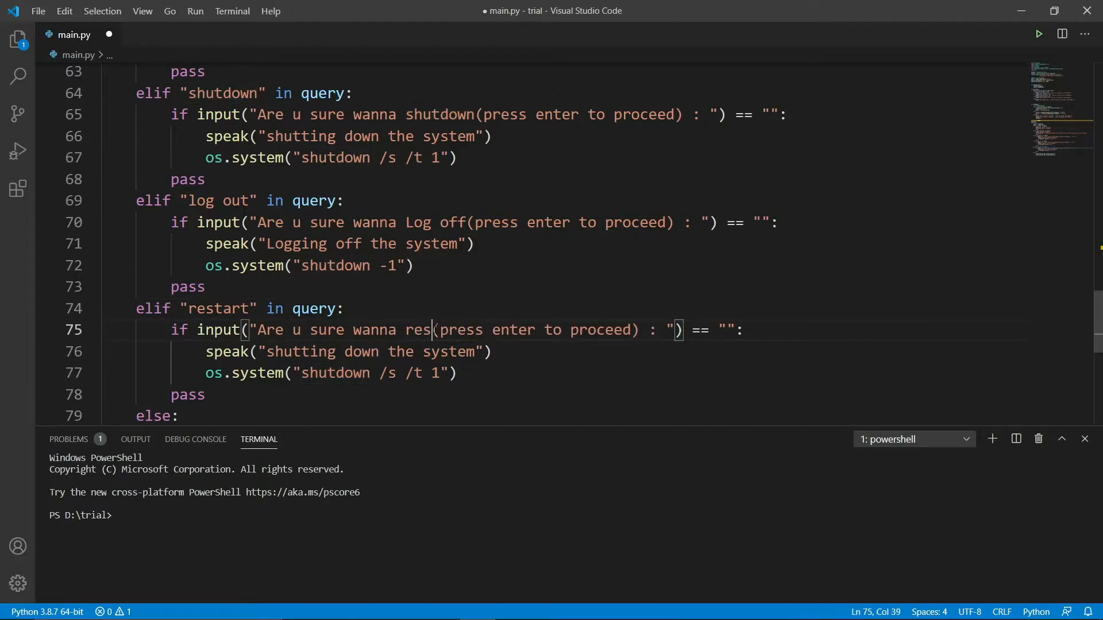
{"action": "type", "text": "tart"}
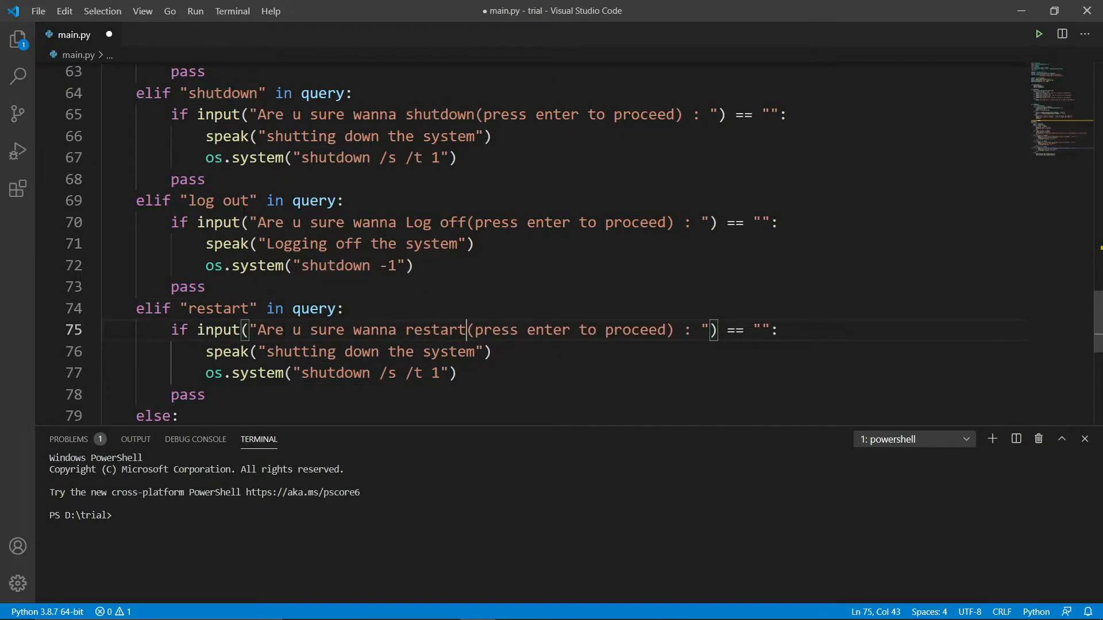
{"action": "type", "text": "Restar"}
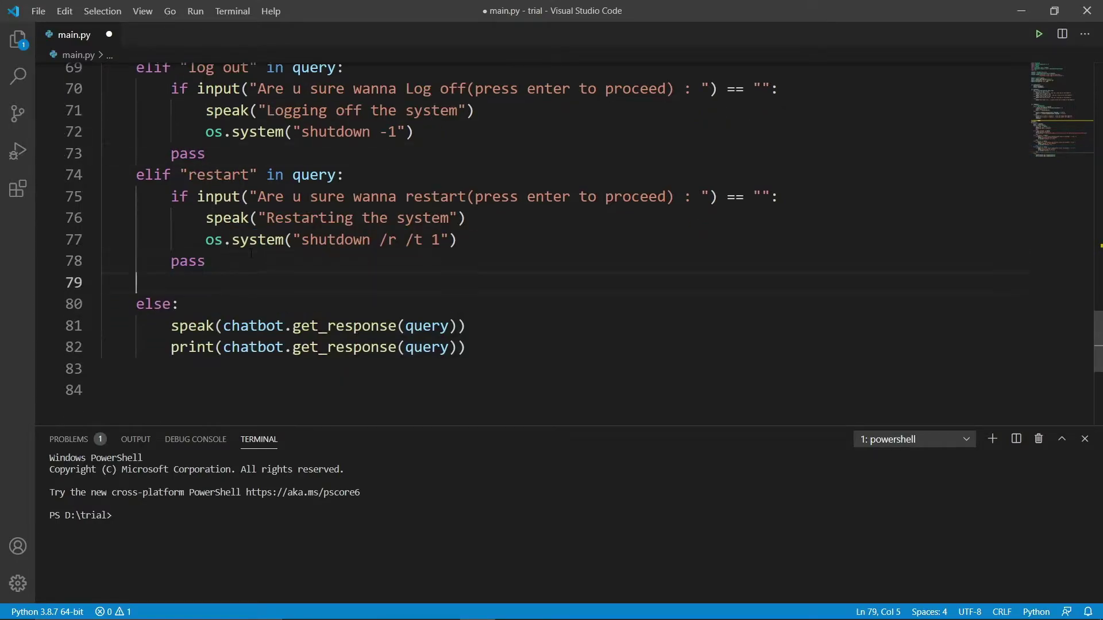
Add an elif 'go offline' branch that speaks 'Going offline now', prints "Sayonara" and calls quit().
{"action": "type", "text": "elif \"go offline\" in query:"}
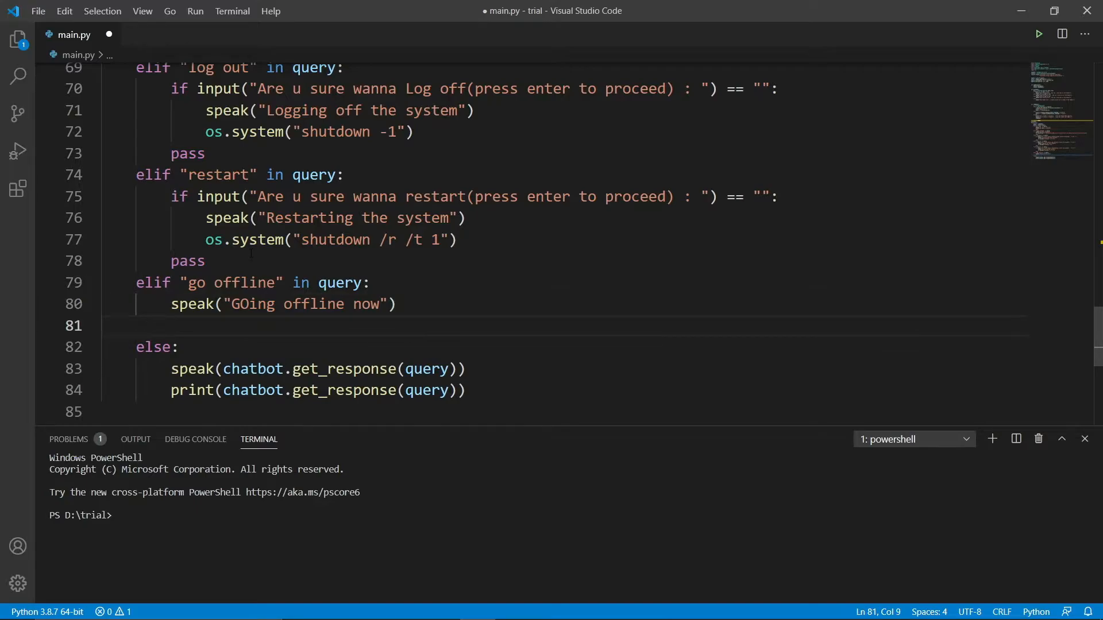
{"action": "type", "text": "quit()"}
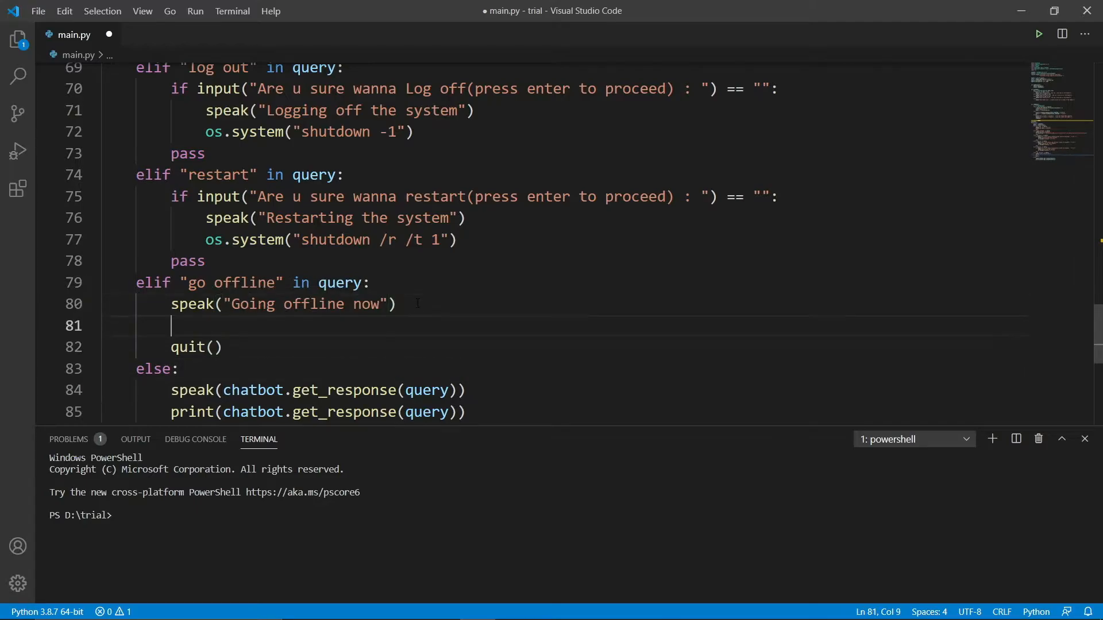
{"action": "type", "text": "print()"}
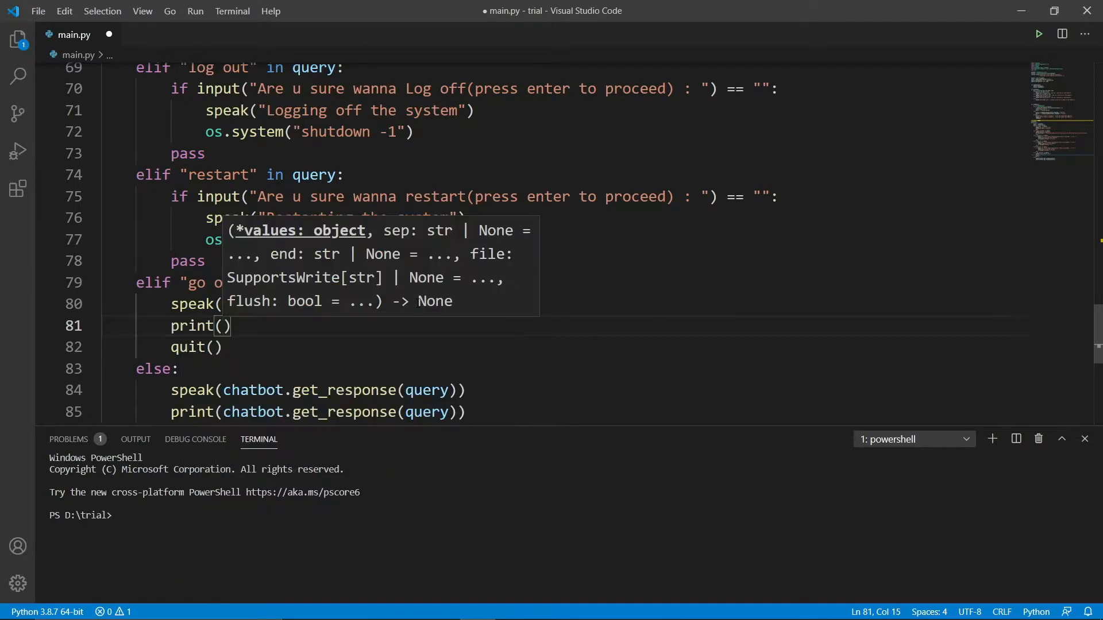
{"action": "type", "text": "\"Sayonara\""}
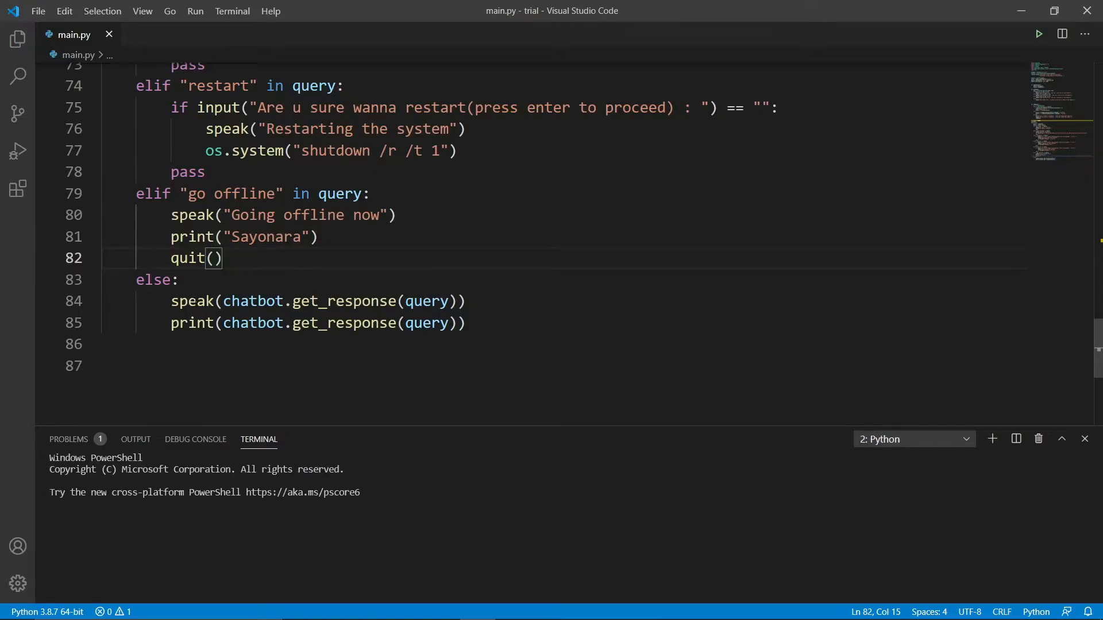
Run main.py, answer 'erg' at the shutdown confirmation to decline it, then dismiss the terminal.
{"action": "left_click", "coordinate": [1038, 33]}
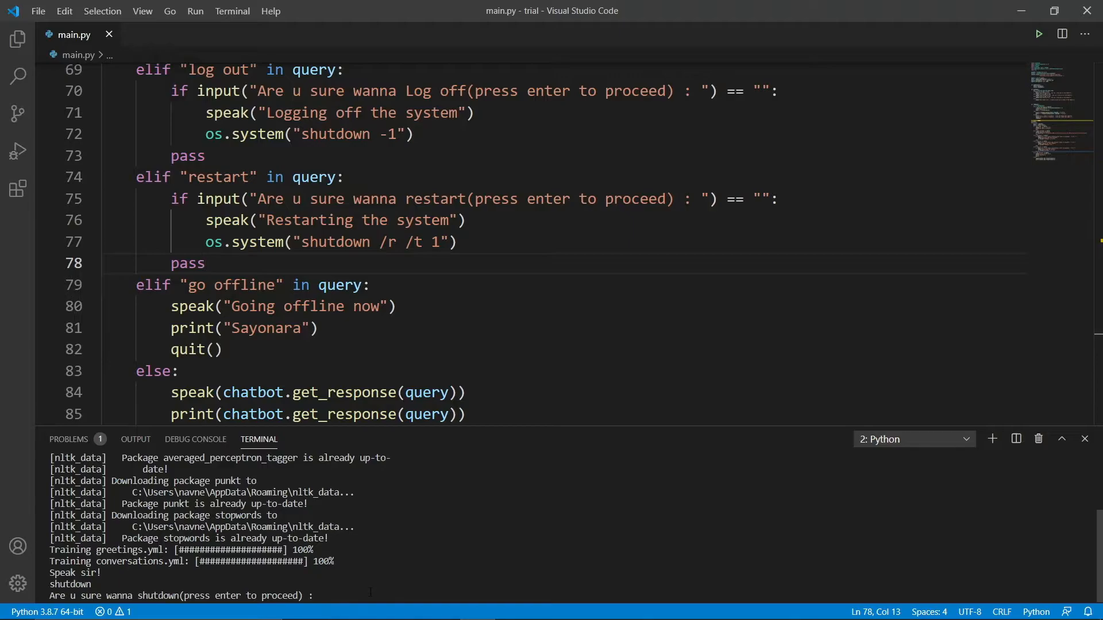
{"action": "type", "text": "erg"}
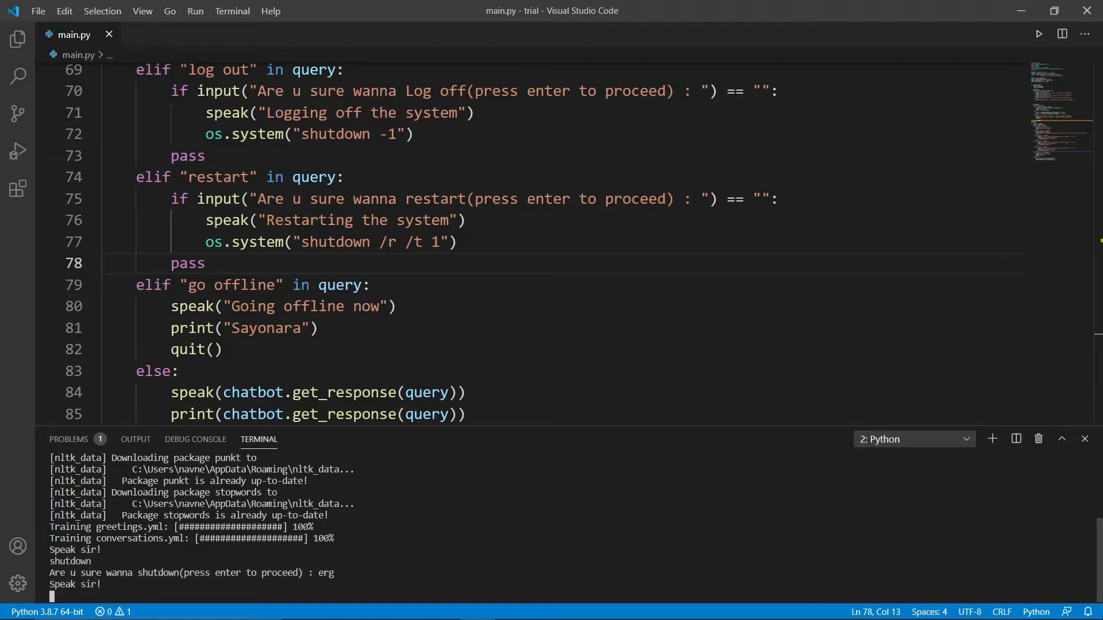
{"action": "left_click", "coordinate": [913, 439]}
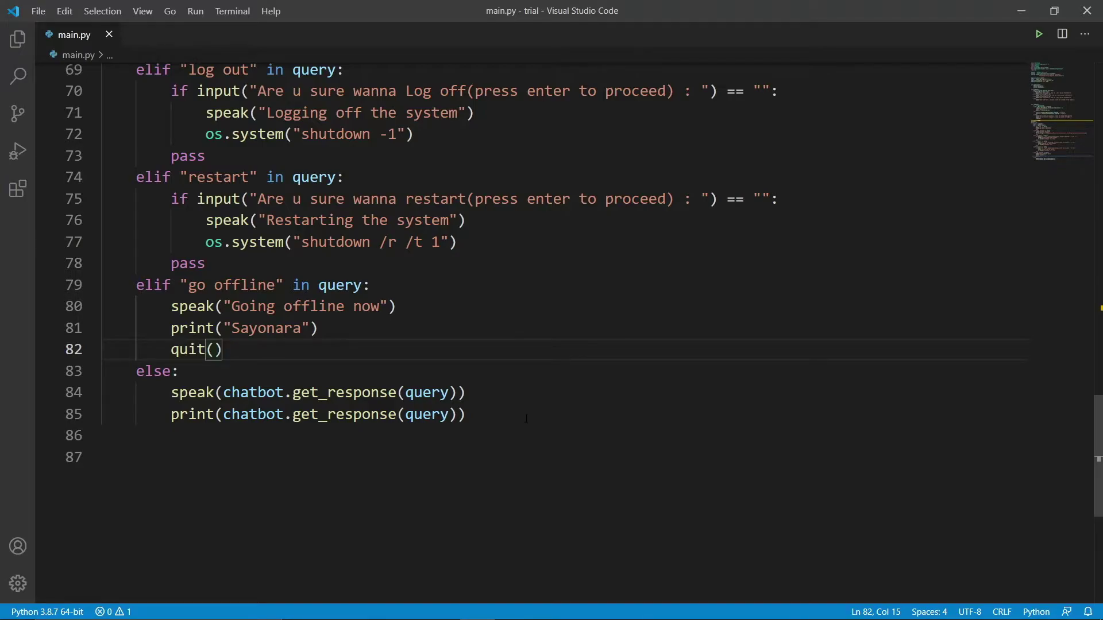
{"action": "left_click", "coordinate": [465, 415]}
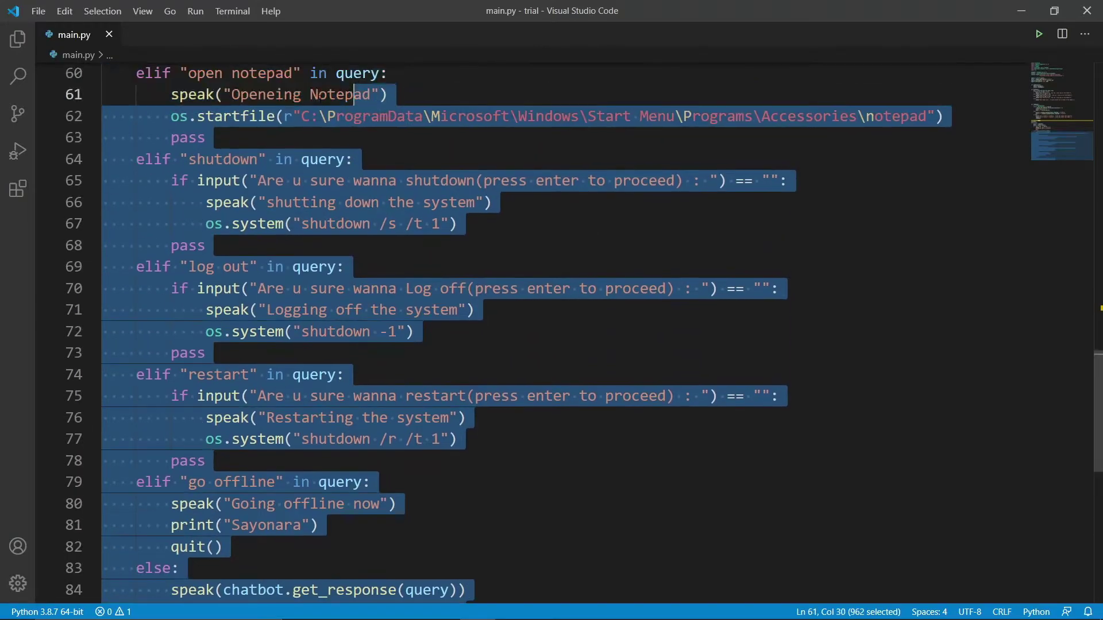
{"action": "scroll", "scroll_direction": "up", "scroll_amount": 3}
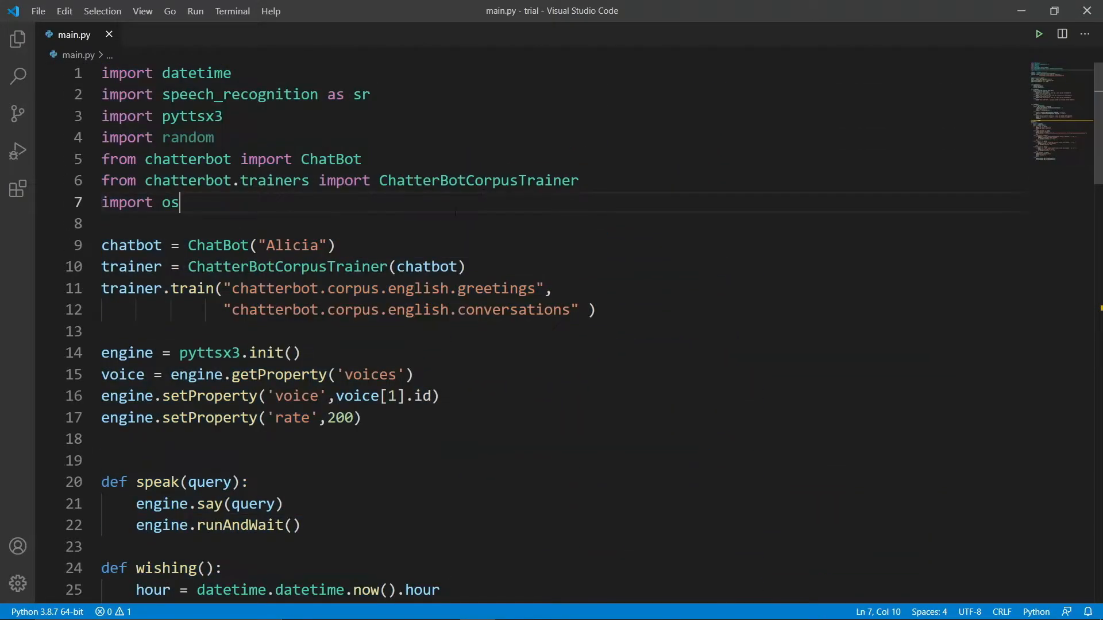
{"action": "scroll", "scroll_direction": "down", "scroll_amount": 3}
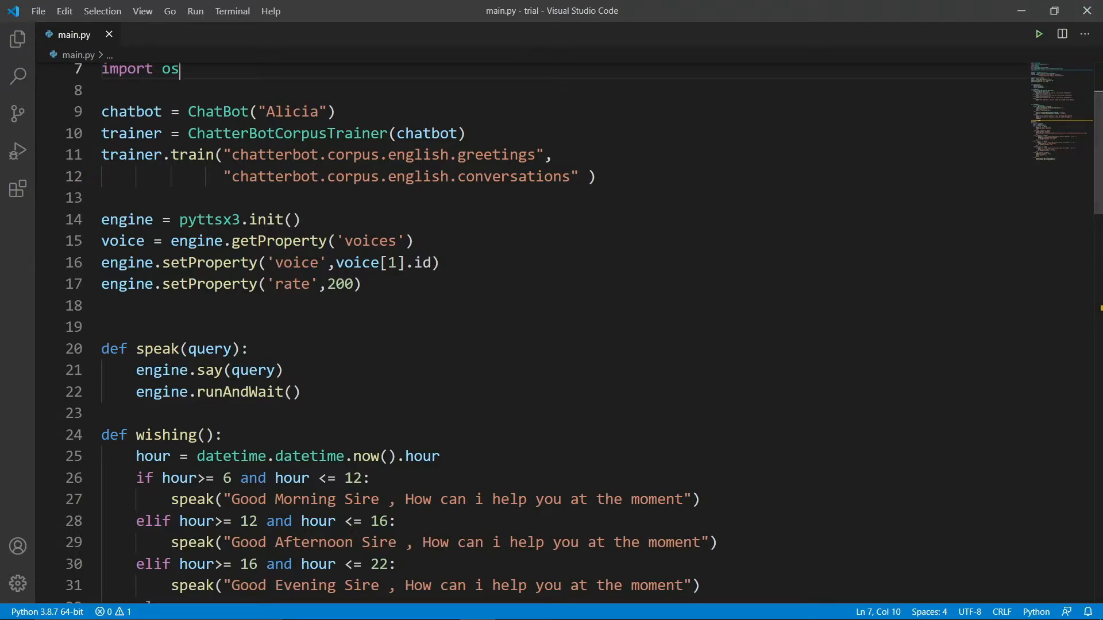
{"action": "mouse_move", "coordinate": [17, 39]}
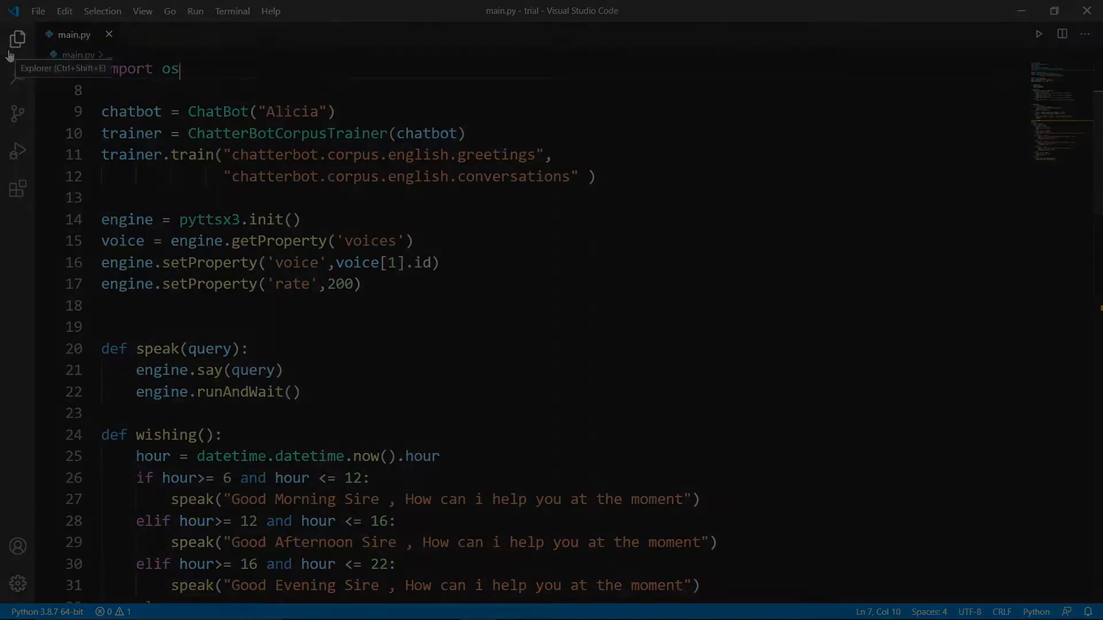
Switch to test.py and place the cursor on the empty line below the client setup for the on_start event.
{"action": "left_click", "coordinate": [157, 35]}
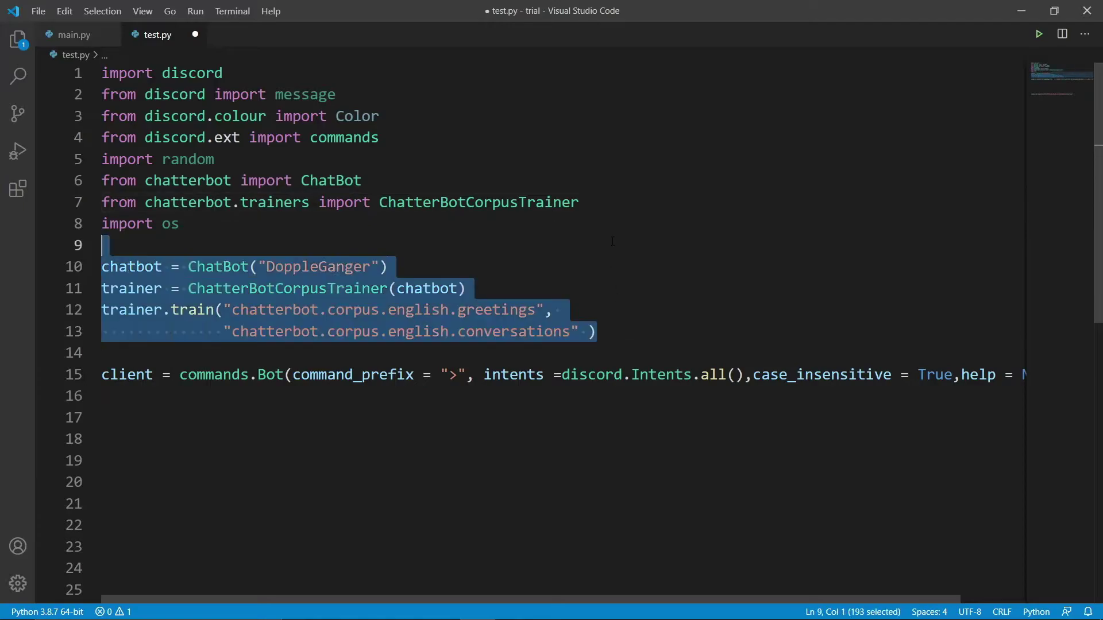
{"action": "left_click", "coordinate": [179, 224]}
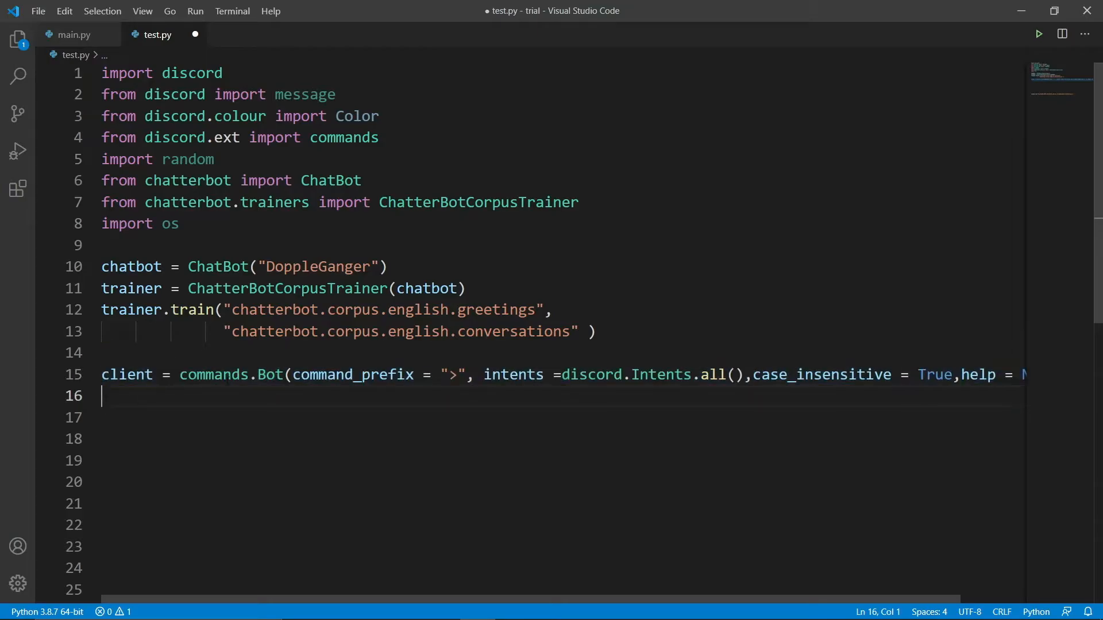
{"action": "left_click", "coordinate": [291, 180]}
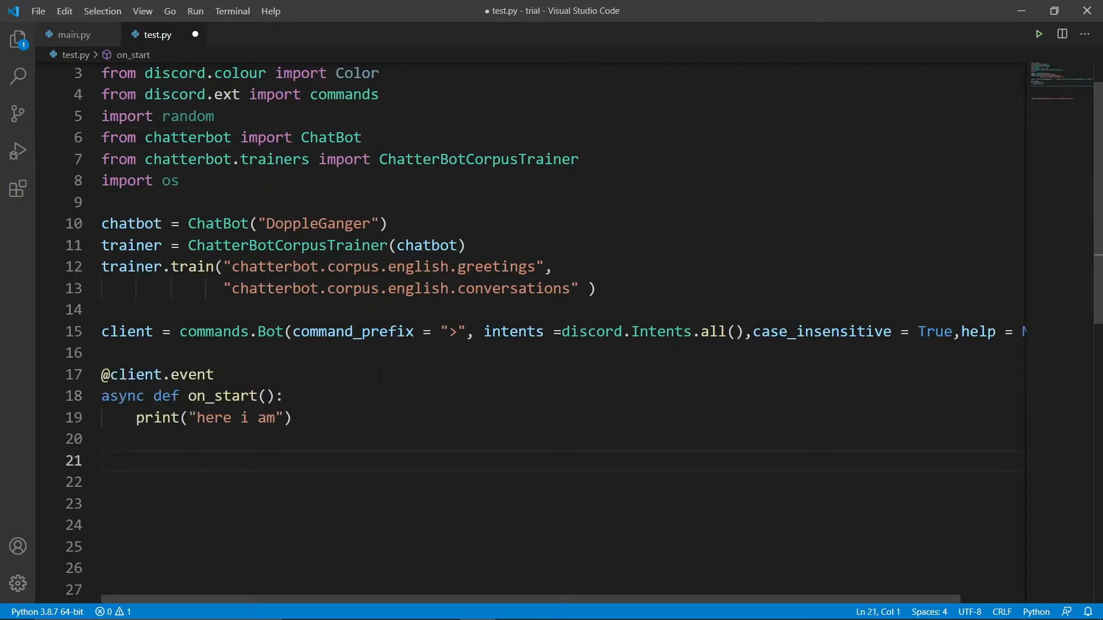
{"action": "type", "text": "@client.event"}
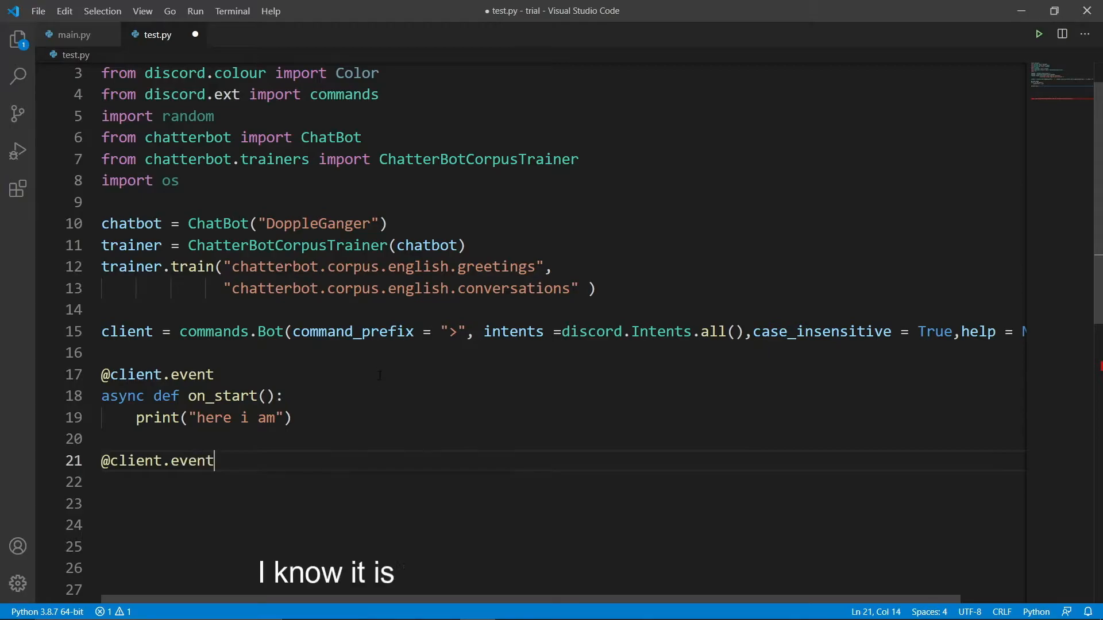
{"action": "key", "text": "Return"}
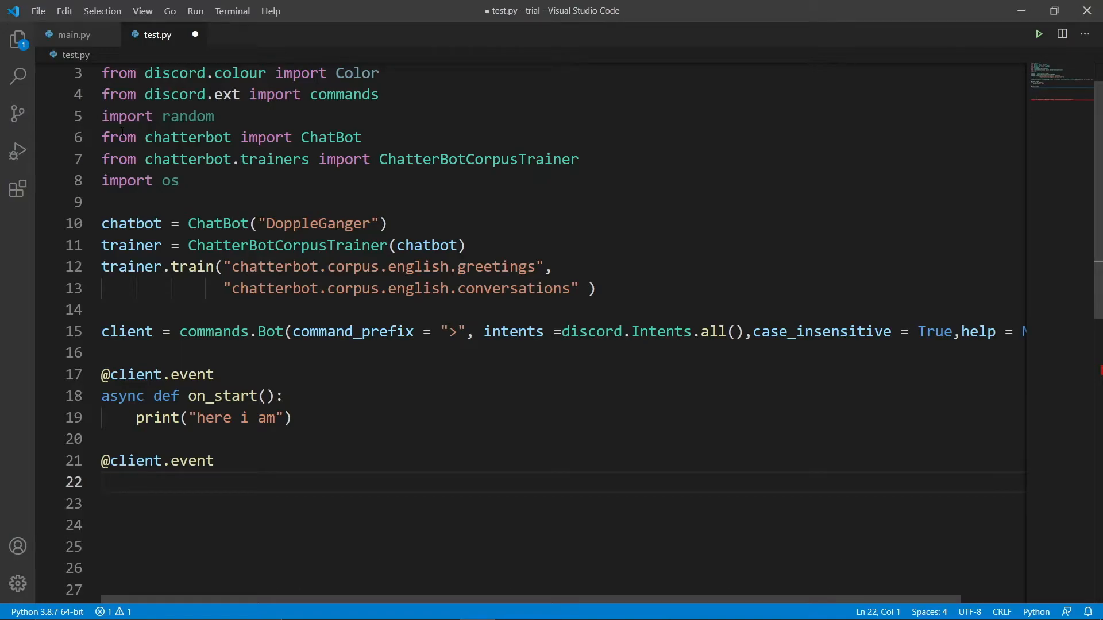
{"action": "type", "text": "a"}
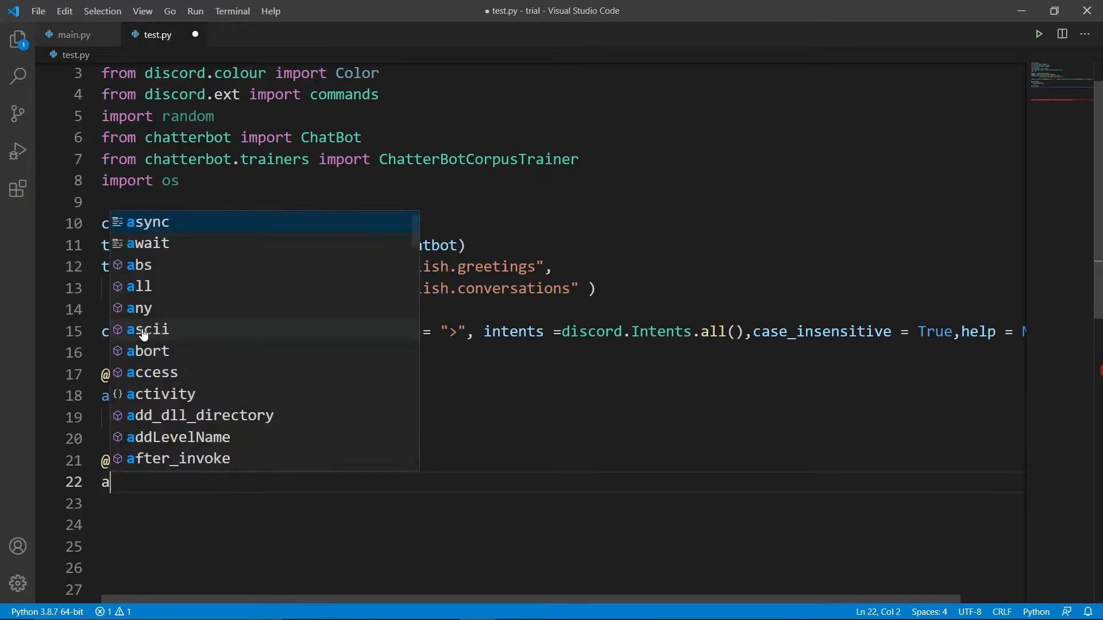
{"action": "type", "text": "sync de"}
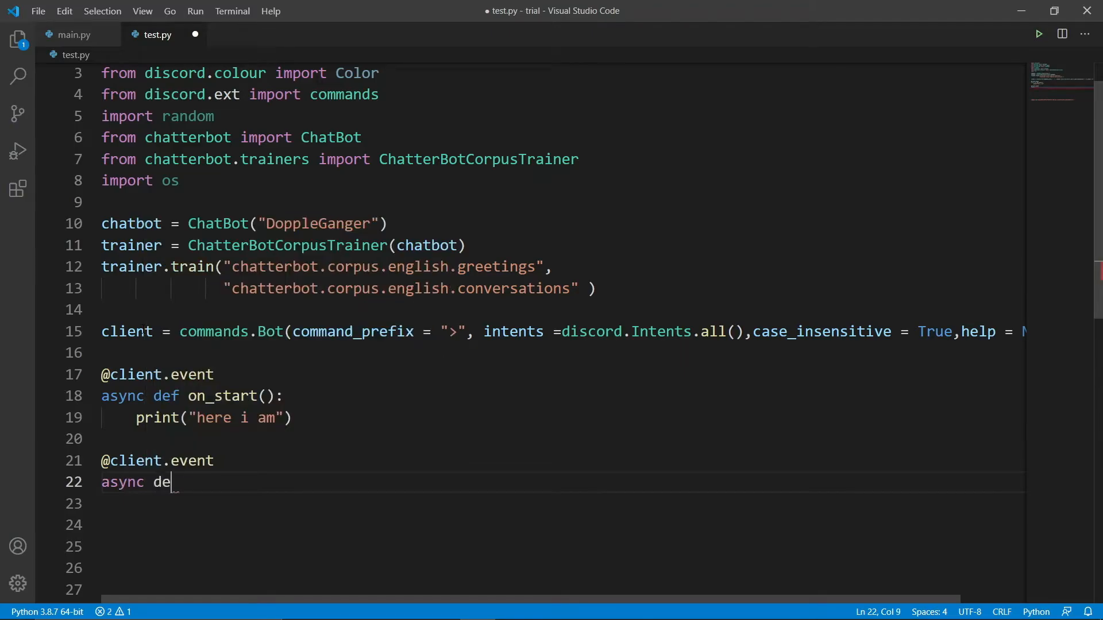
{"action": "type", "text": "f on_"}
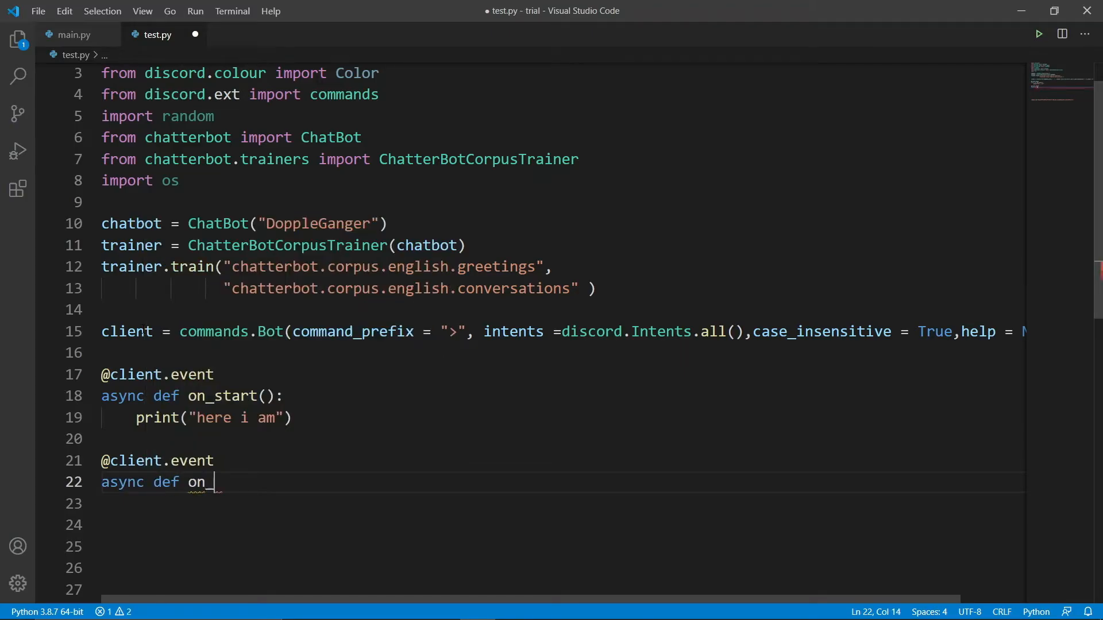
{"action": "type", "text": "message"}
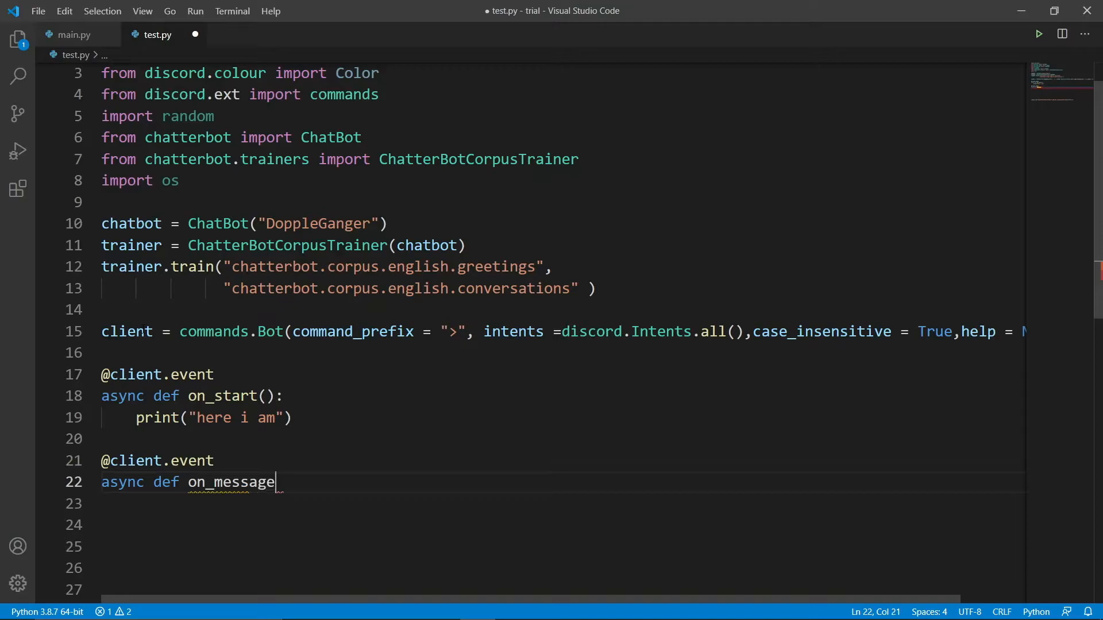
{"action": "type", "text": "(msg)"}
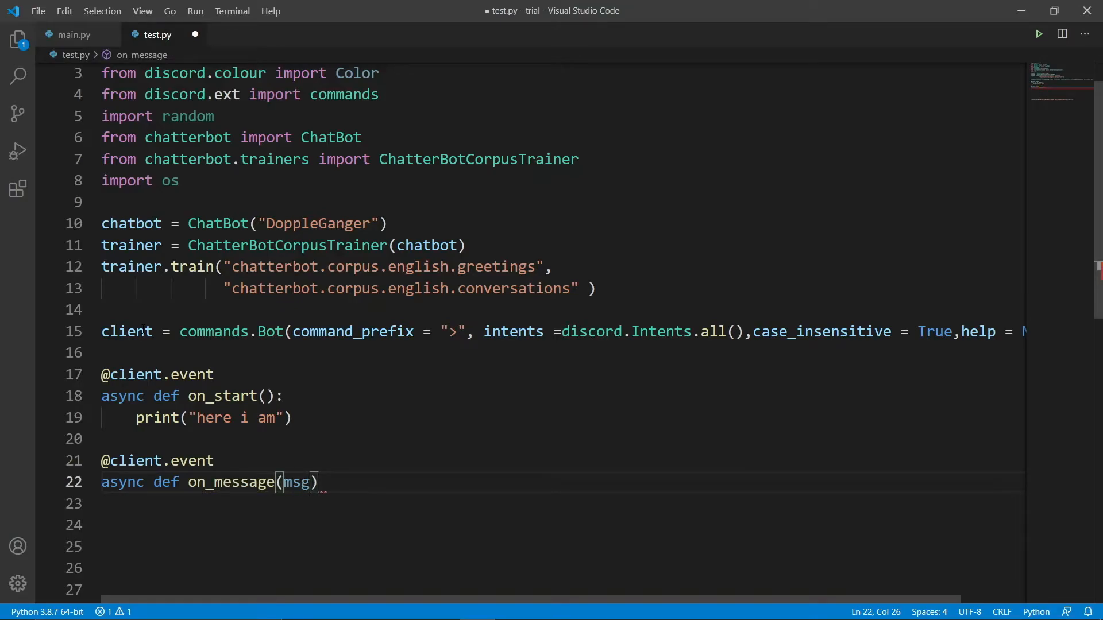
{"action": "key", "text": "enter"}
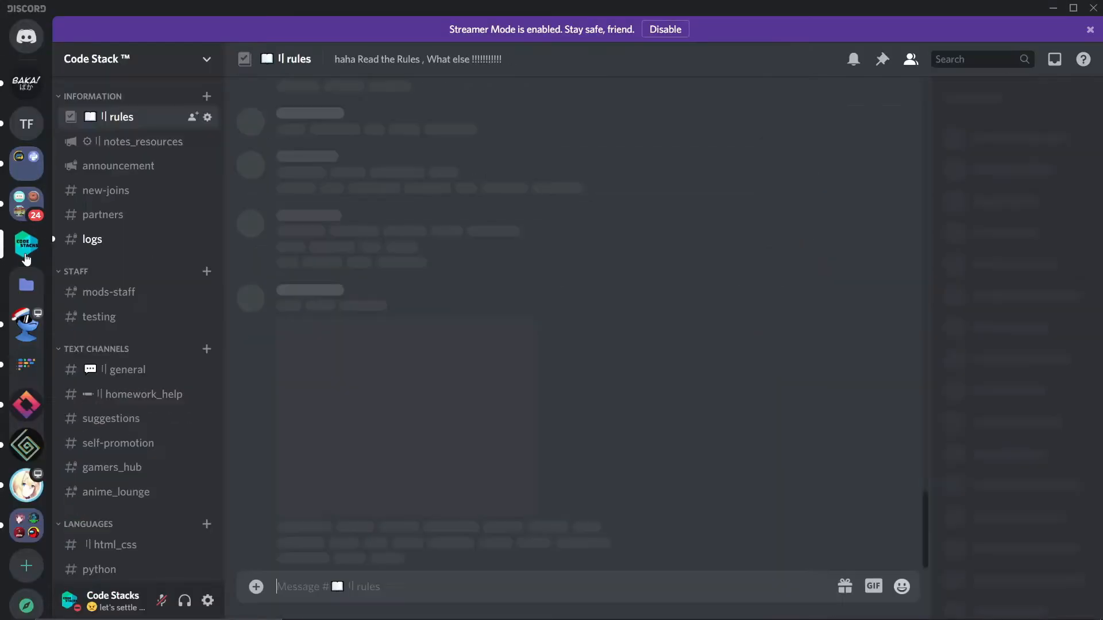
Create a private text channel named ai-chatbot in the Bots category of the Discord server.
{"action": "left_click", "coordinate": [144, 431]}
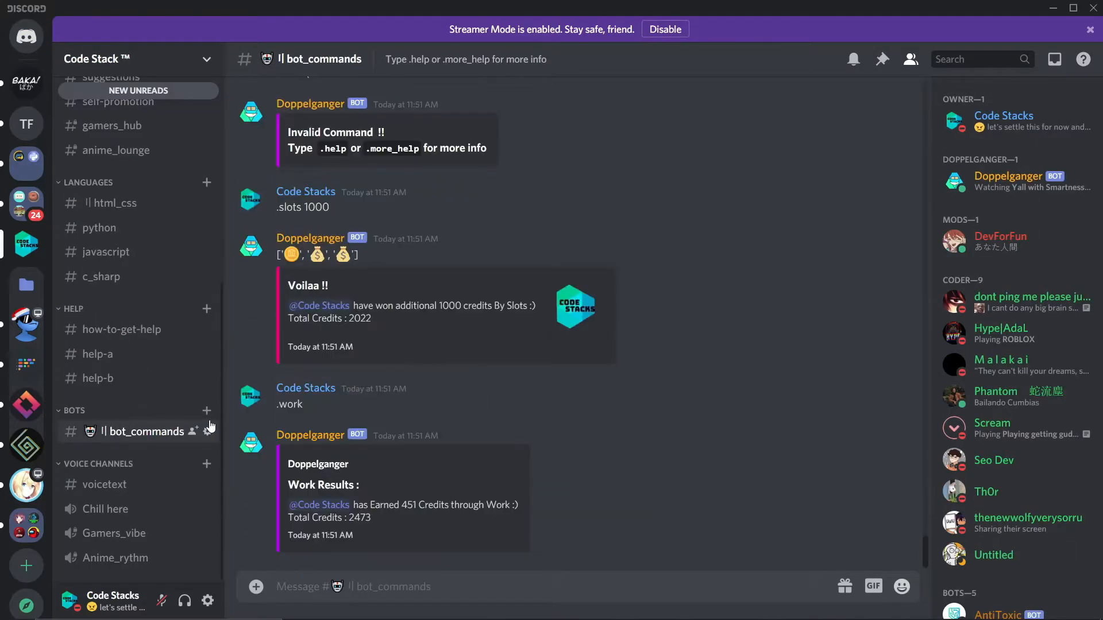
{"action": "left_click", "coordinate": [205, 411]}
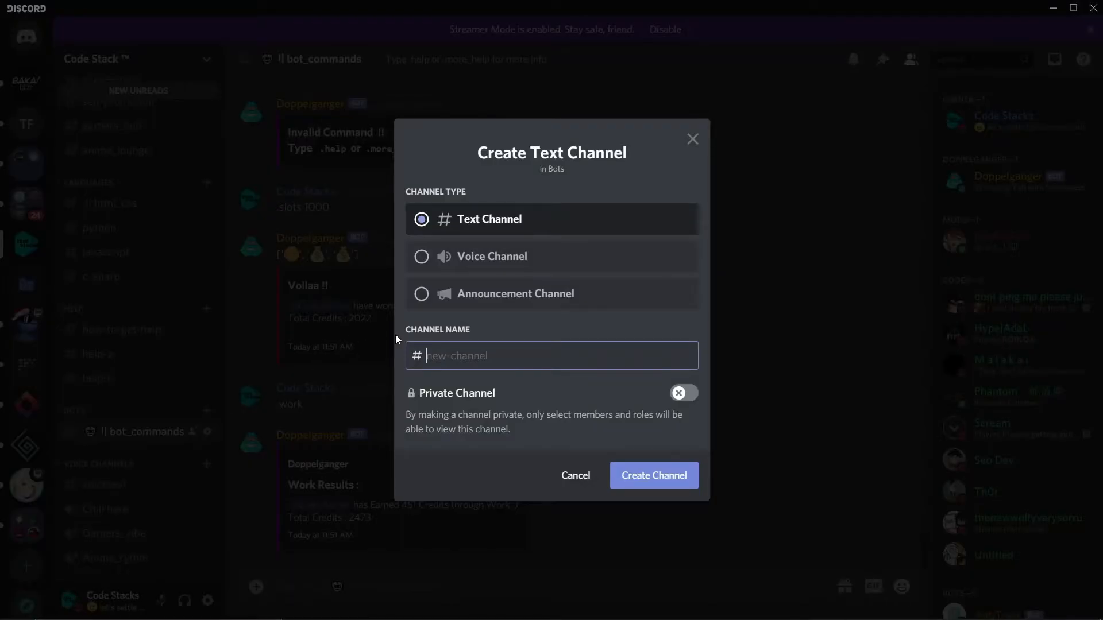
{"action": "type", "text": "ai-c"}
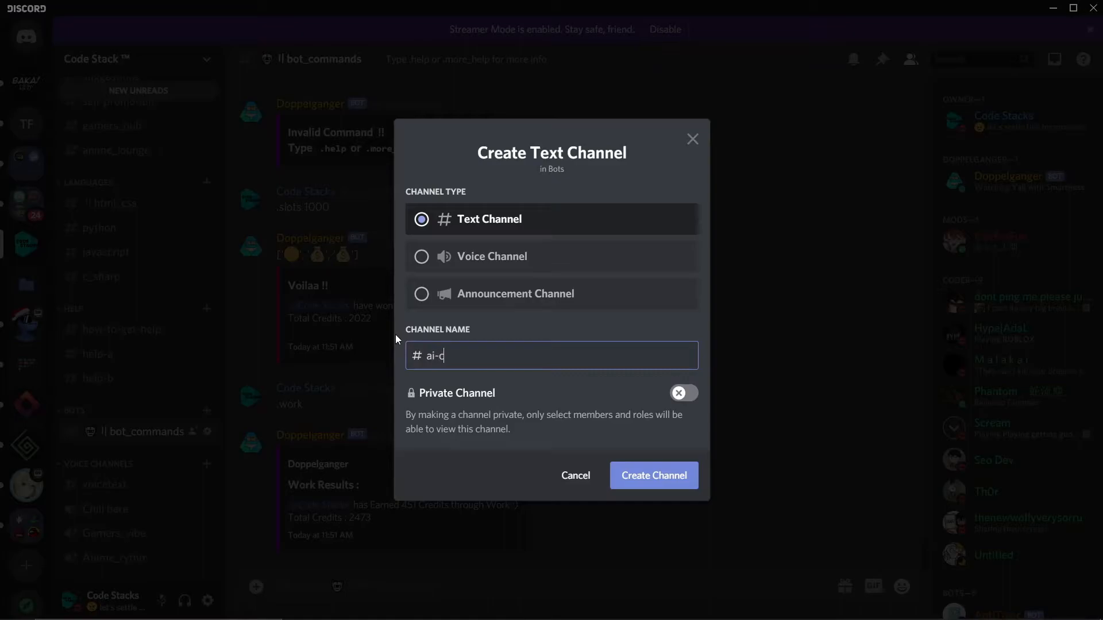
{"action": "type", "text": "hatbot"}
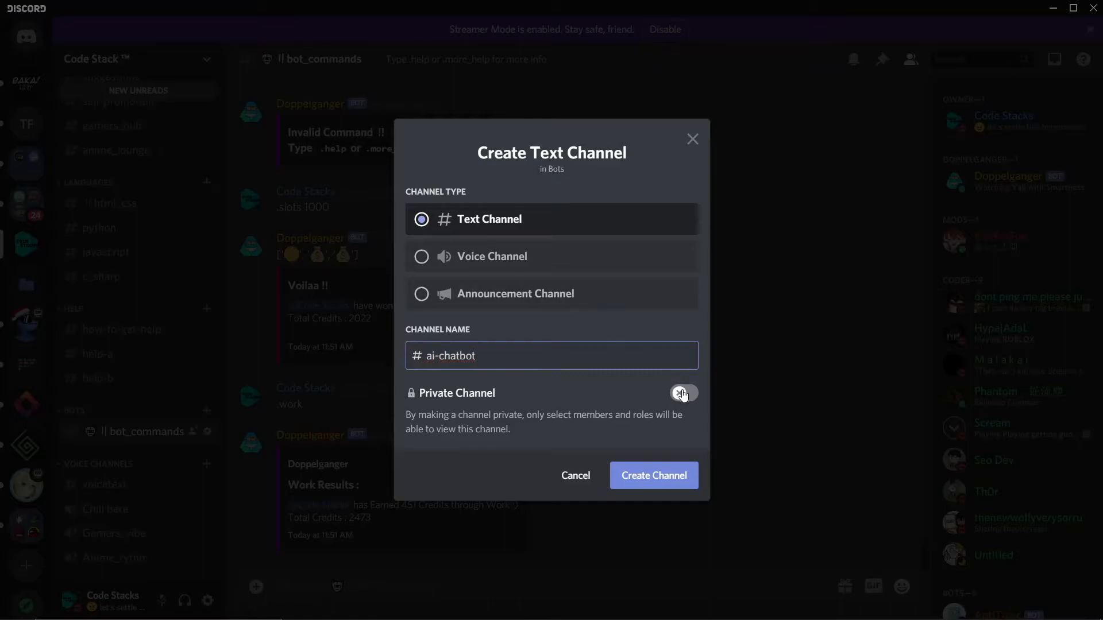
{"action": "left_click", "coordinate": [683, 393]}
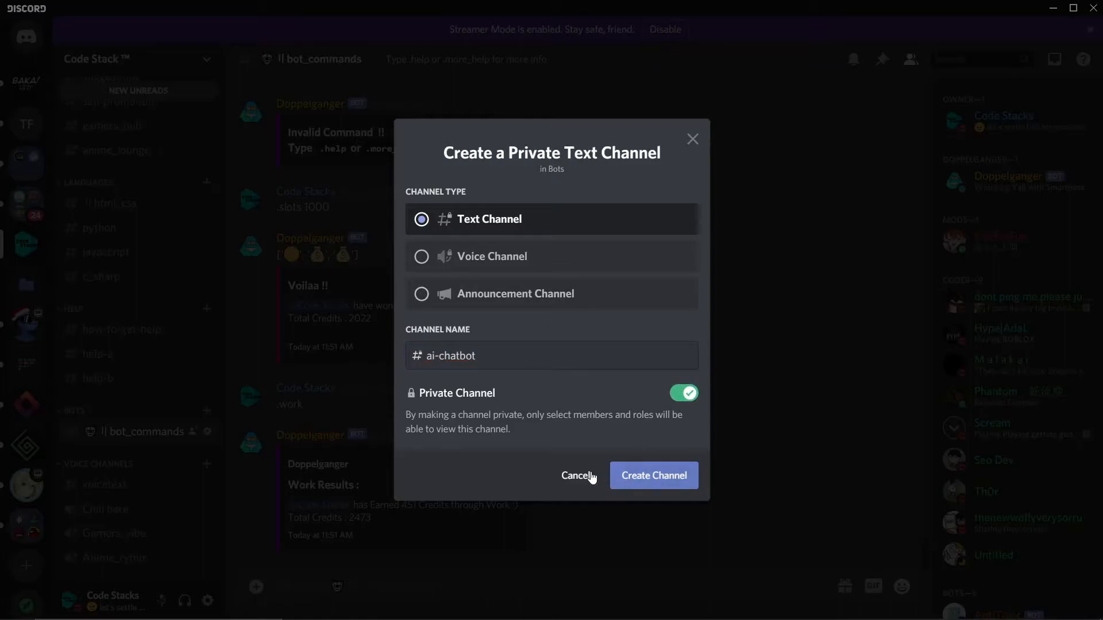
{"action": "left_click", "coordinate": [653, 475]}
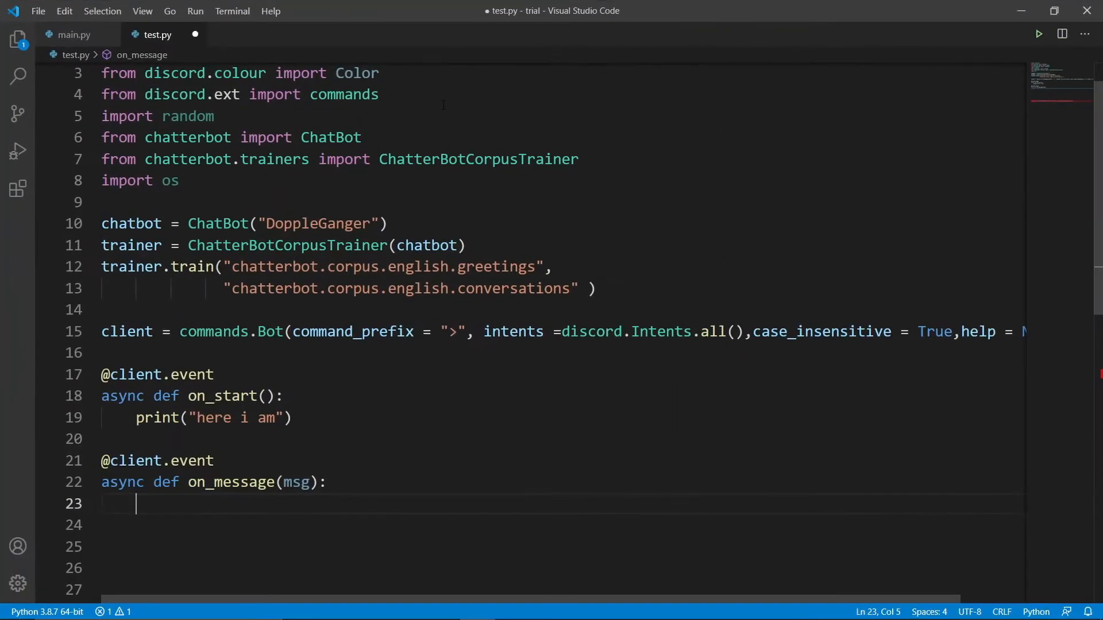
{"action": "type", "text": "if"}
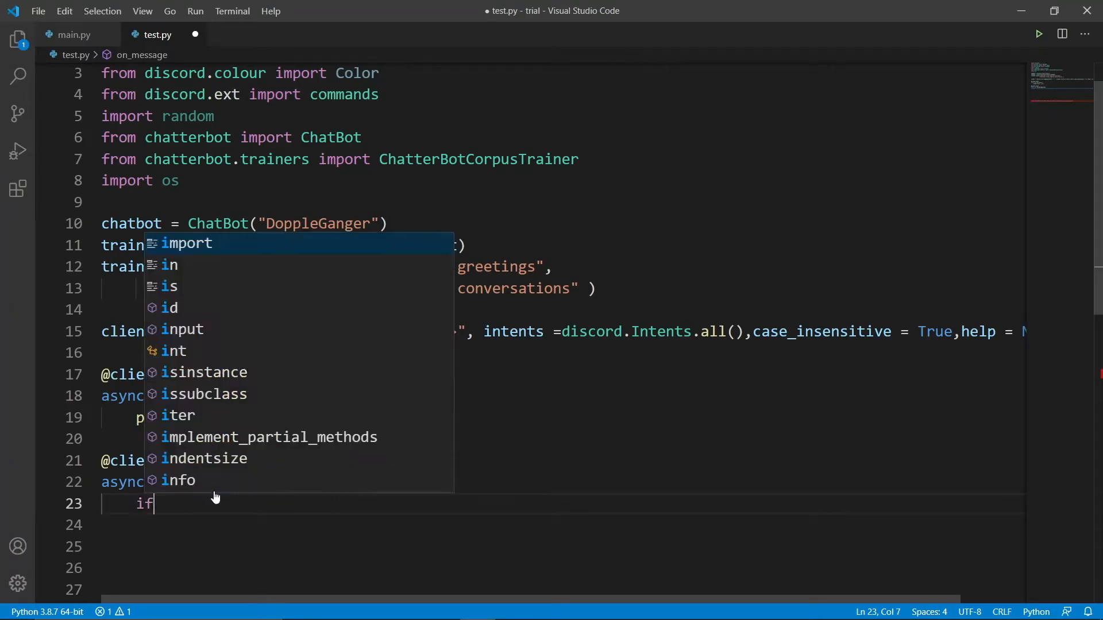
{"action": "type", "text": "msg."}
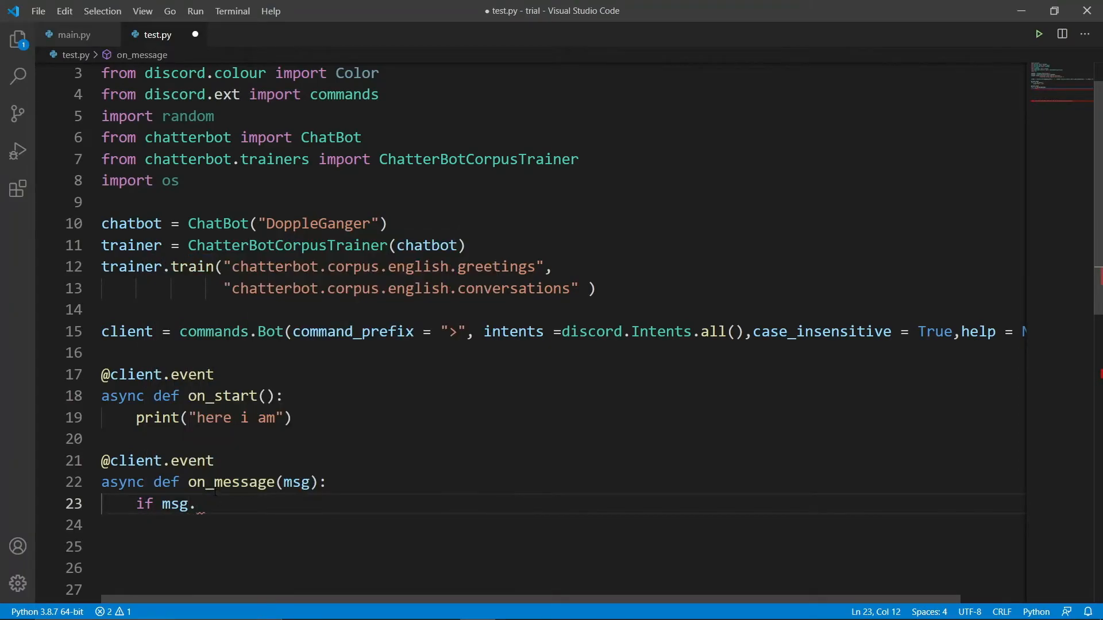
{"action": "type", "text": "channel.i"}
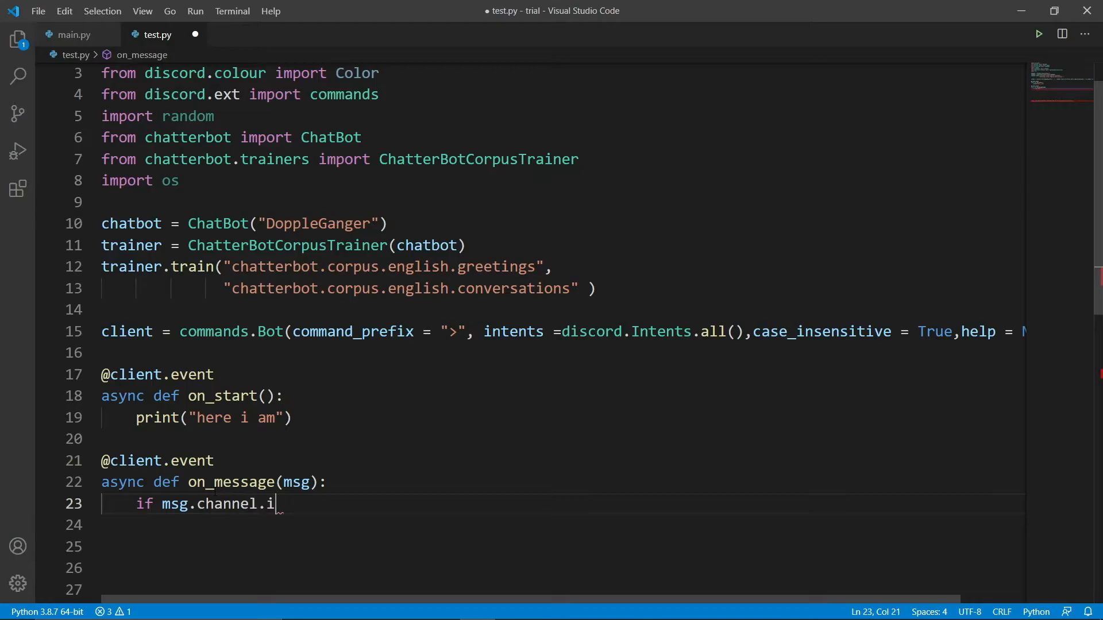
{"action": "type", "text": "d =="}
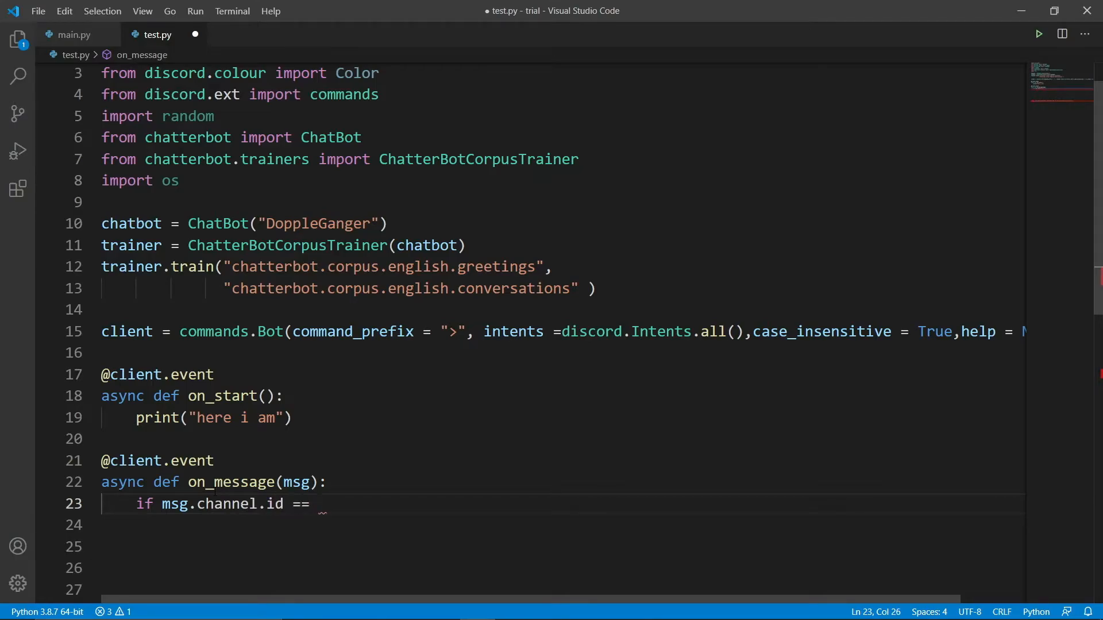
{"action": "type", "text": "805339803750760469"}
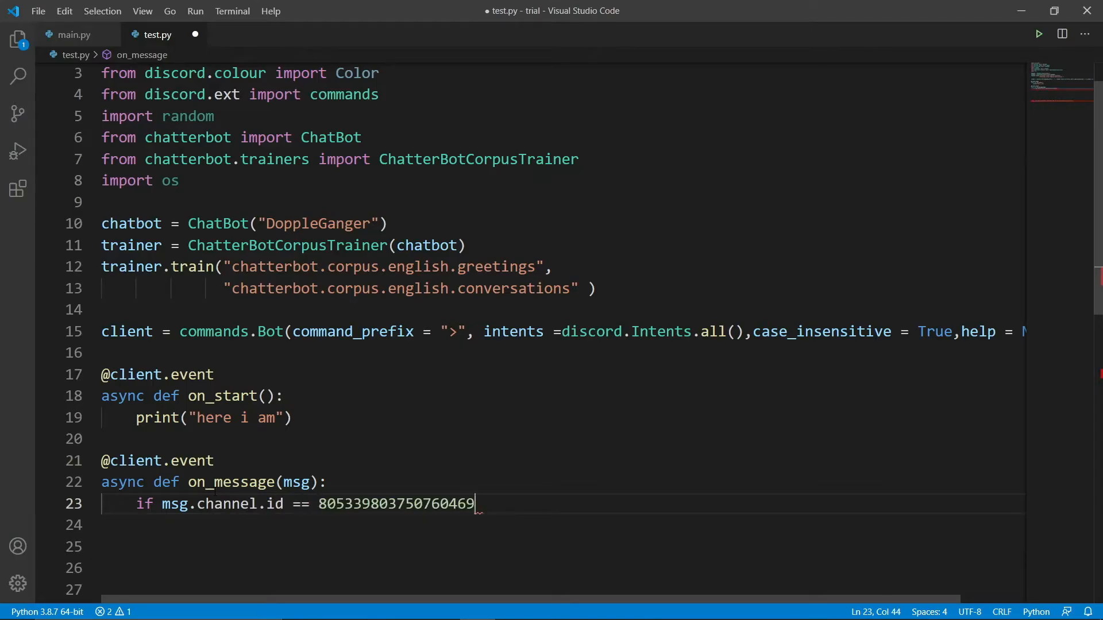
{"action": "type", "text": ":"}
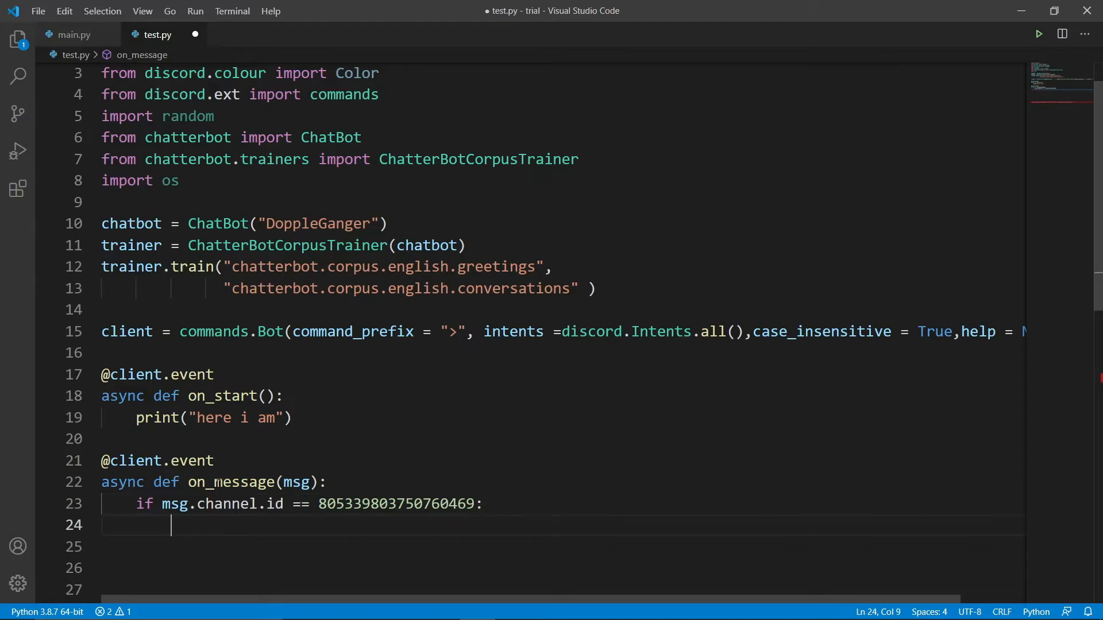
{"action": "double_click", "coordinate": [398, 504]}
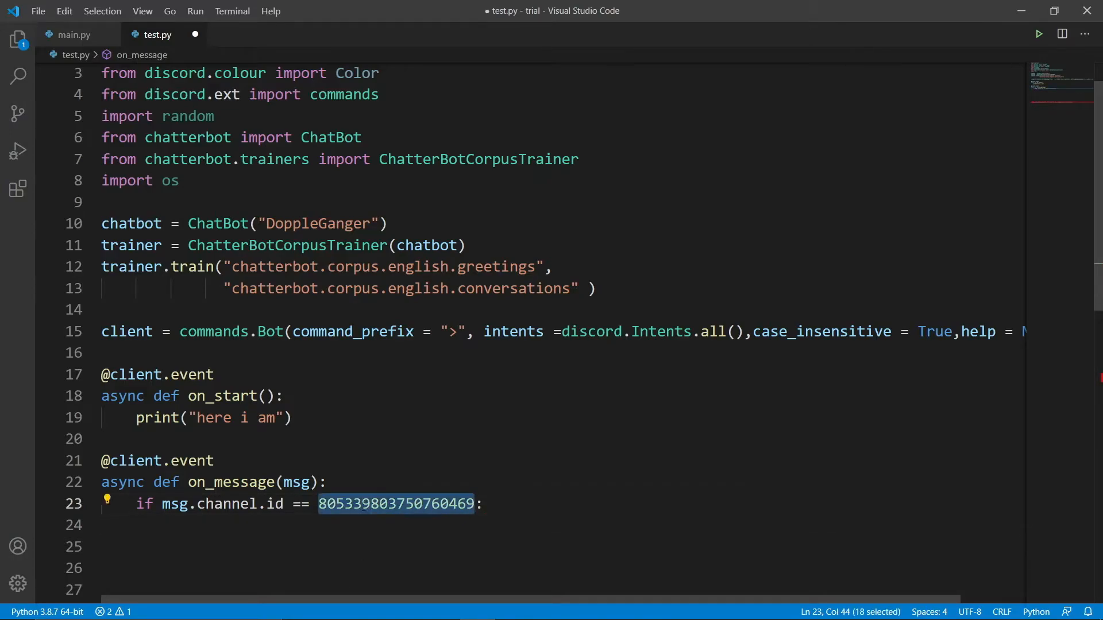
{"action": "left_click", "coordinate": [350, 525]}
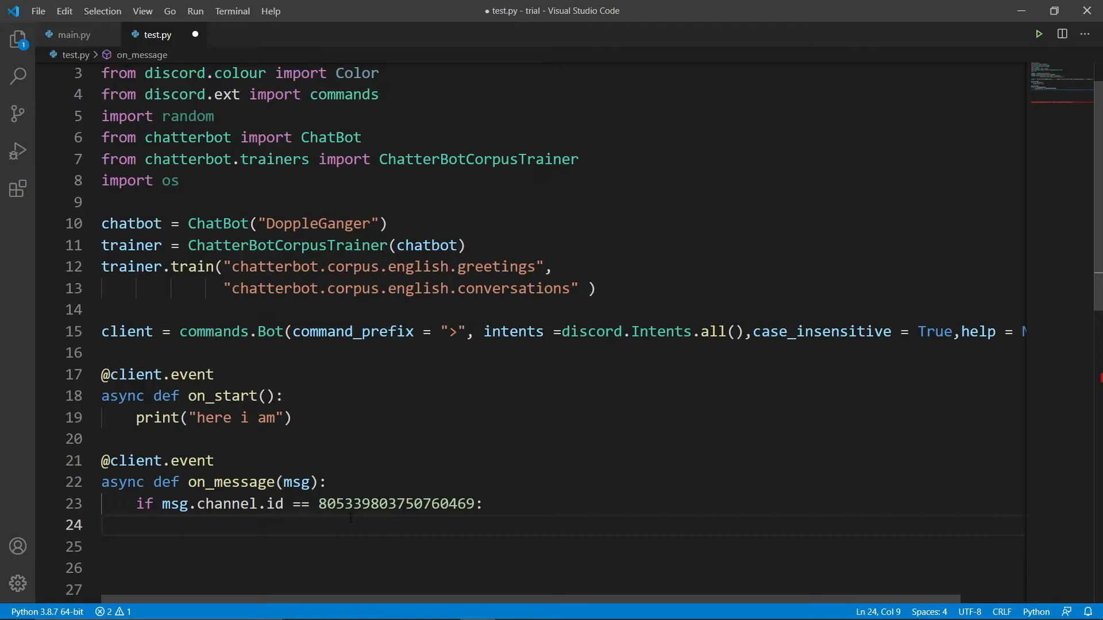
Nest an if not msg.author.bot: check so bot-written messages are skipped.
{"action": "type", "text": "if"}
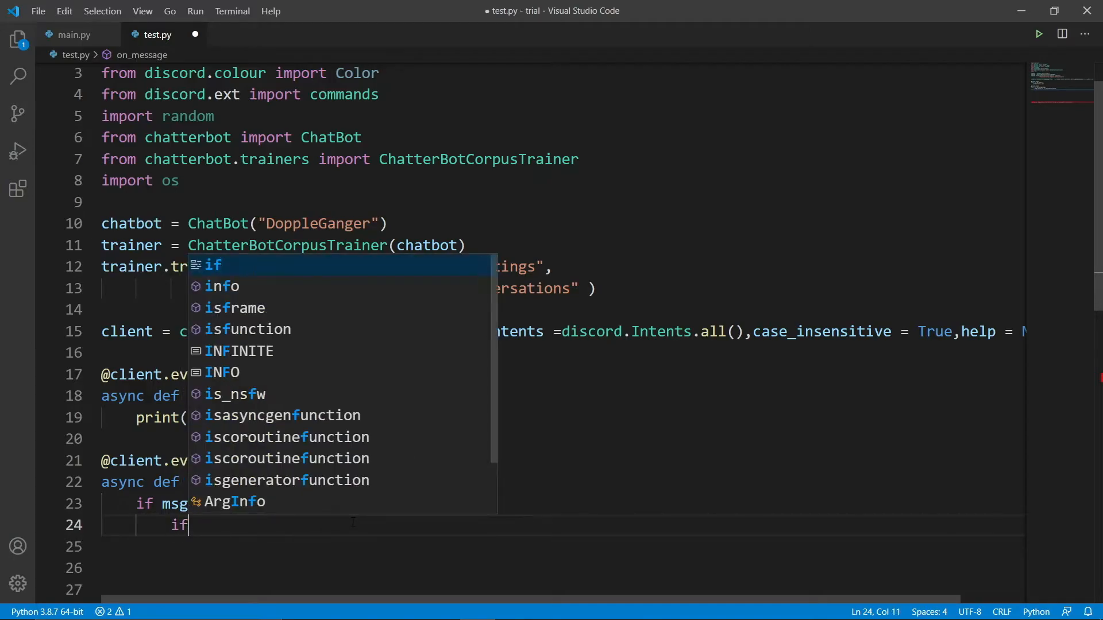
{"action": "type", "text": "not"}
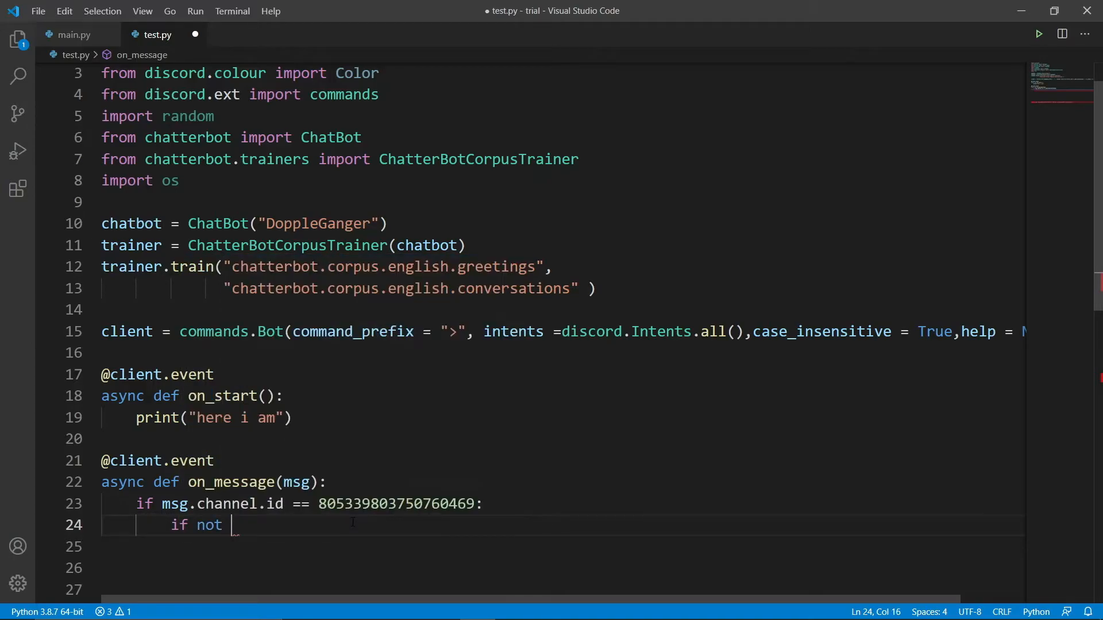
{"action": "type", "text": "msg.ch"}
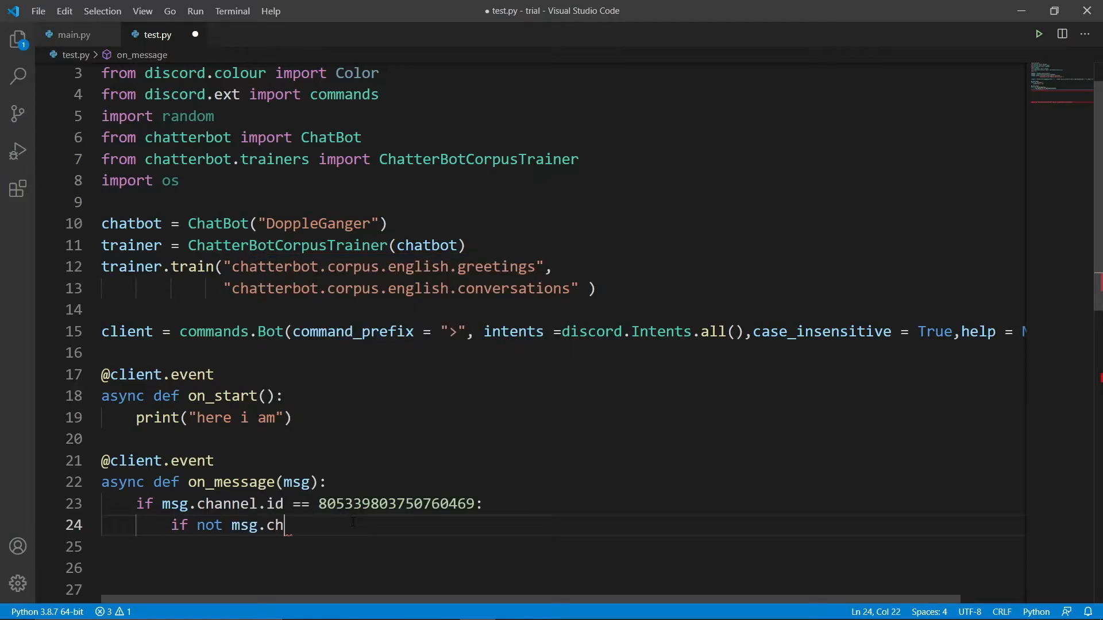
{"action": "type", "text": "author.bot"}
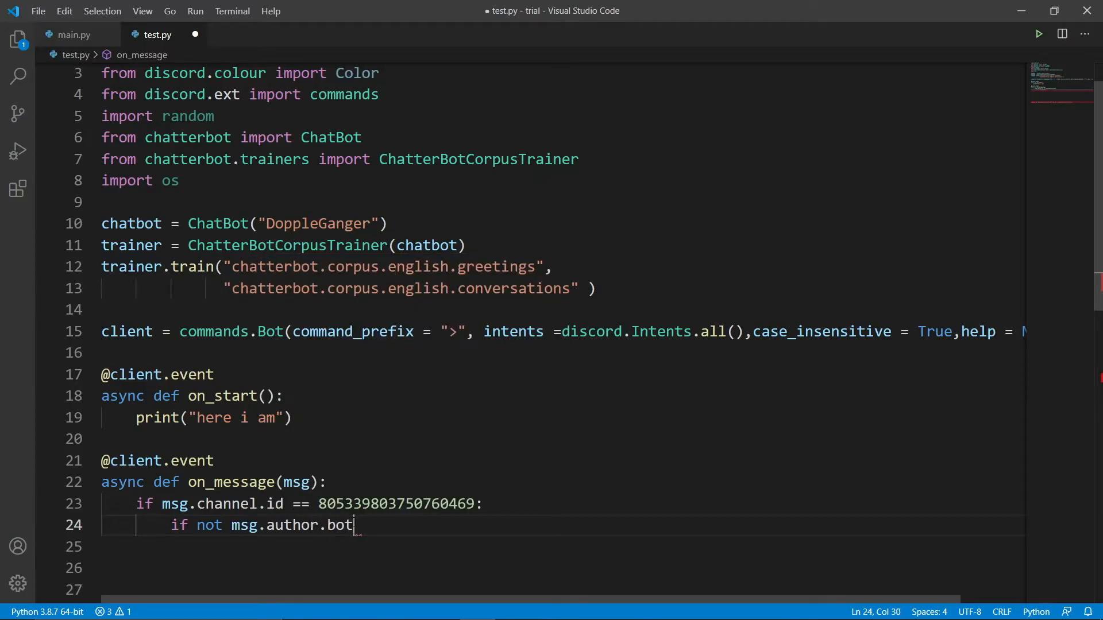
{"action": "double_click", "coordinate": [174, 526]}
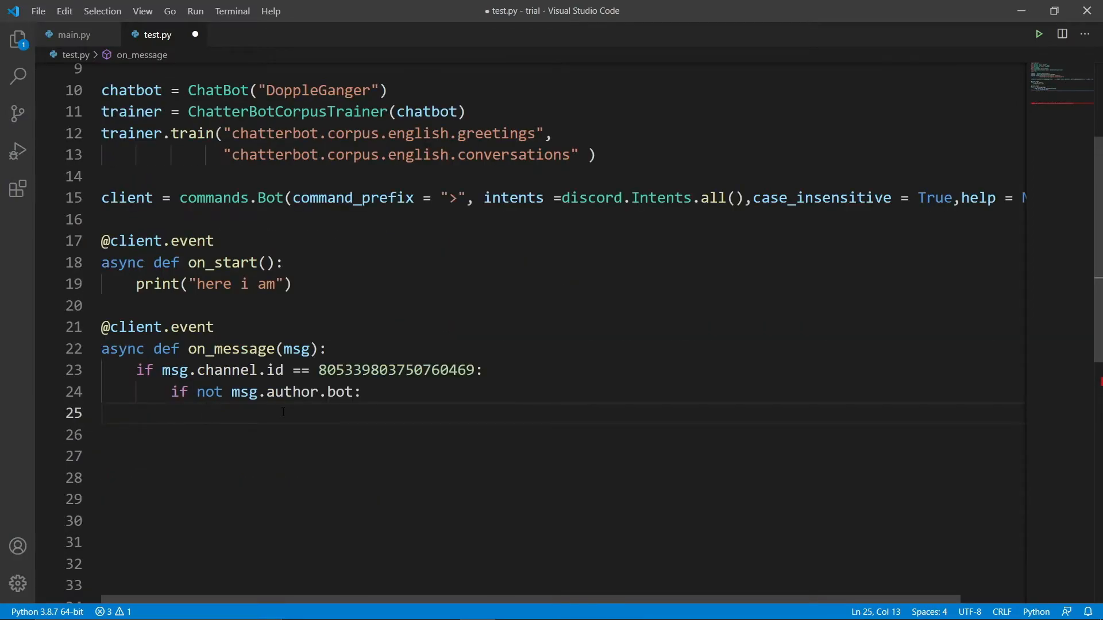
Store message = str(chatbot.get_response(msg.content)) inside the non-bot branch.
{"action": "type", "text": "message ="}
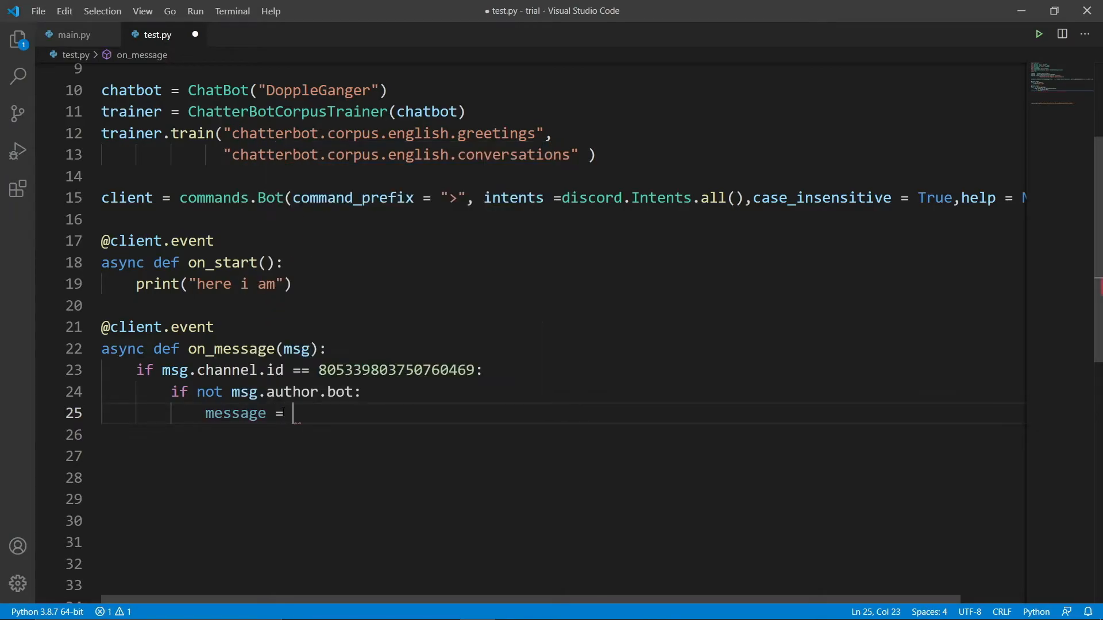
{"action": "type", "text": "chatbot.get_response(msg"}
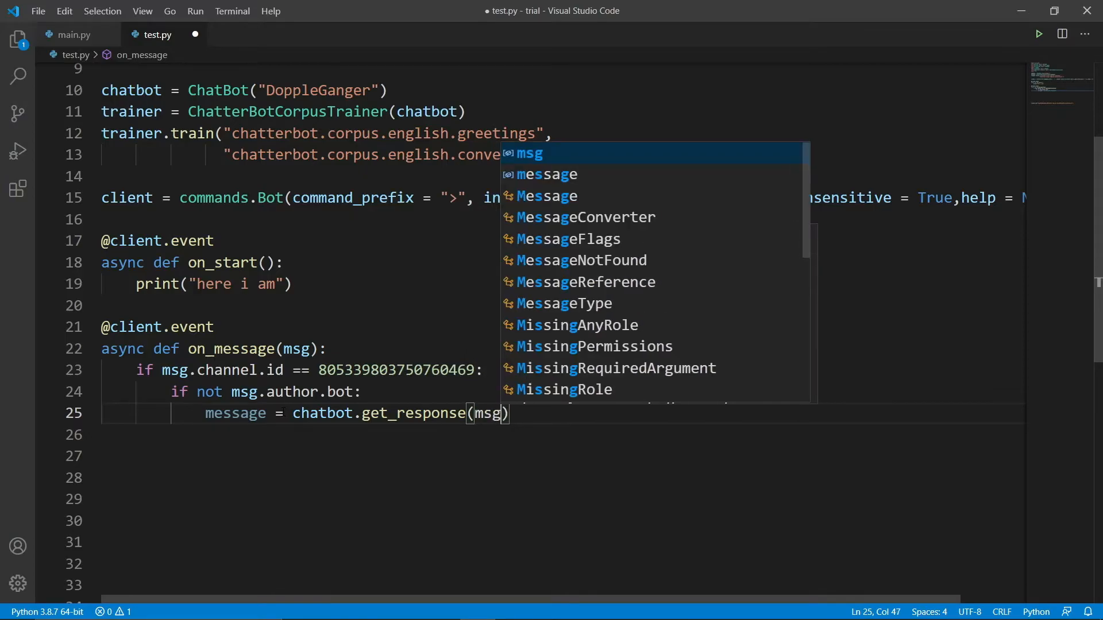
{"action": "type", "text": ","}
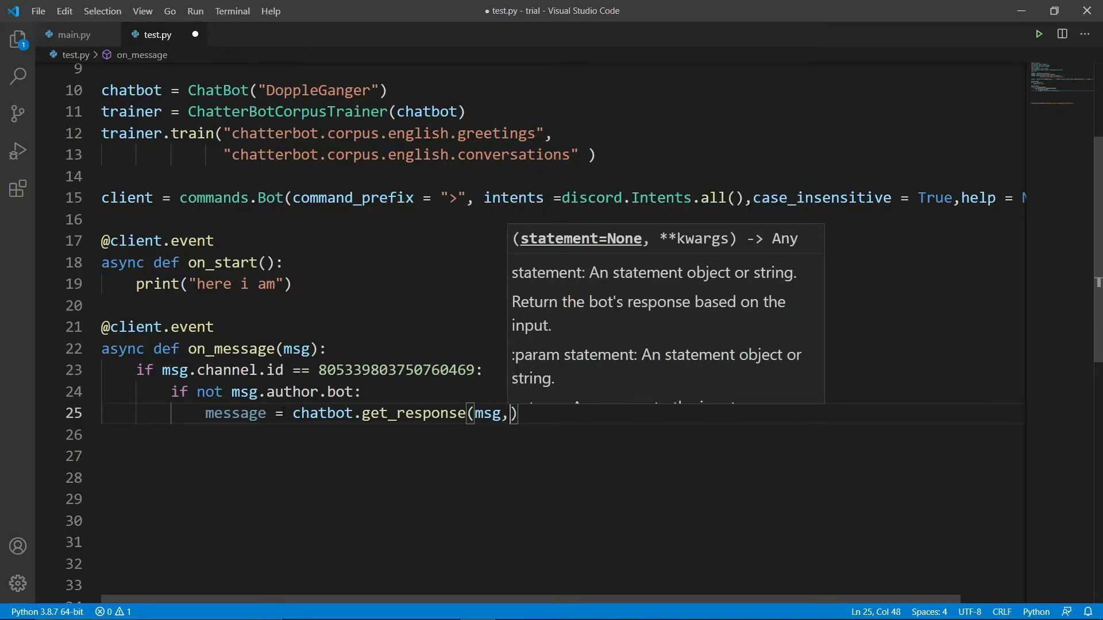
{"action": "type", "text": ".contetn"}
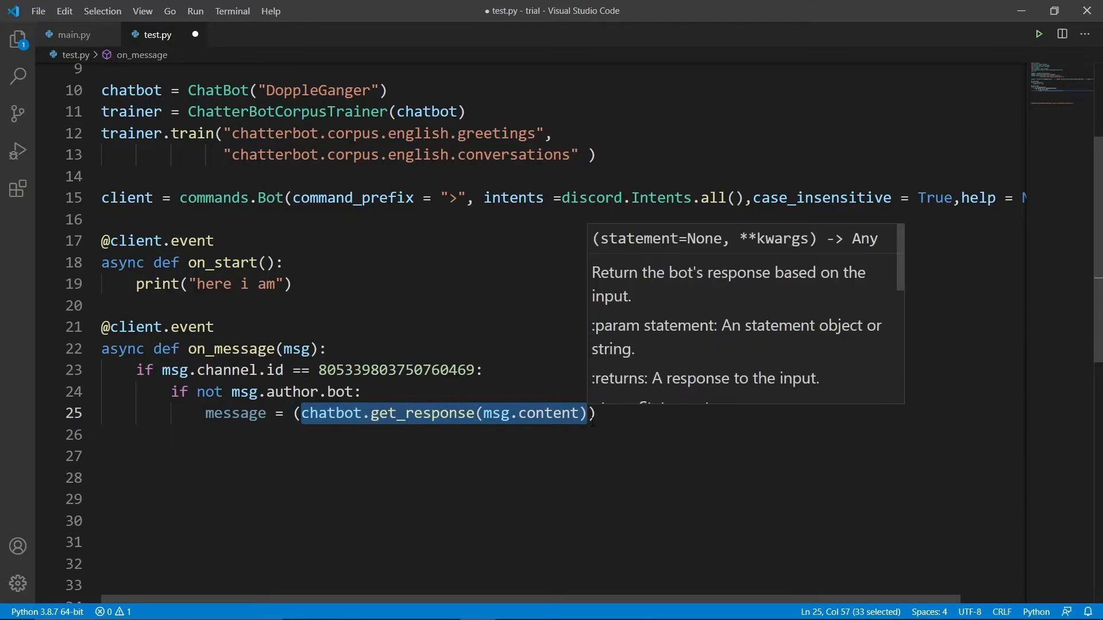
{"action": "type", "text": "str("}
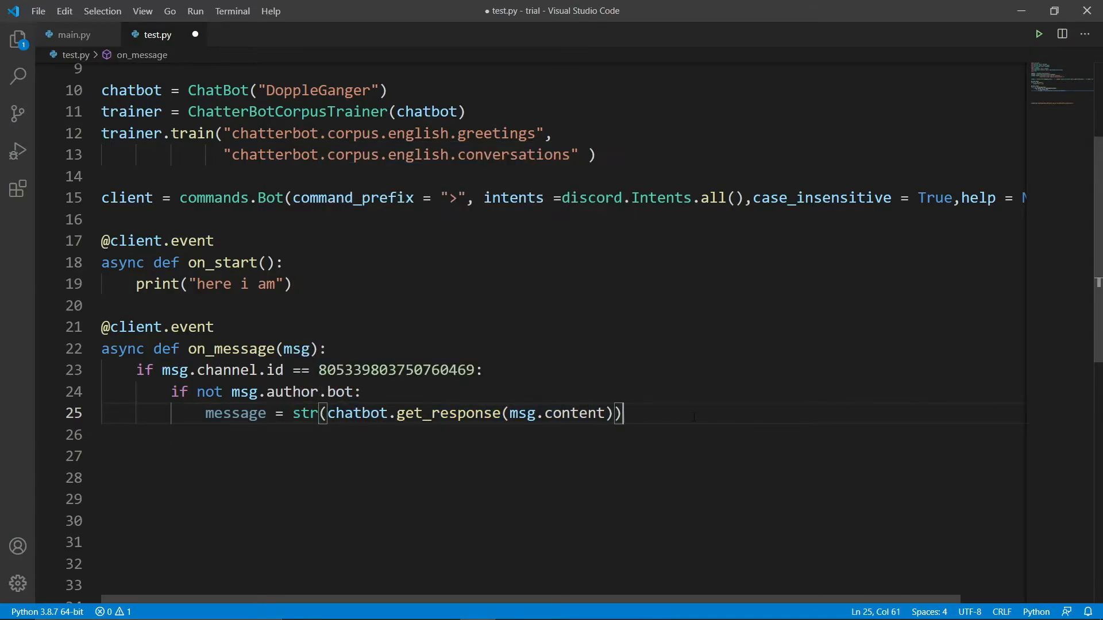
{"action": "type", "text": "if len(m"}
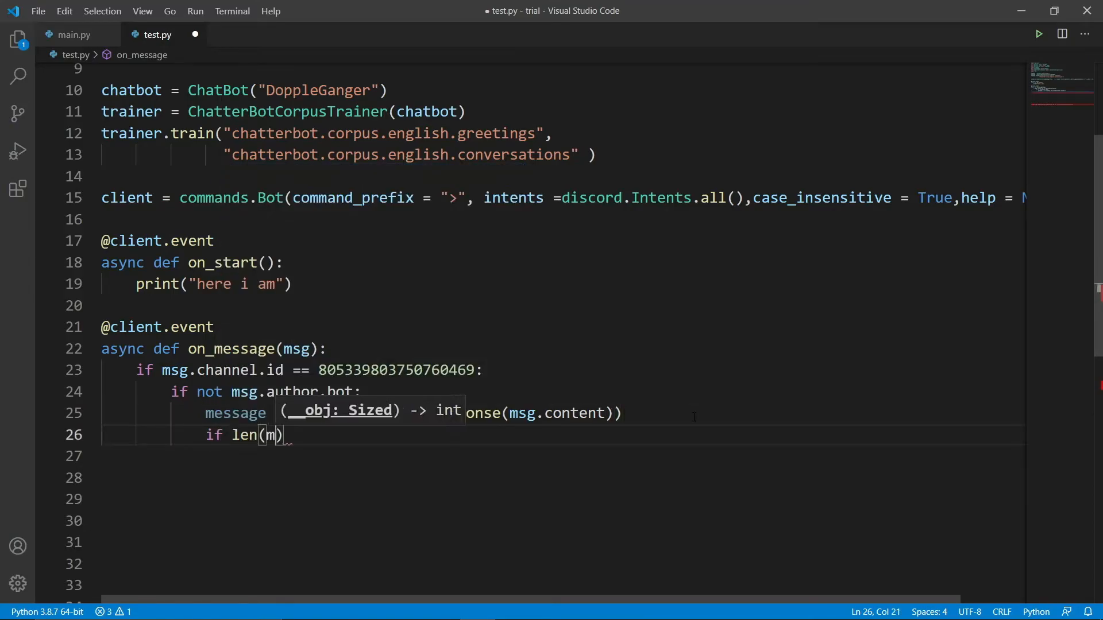
Add if len(message) >100: setting message = ".." to shorten long replies.
{"action": "type", "text": "essage) >100:"}
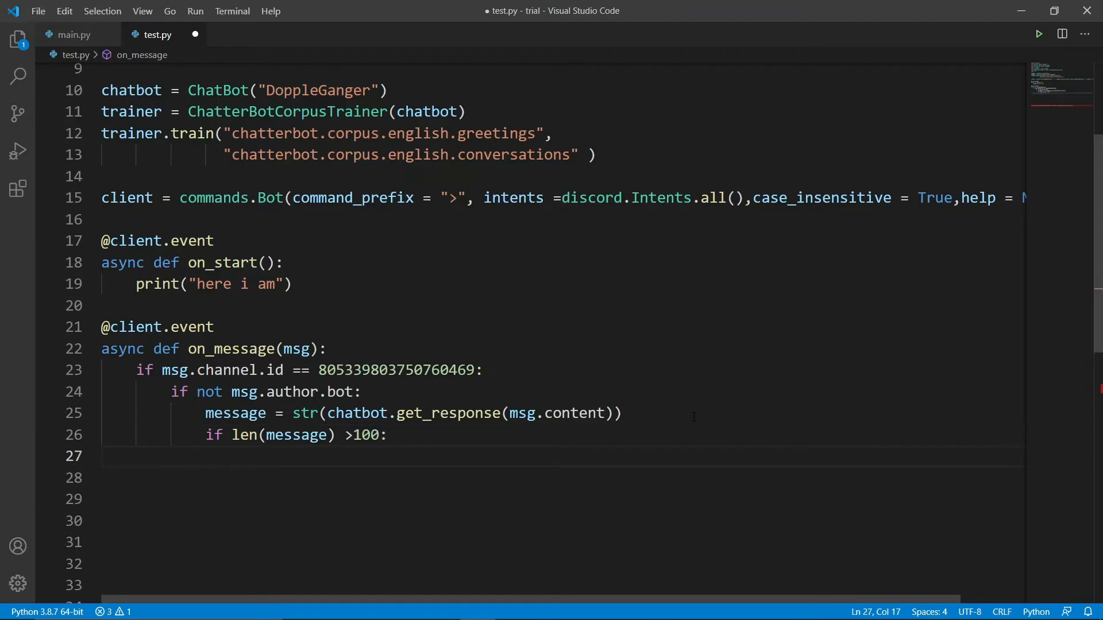
{"action": "type", "text": "message = \".."}
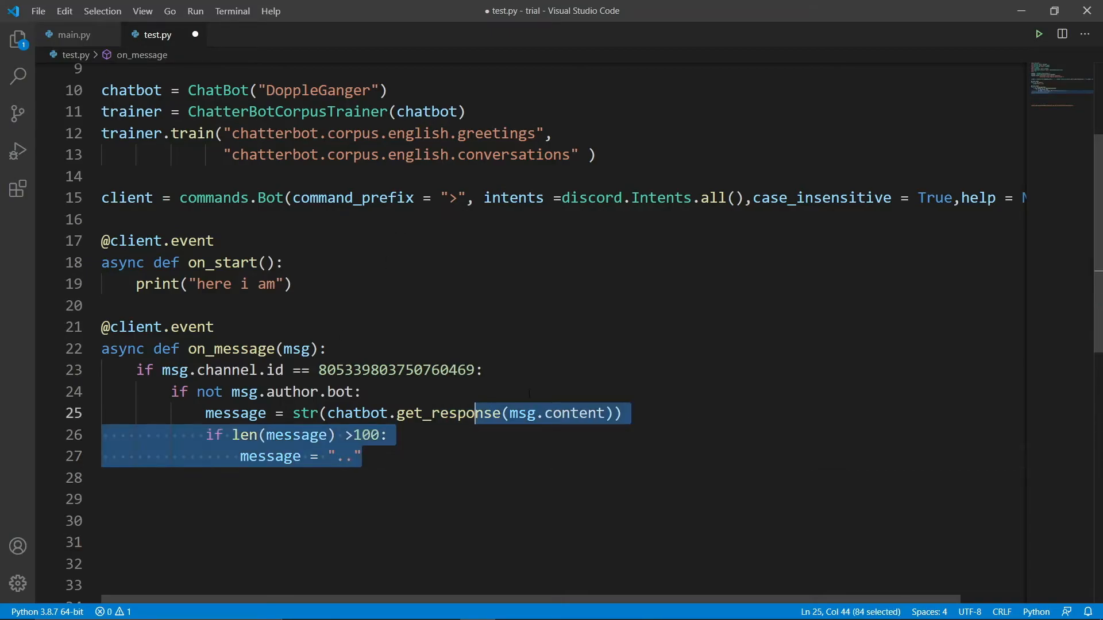
{"action": "left_click", "coordinate": [484, 370]}
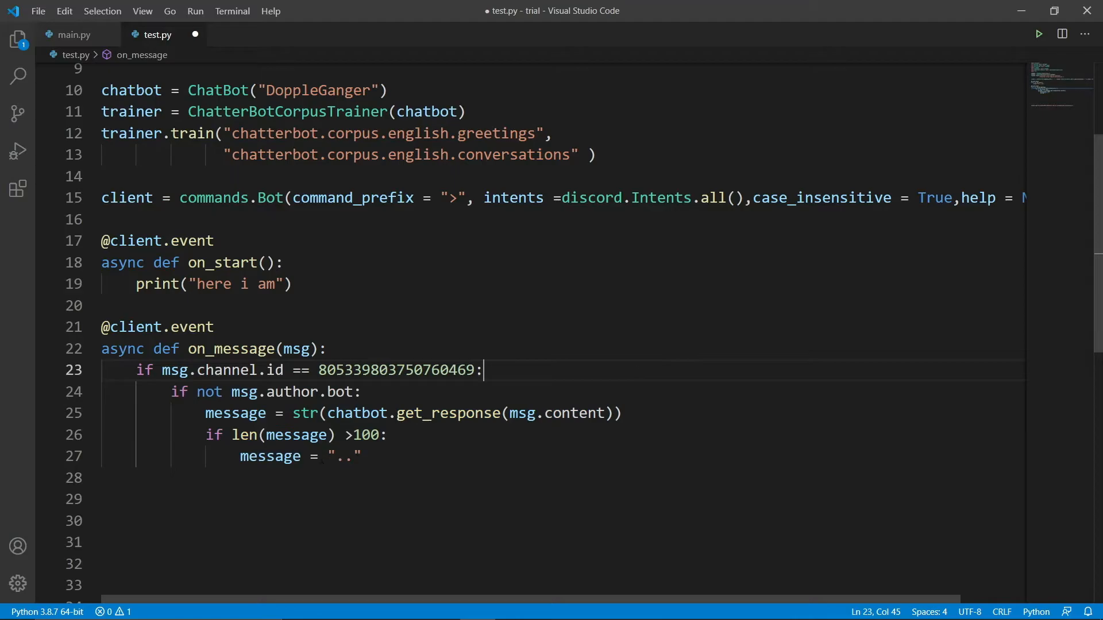
{"action": "left_click", "coordinate": [361, 456]}
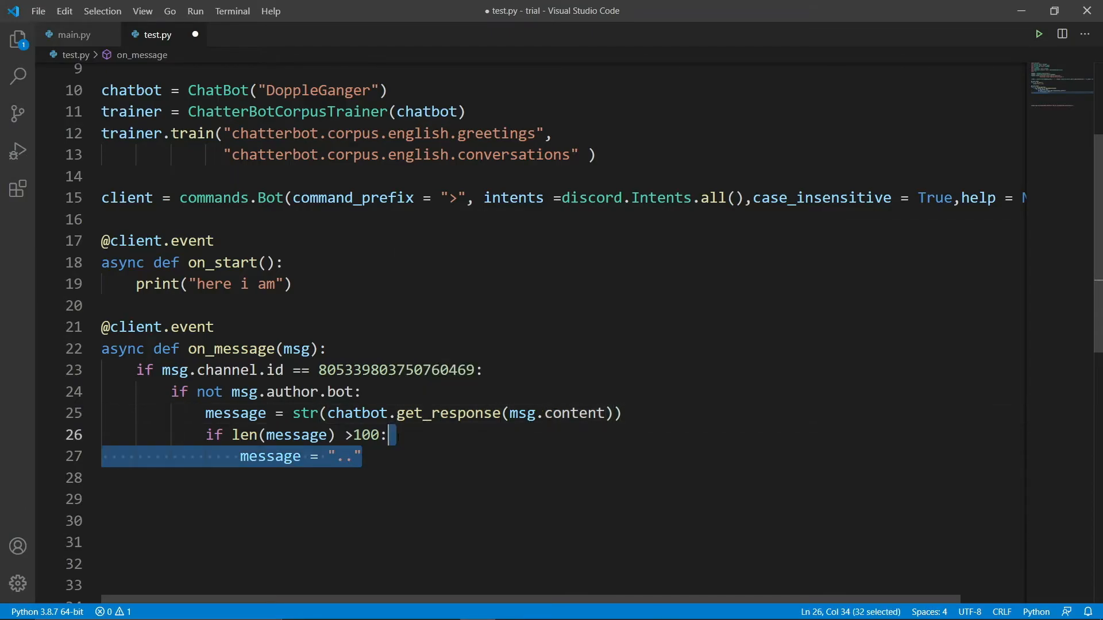
{"action": "key", "text": "shift+up"}
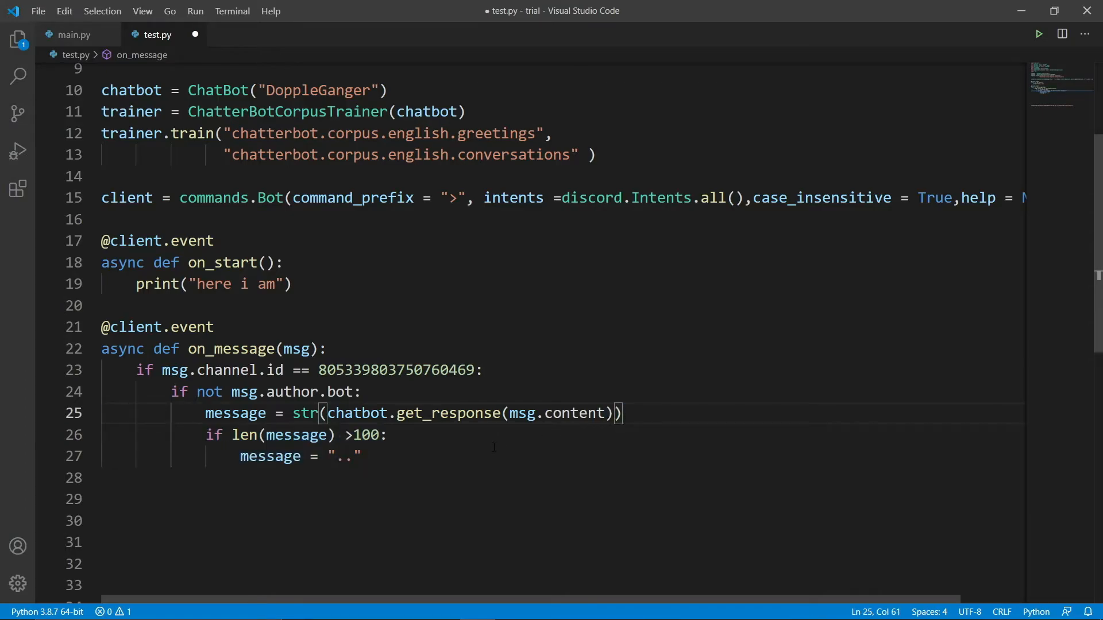
{"action": "mouse_move", "coordinate": [475, 467]}
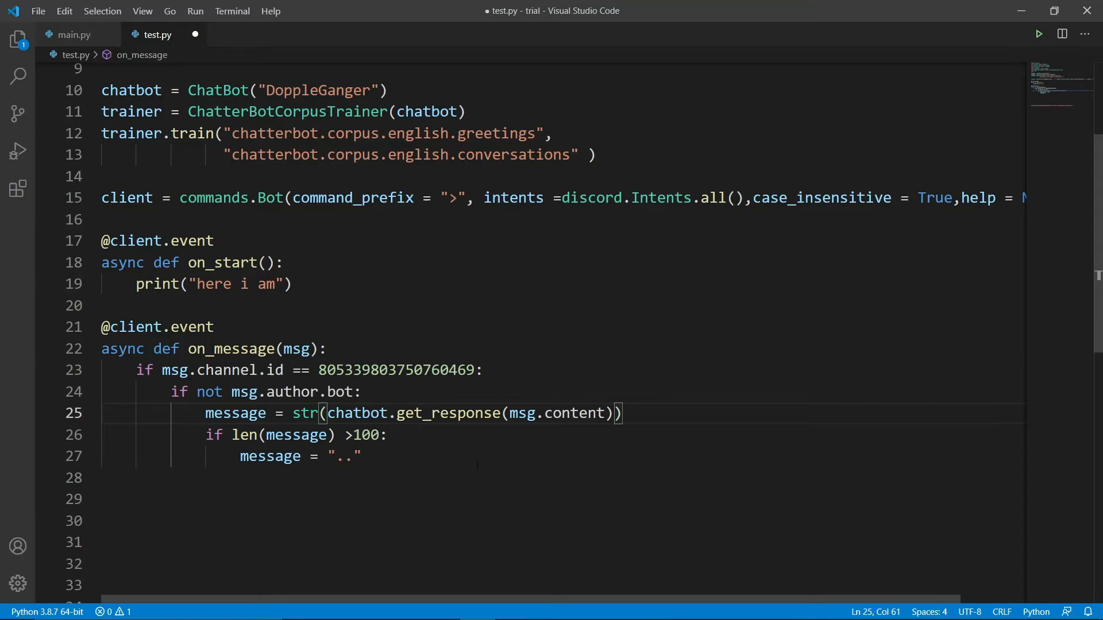
{"action": "left_click", "coordinate": [362, 456]}
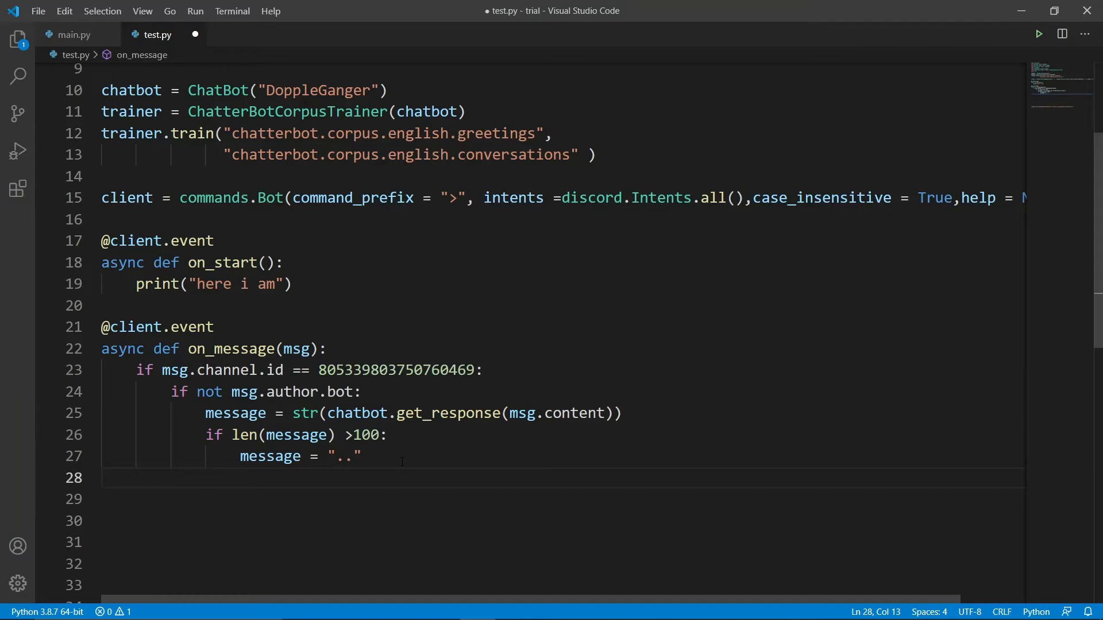
Add 'await msg.channel.send(message)' and 'await client.process_commands(msg)' to on_message.
{"action": "type", "text": "await"}
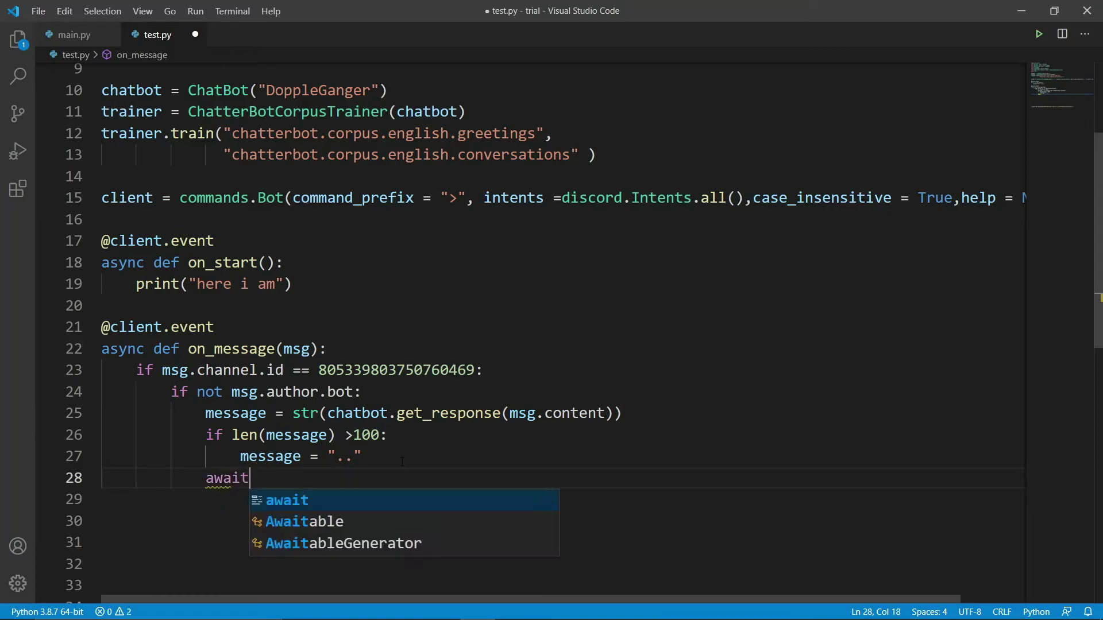
{"action": "type", "text": "msg.channe"}
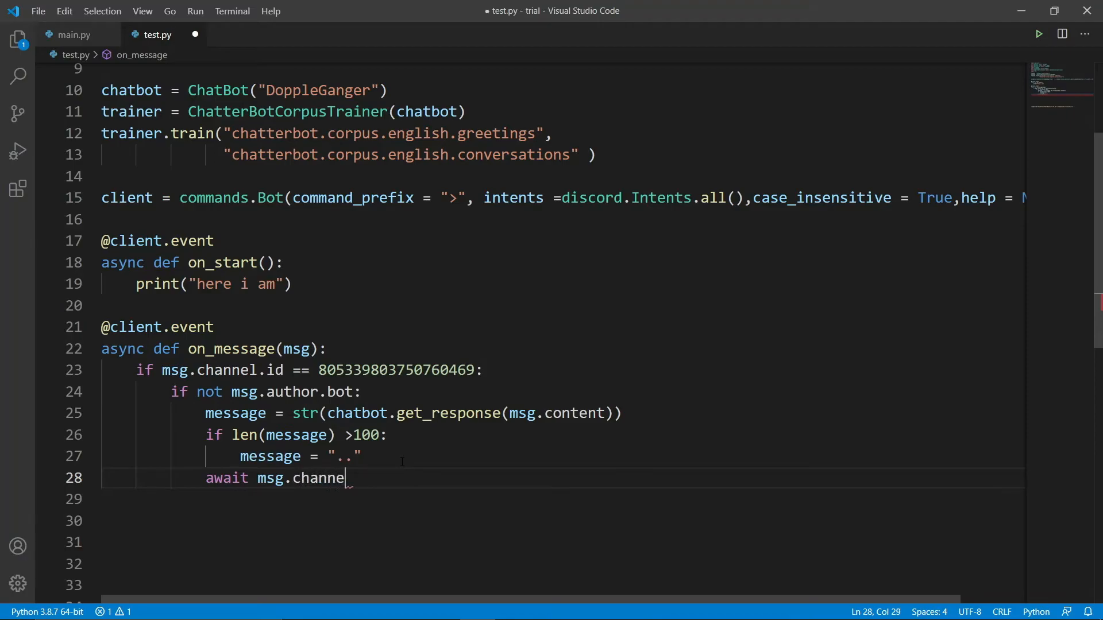
{"action": "type", "text": ".send(message"}
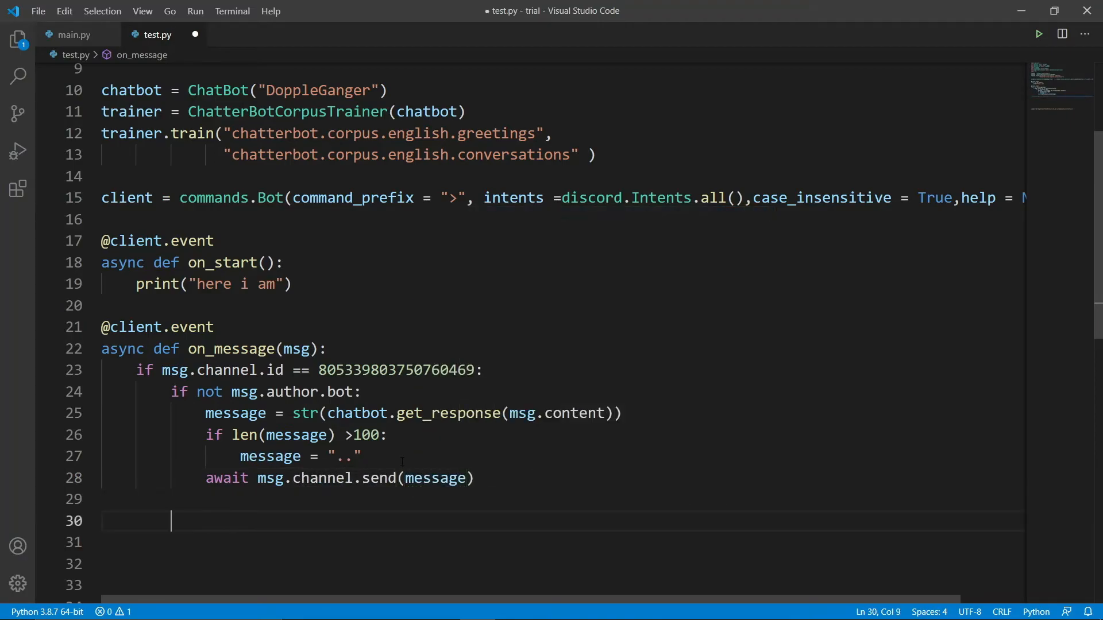
{"action": "type", "text": "awai"}
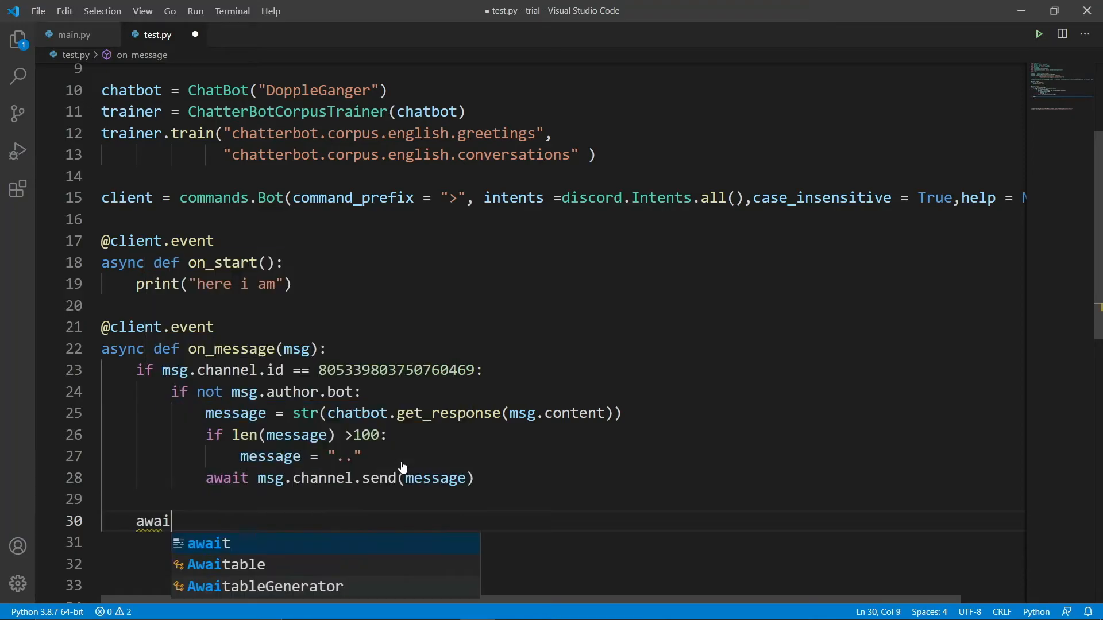
{"action": "type", "text": "t cl"}
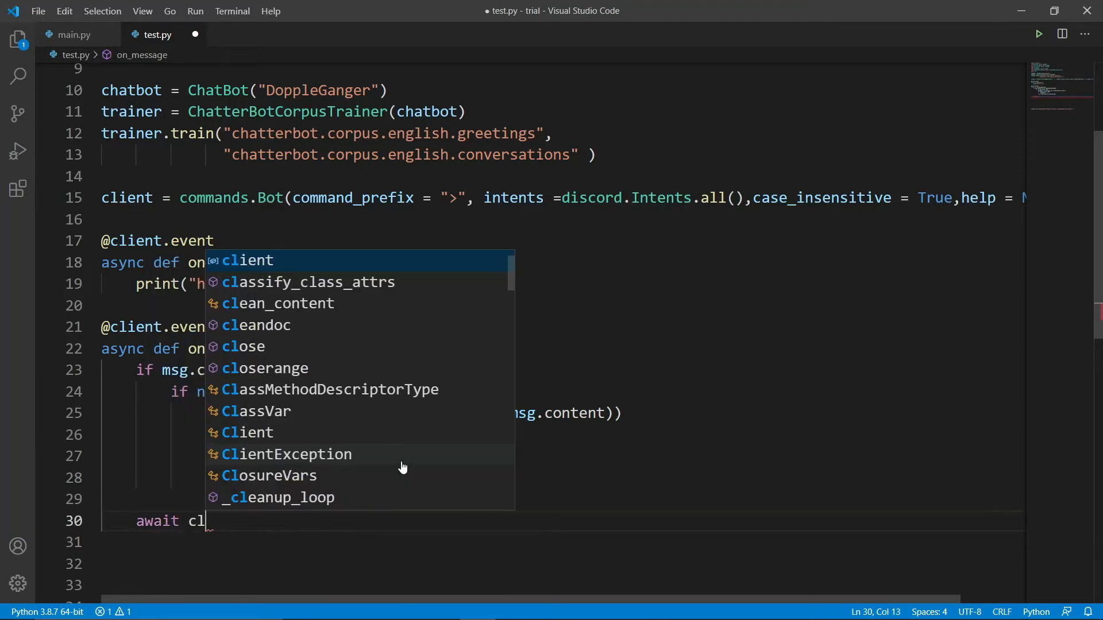
{"action": "type", "text": "ient.process_commands(msg"}
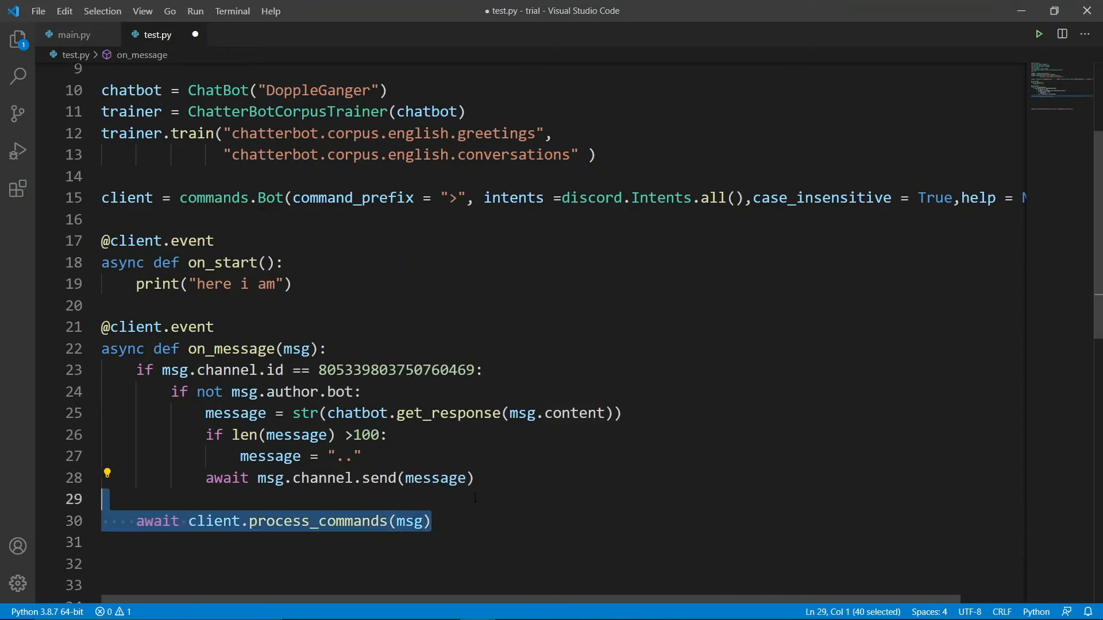
Review the handler, save test.py and switch to Discord to test the bot.
{"action": "scroll", "scroll_direction": "up", "scroll_amount": 3}
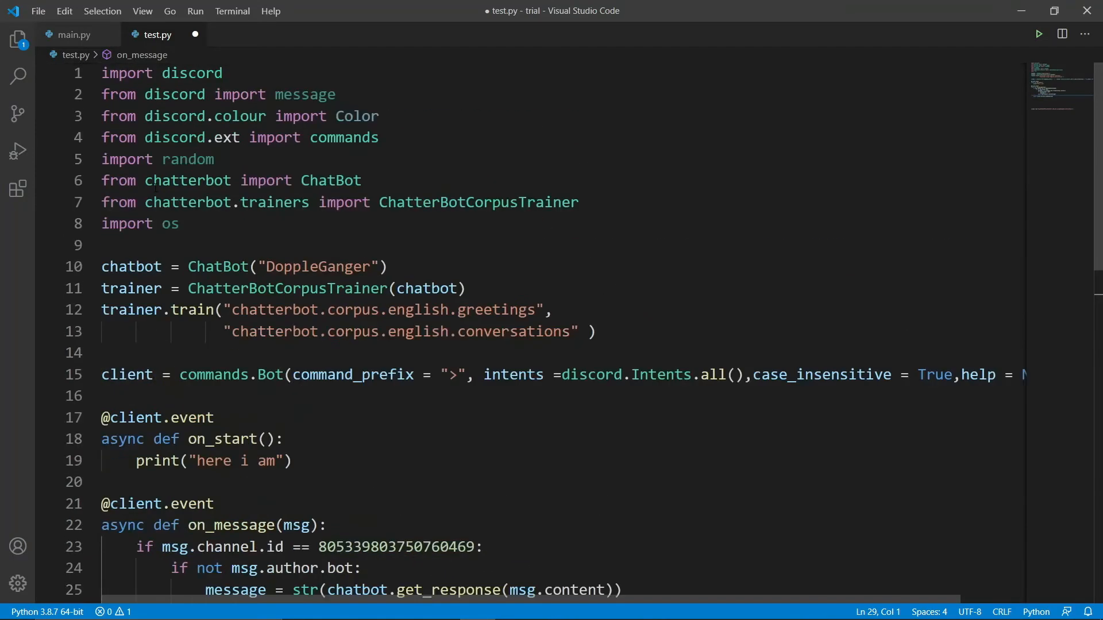
{"action": "scroll", "scroll_direction": "down", "scroll_amount": 3}
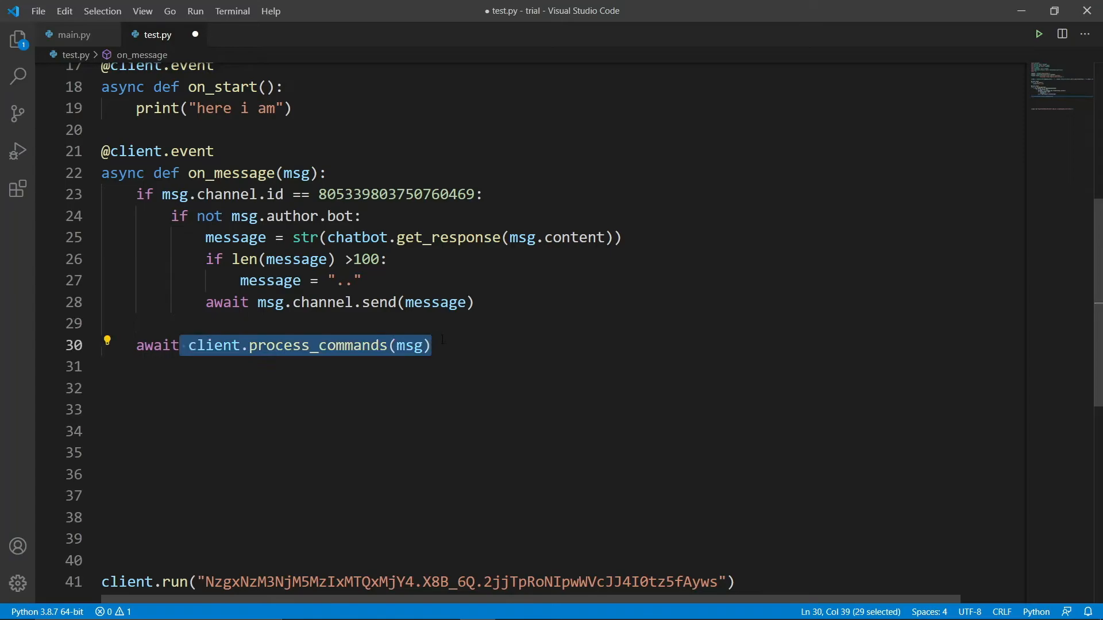
{"action": "left_click", "coordinate": [432, 345]}
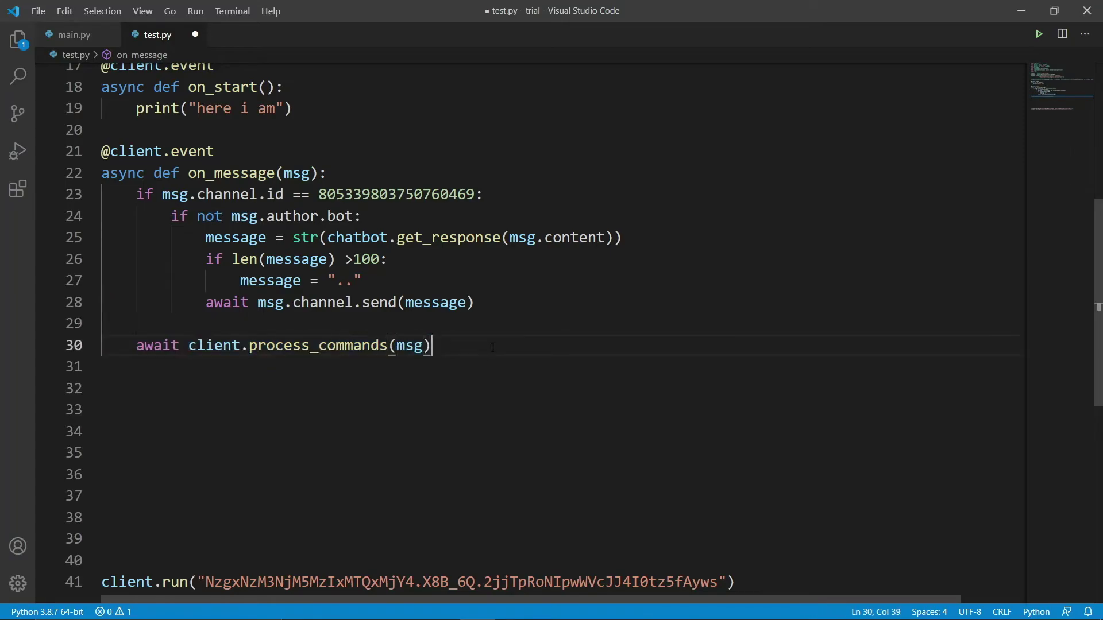
{"action": "key", "text": "ctrl+s"}
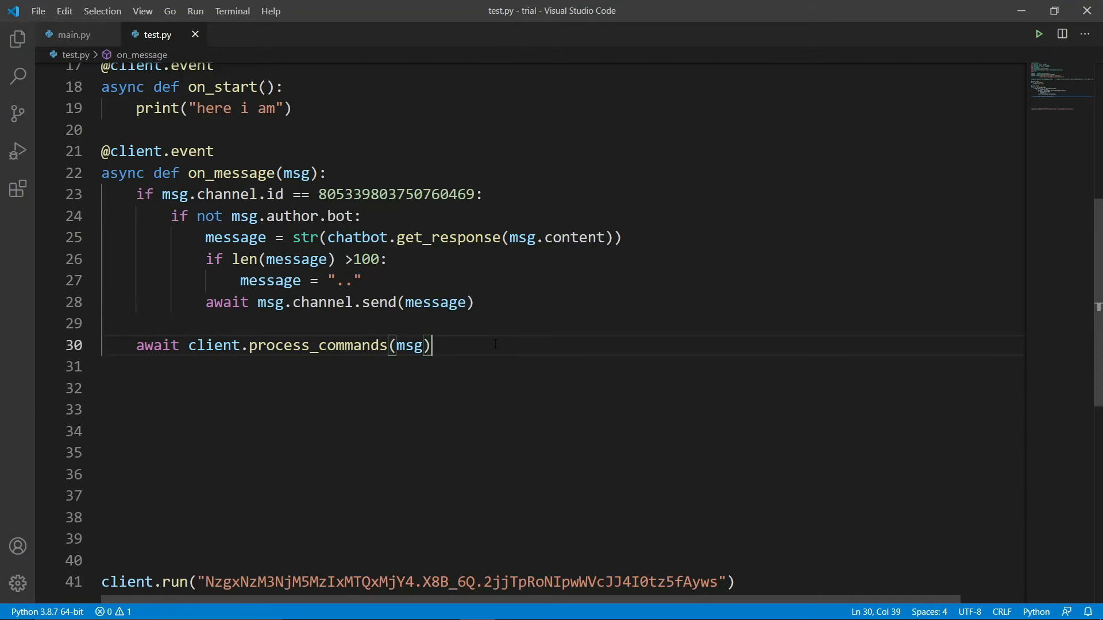
{"action": "left_click", "coordinate": [1039, 33]}
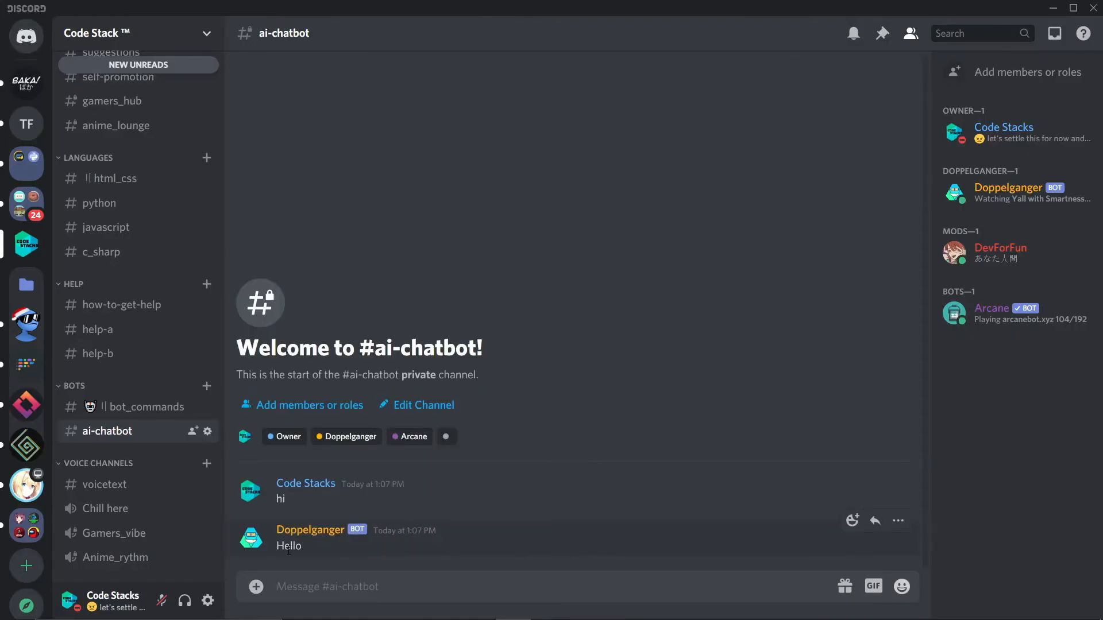
{"action": "mouse_move", "coordinate": [317, 587]}
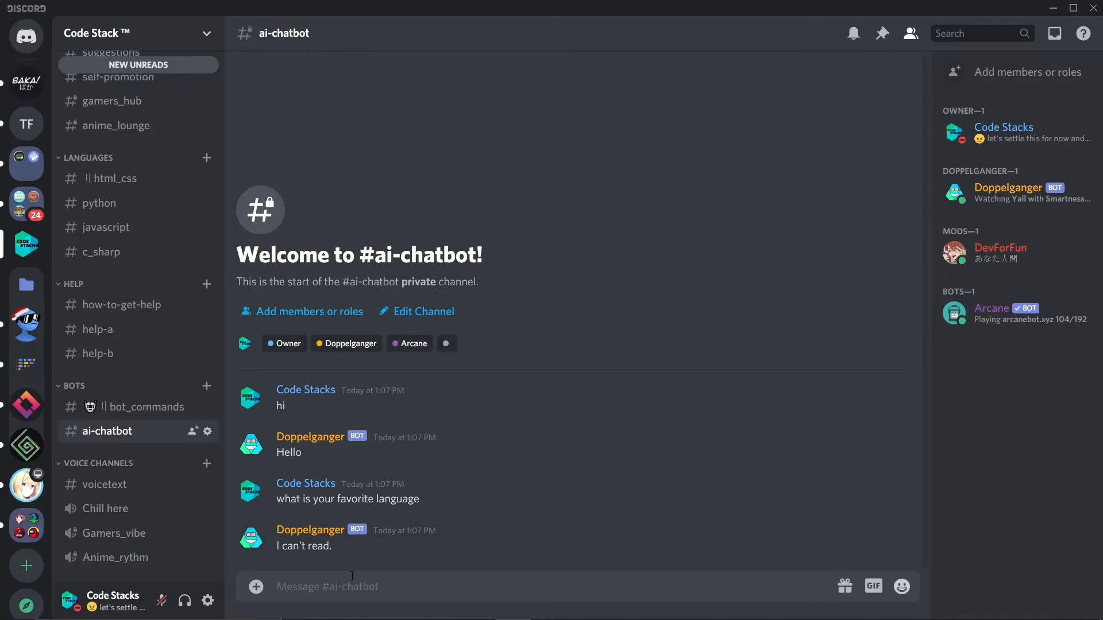
Send a 'what is' test message in #ai-chatbot, watch Doppelganger reply, return to the editor.
{"action": "type", "text": "what is"}
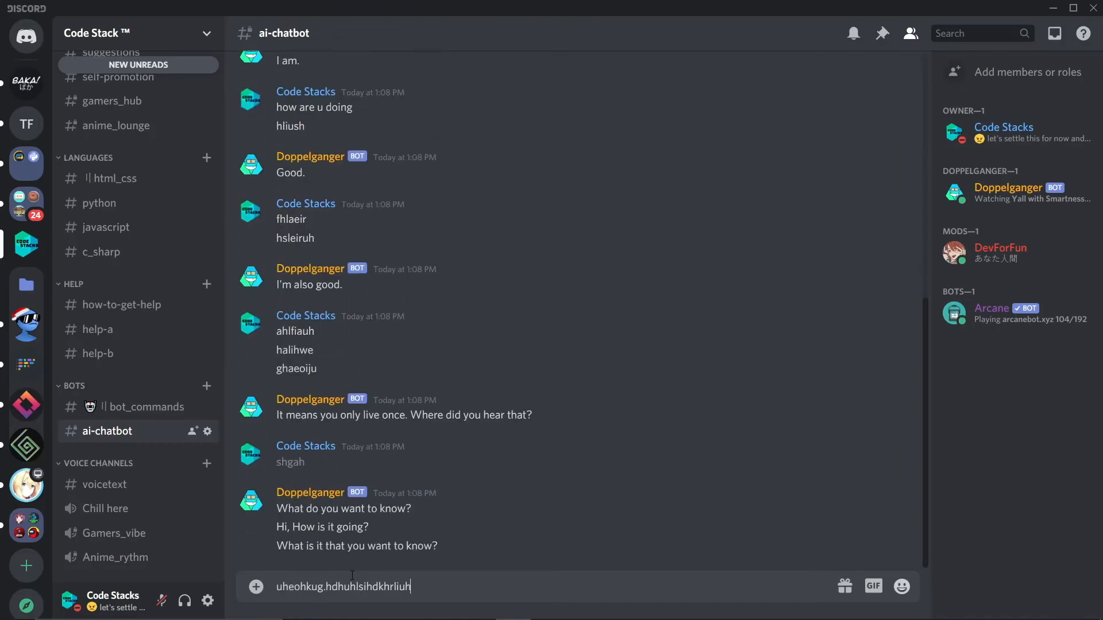
{"action": "key", "text": "Return"}
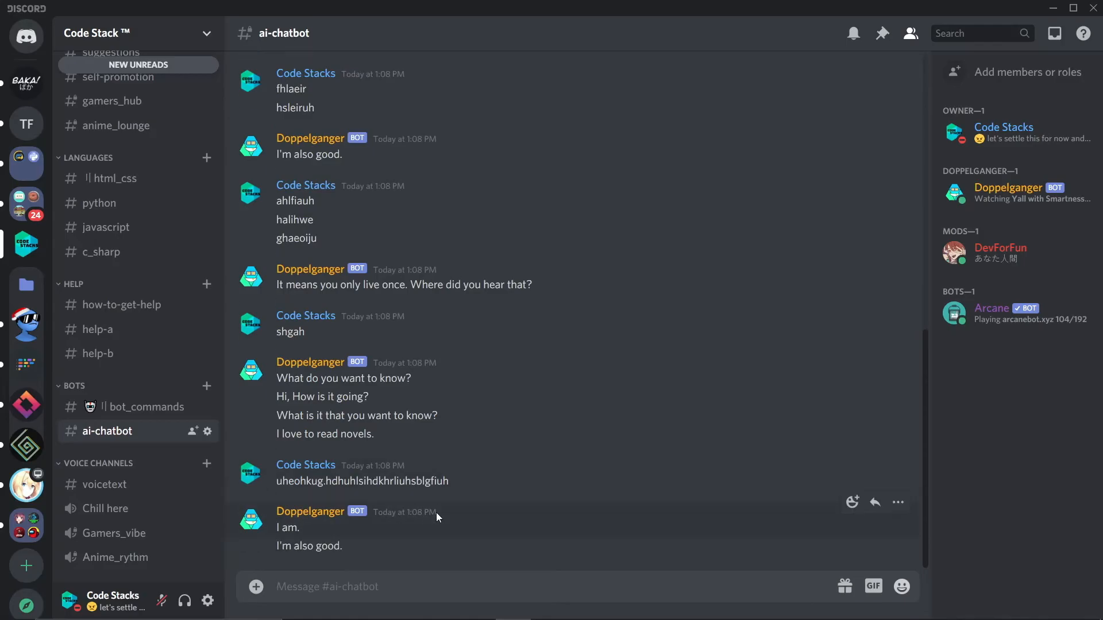
{"action": "mouse_move", "coordinate": [477, 605]}
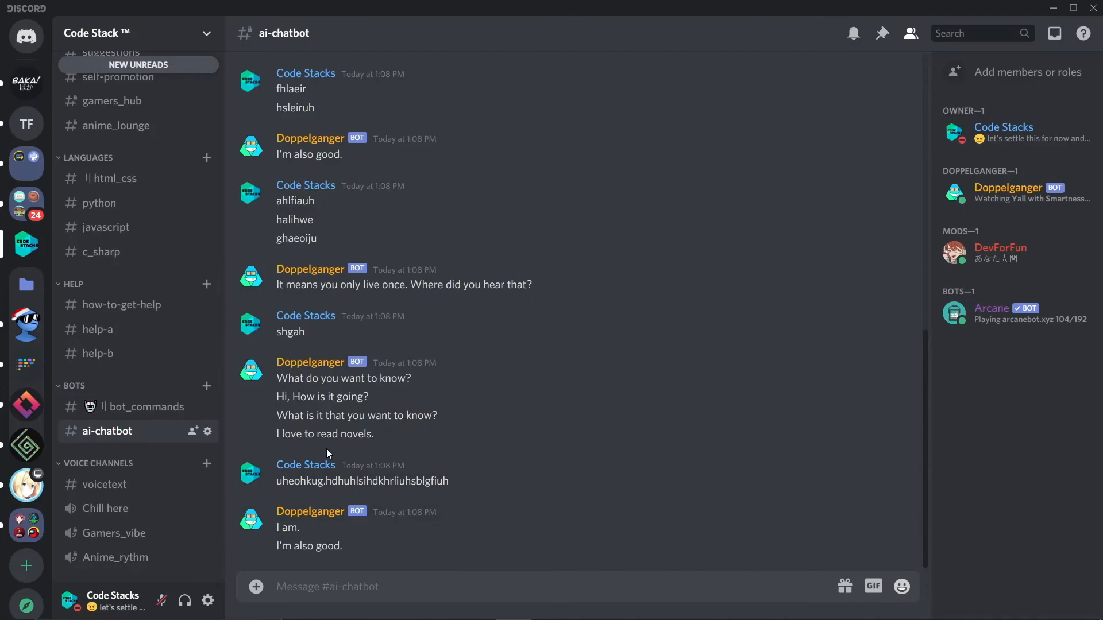
{"action": "mouse_move", "coordinate": [365, 561]}
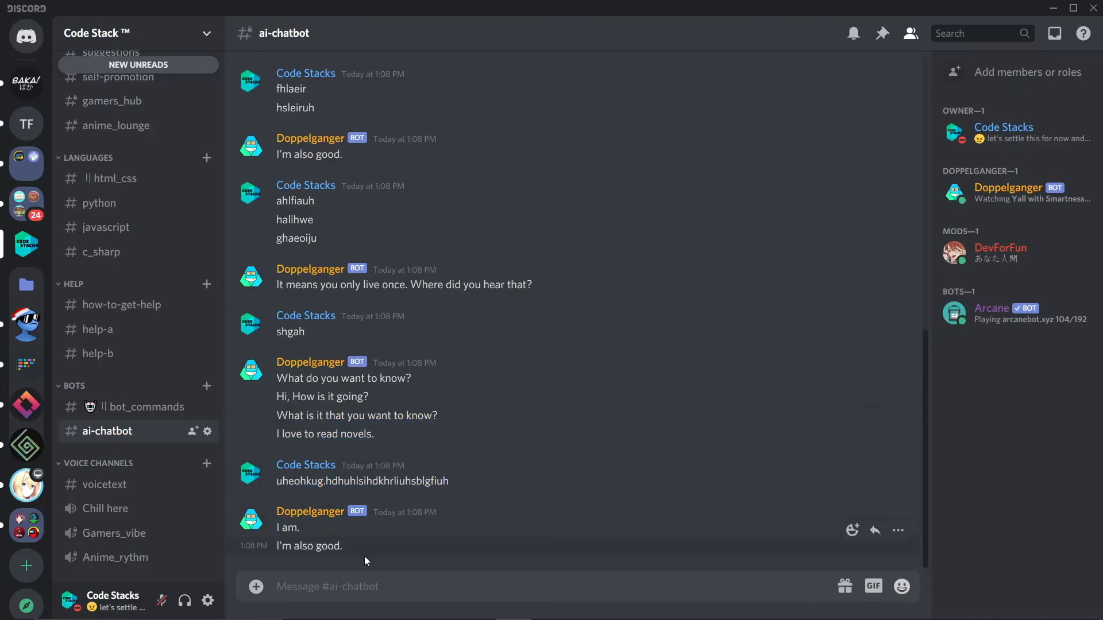
{"action": "left_click", "coordinate": [478, 605]}
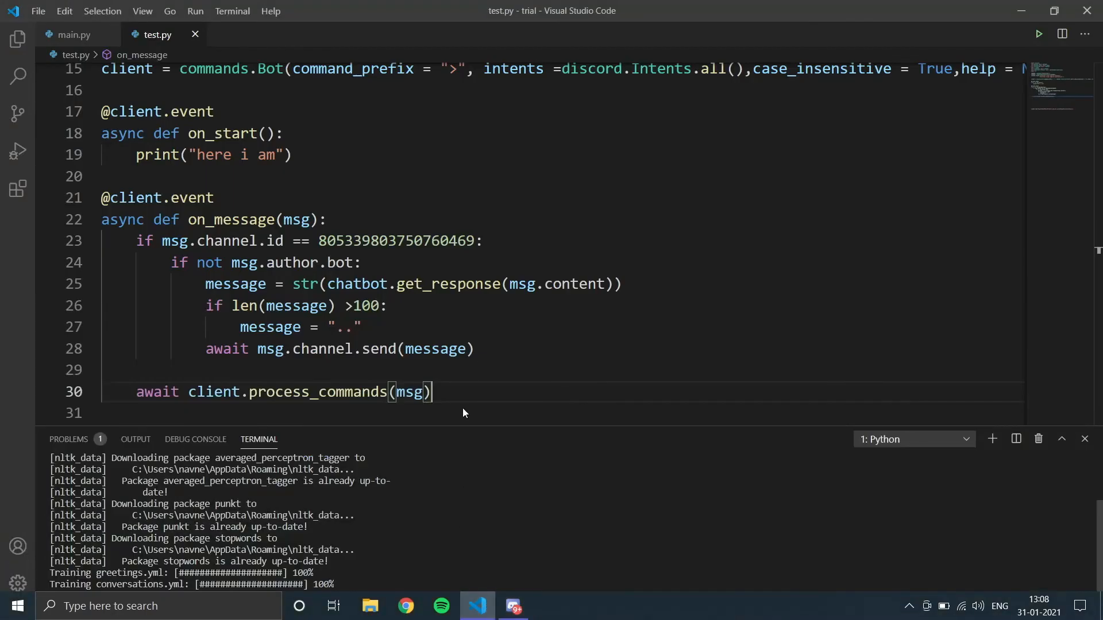
Close the training output terminal and place the cursor at the end of line 27.
{"action": "left_click", "coordinate": [359, 326]}
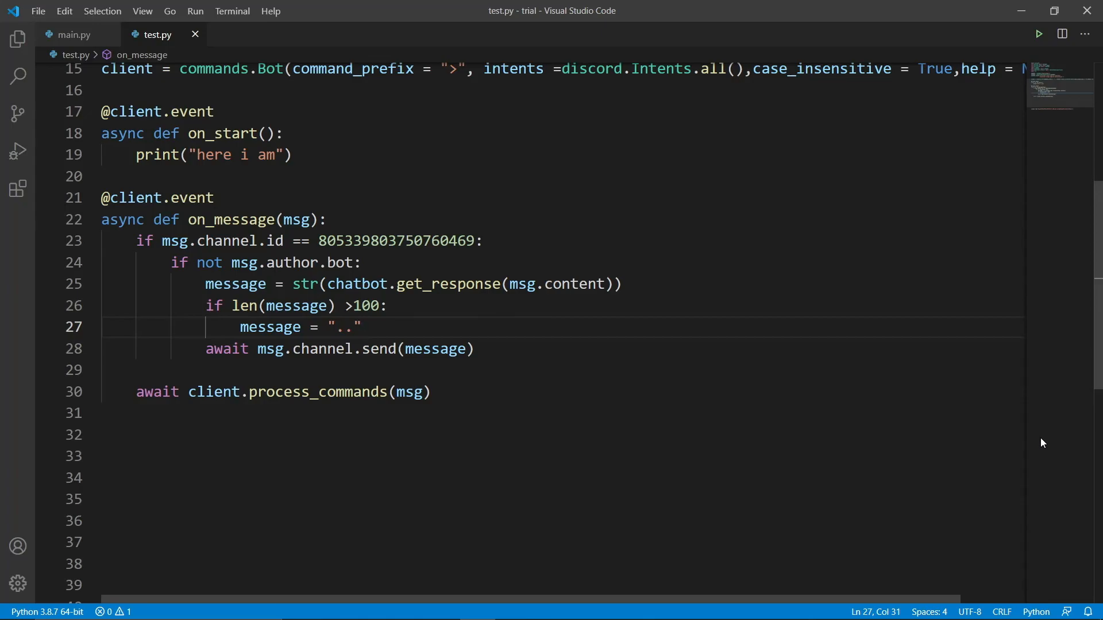
{"action": "left_click", "coordinate": [361, 326]}
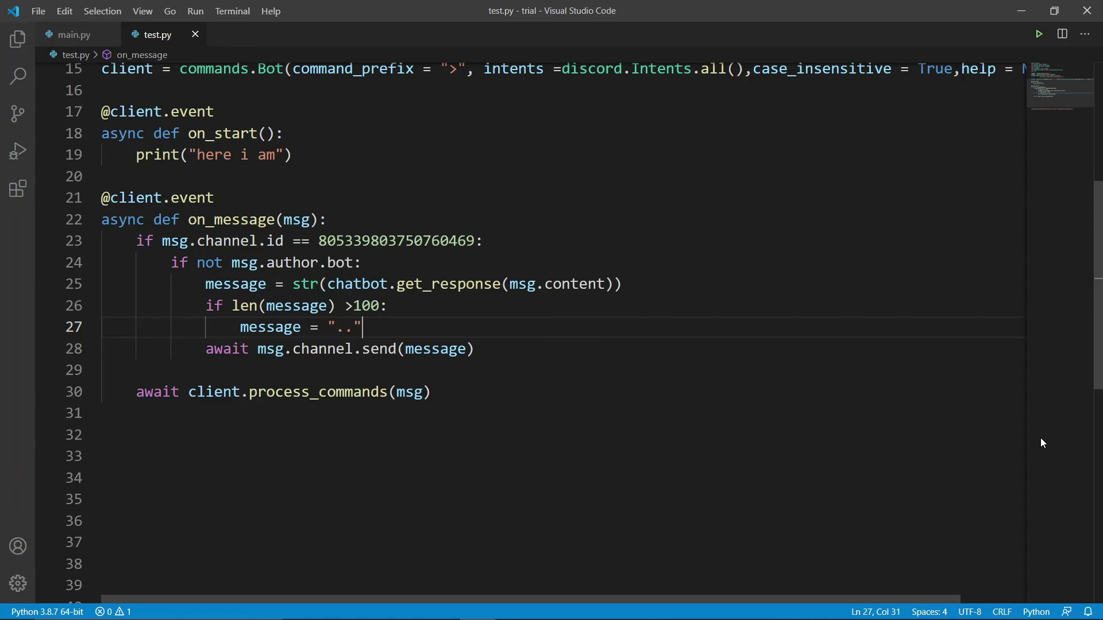